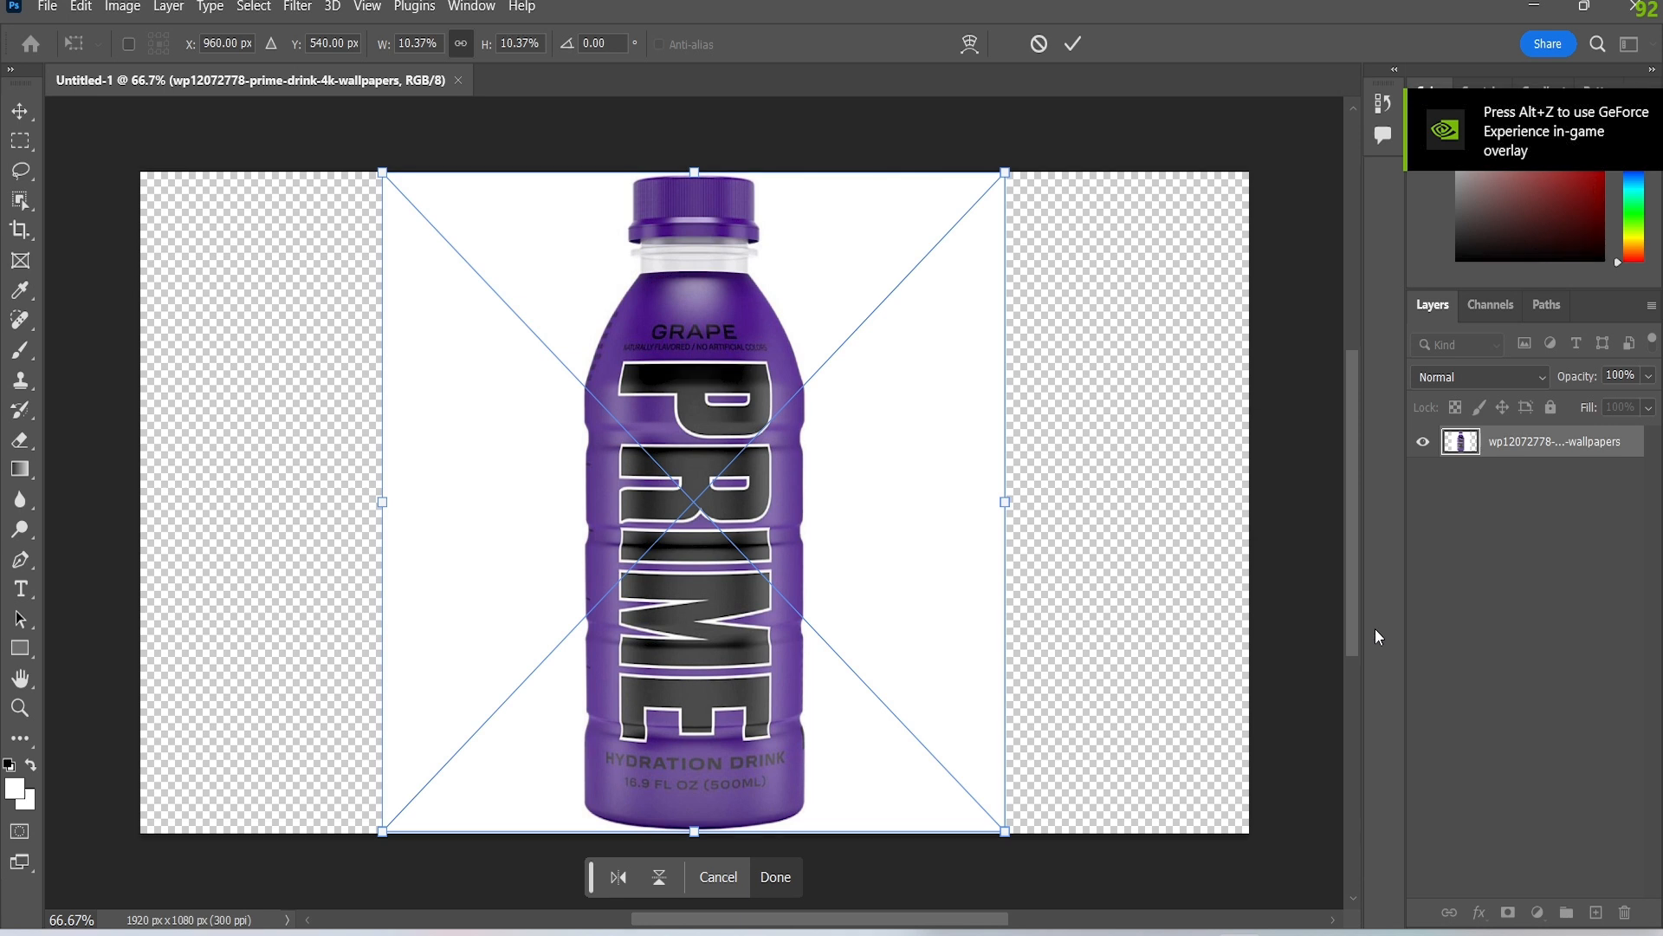
mouse_move(859, 582)
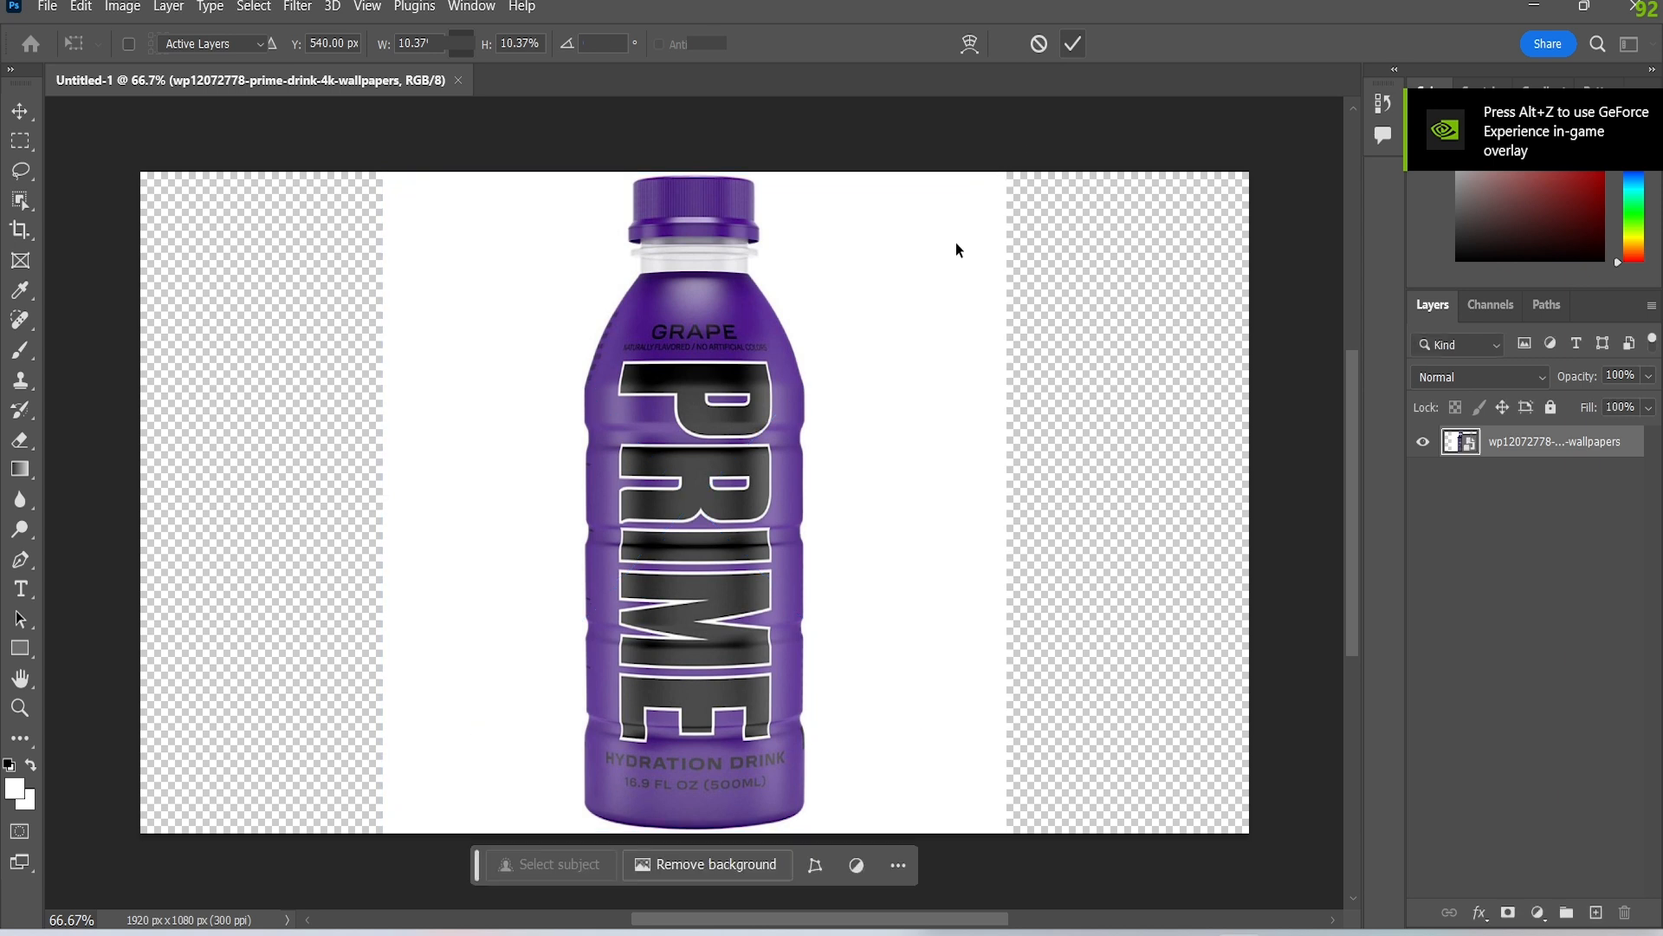
Step: Re-enable the Contextual Task Bar and remove the white background behind the bottle
left_click(471, 7)
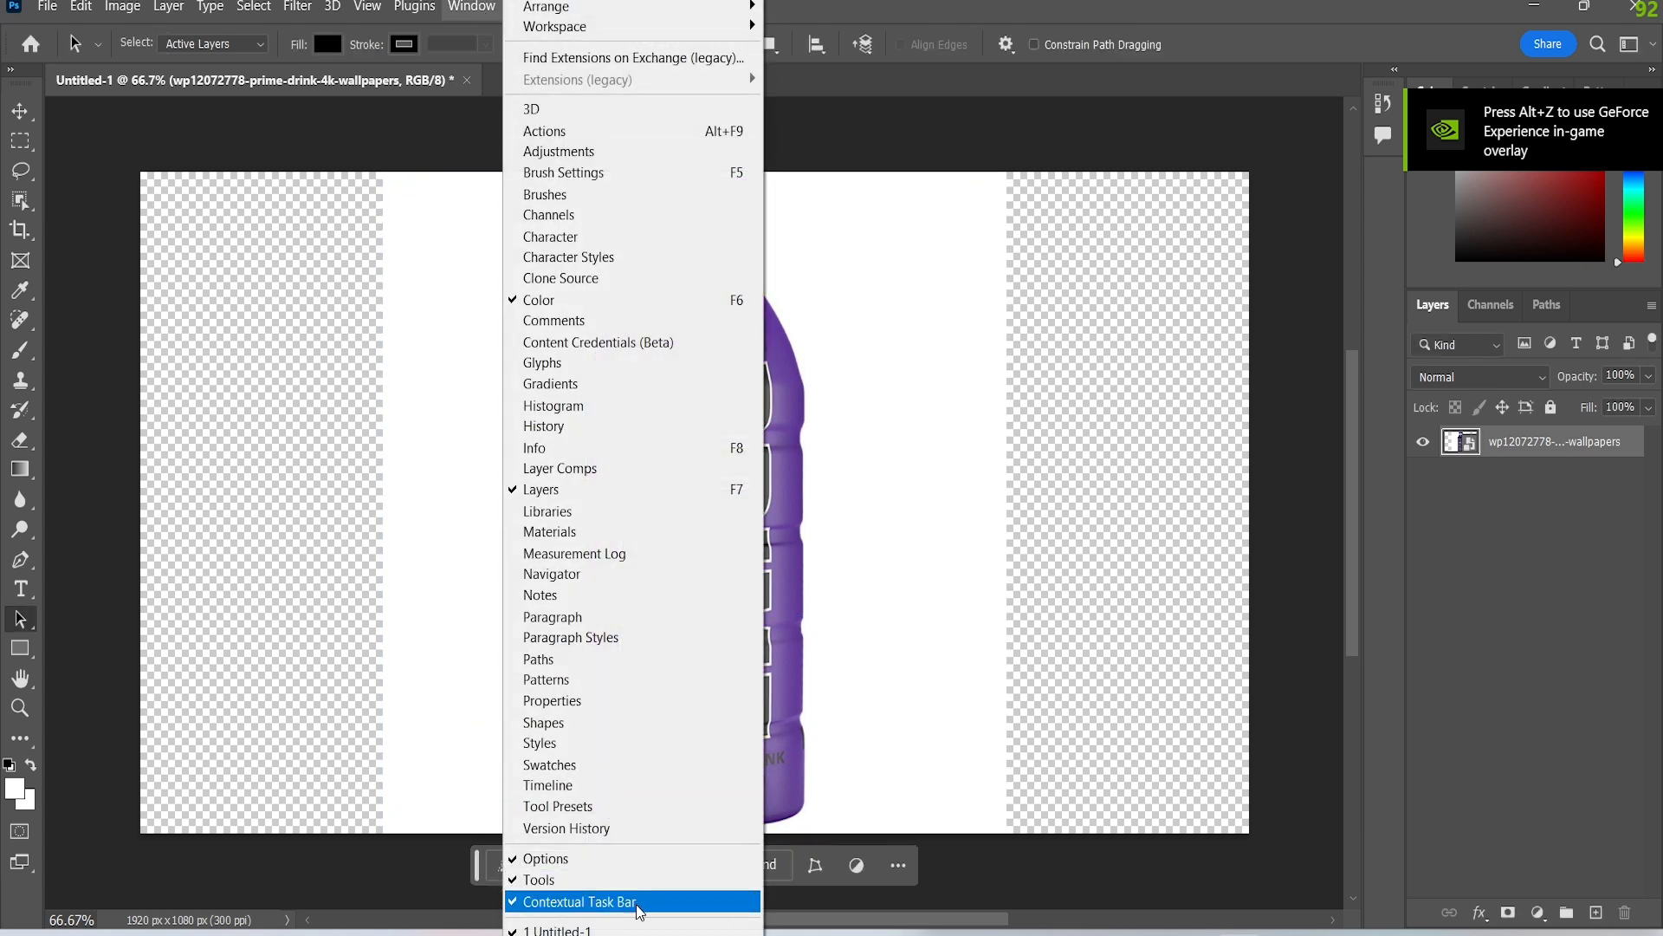
left_click(576, 901)
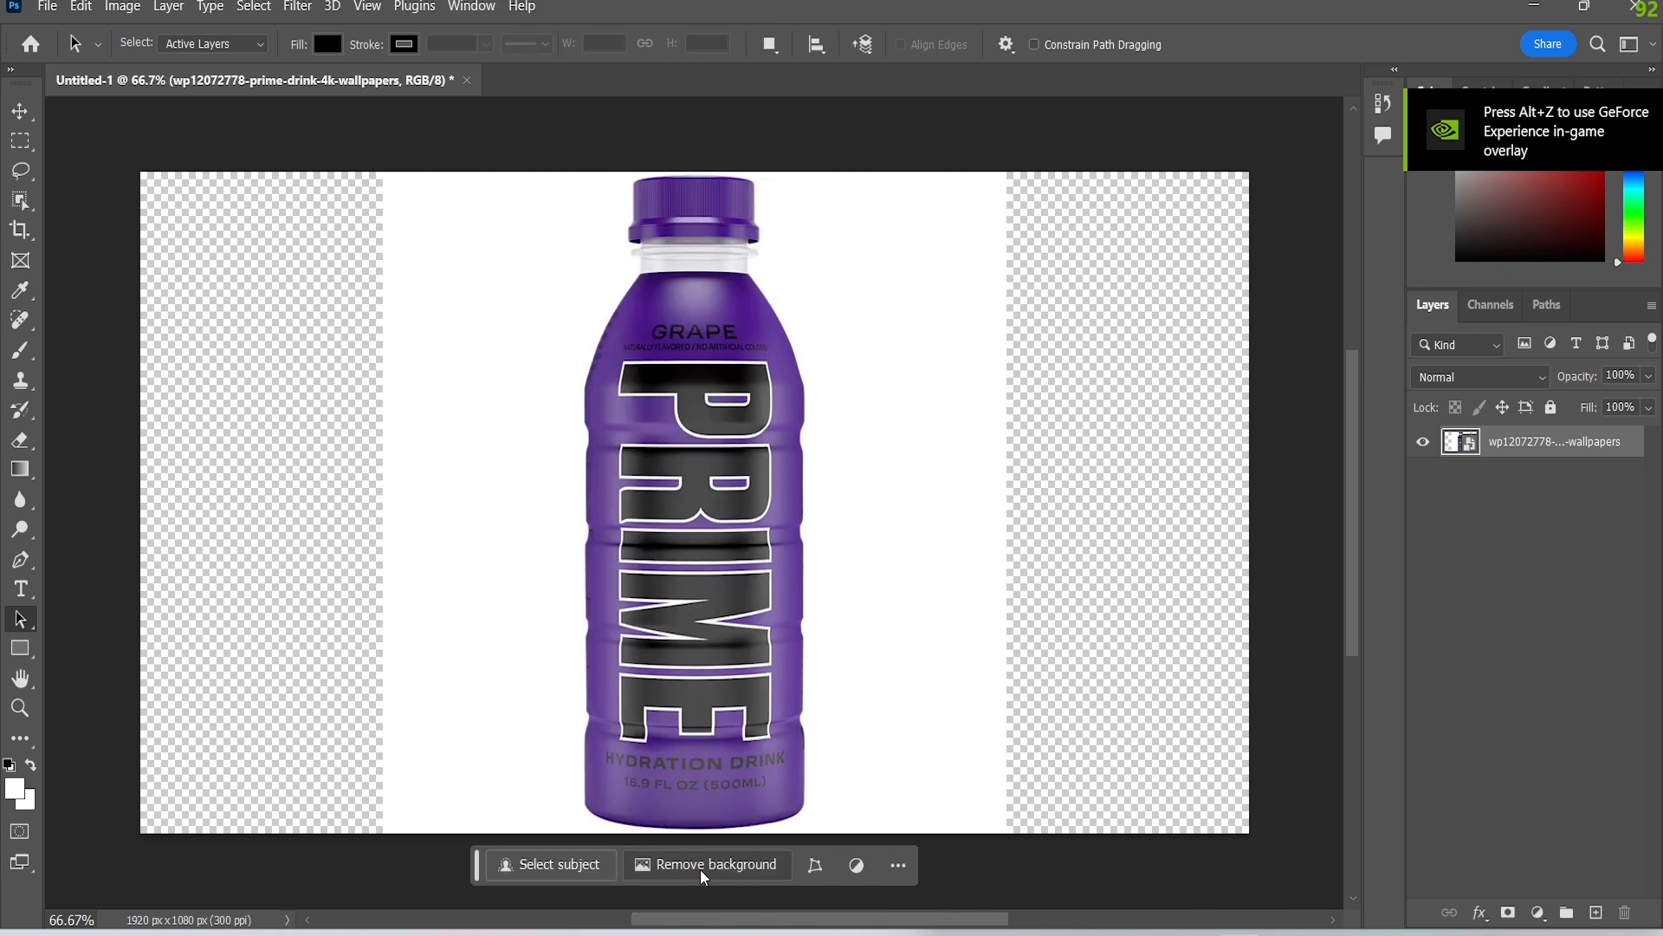
left_click(707, 863)
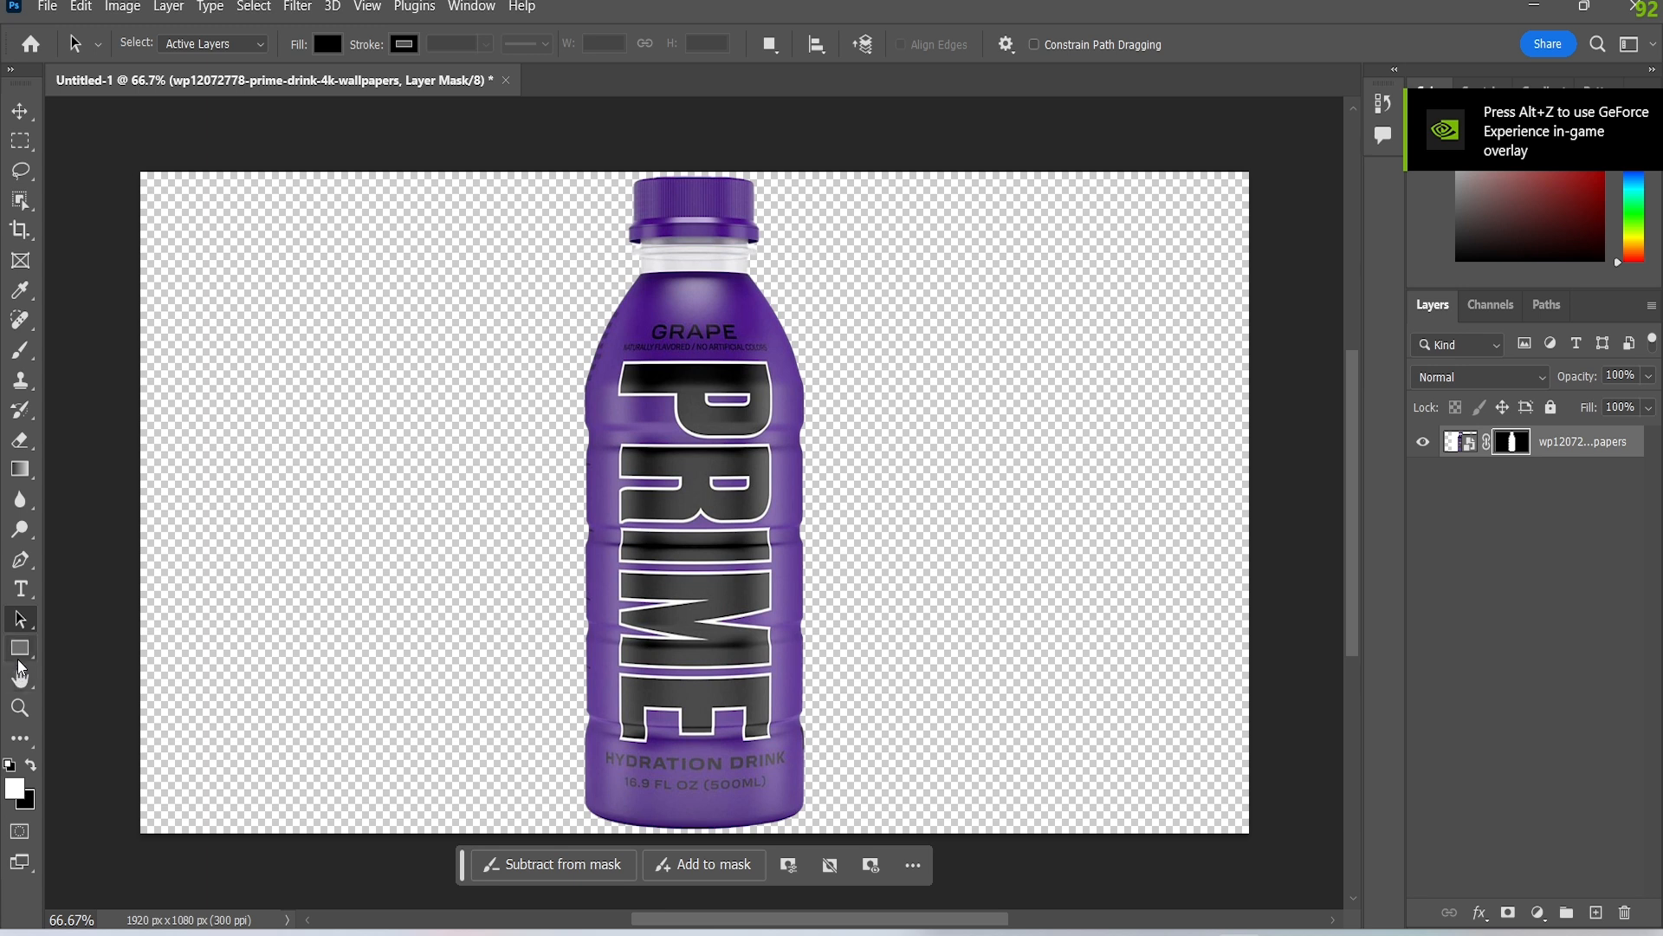
Step: Refine the bottle's layer mask edge with the Brush tool
left_click(21, 709)
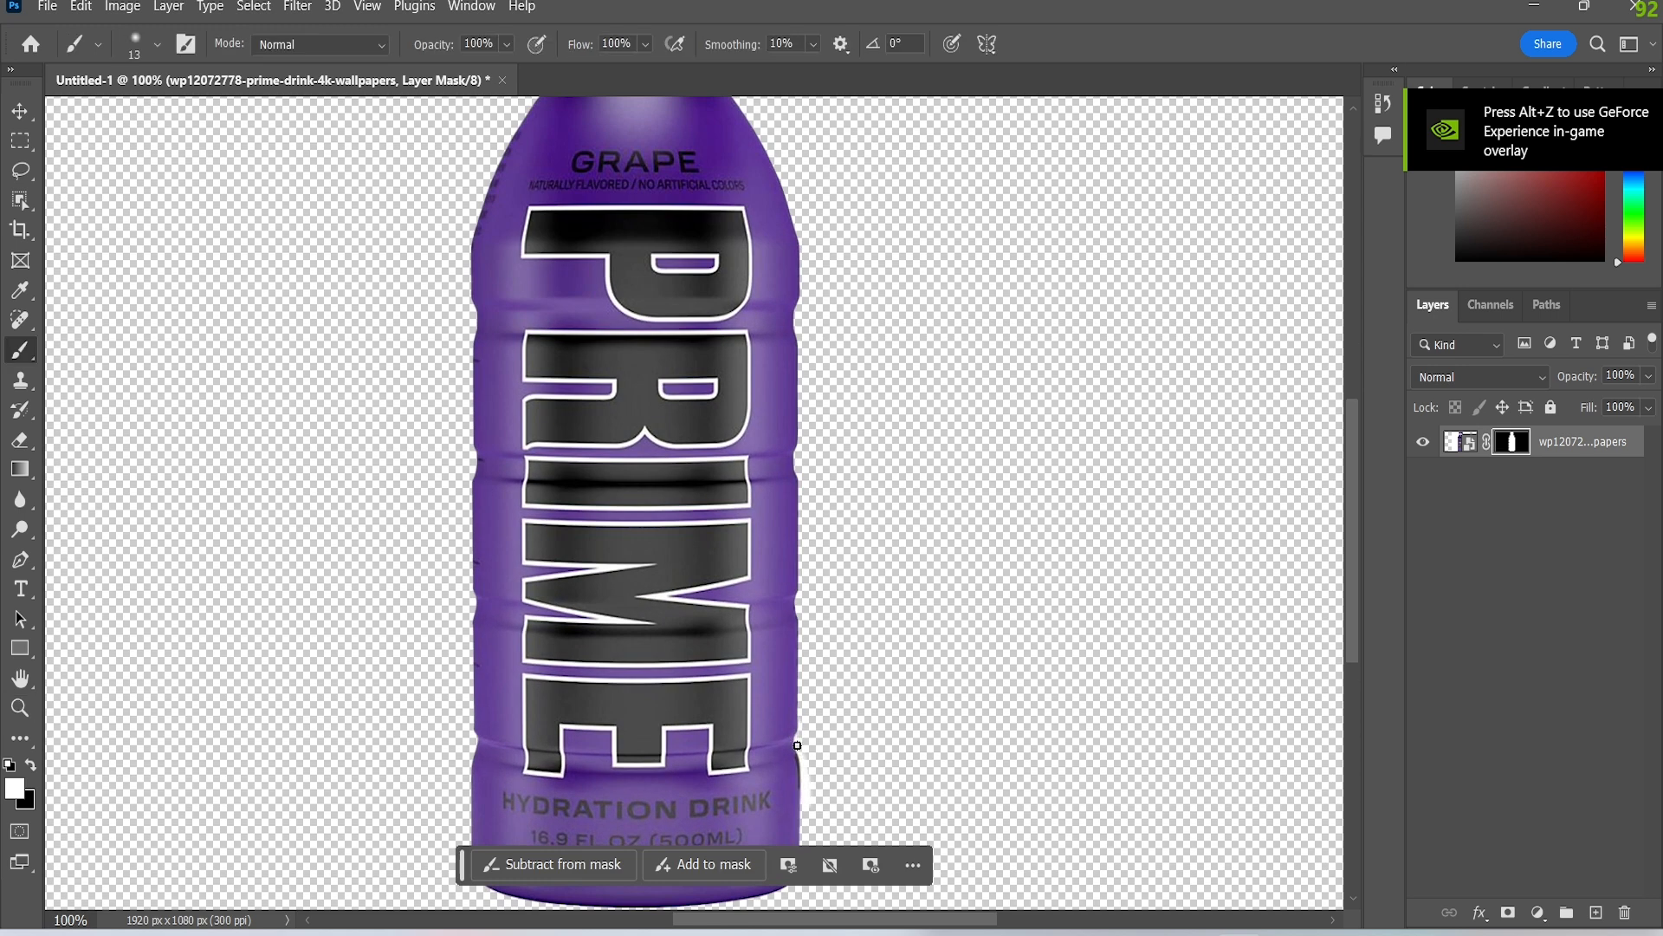
mouse_move(814, 583)
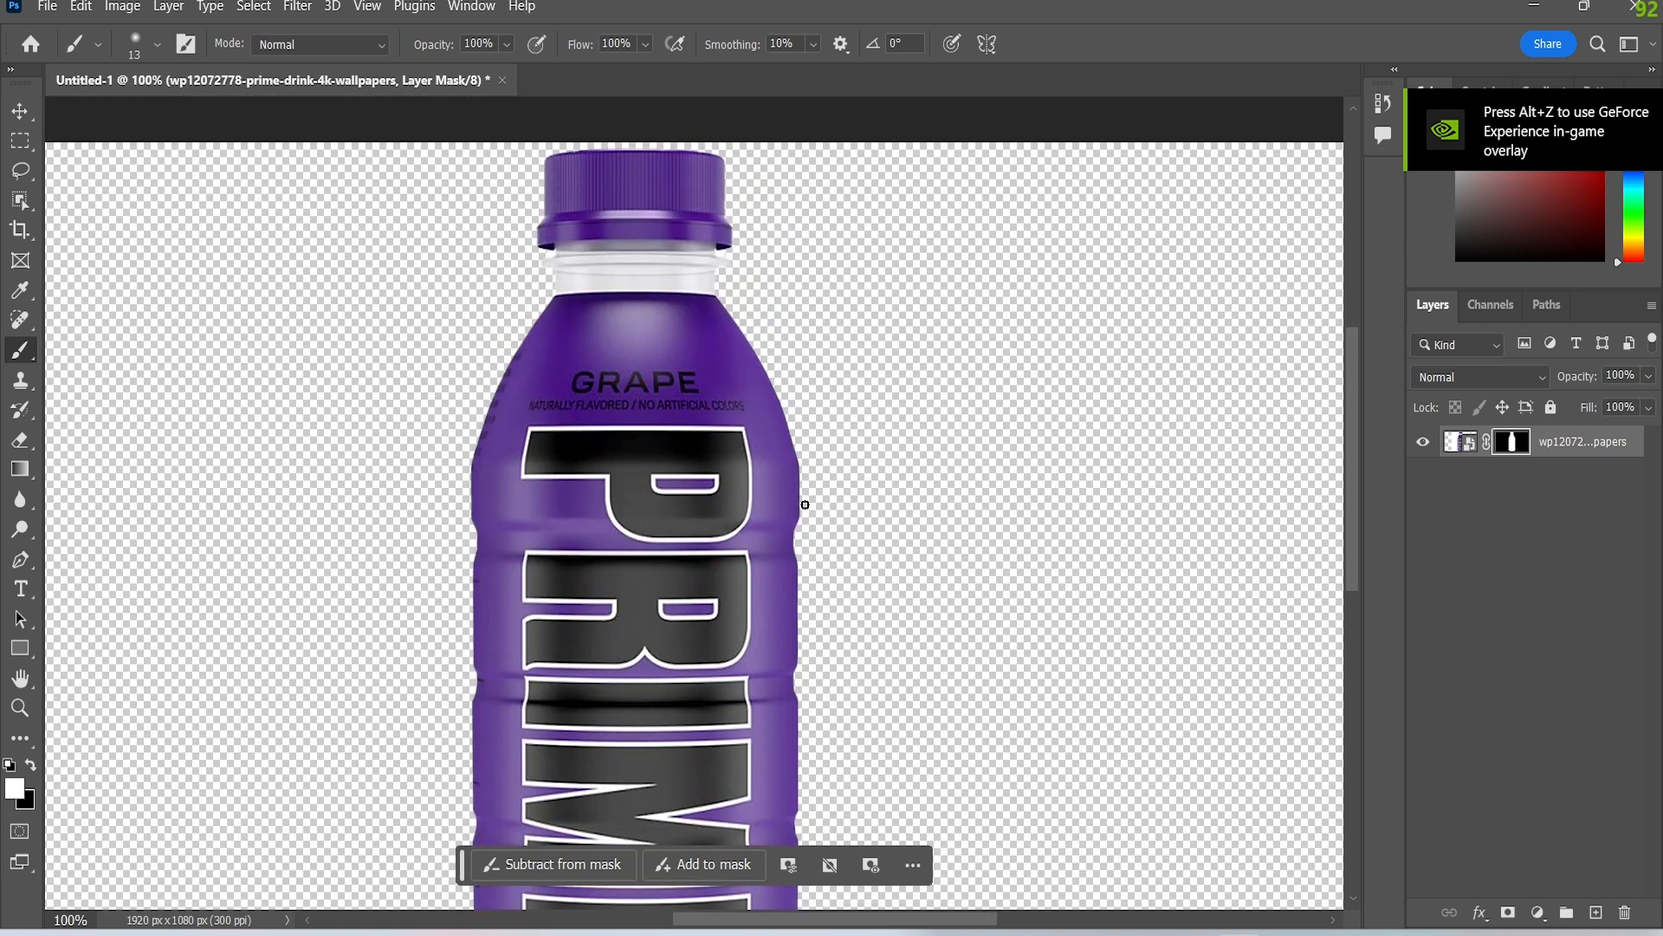
mouse_move(797, 560)
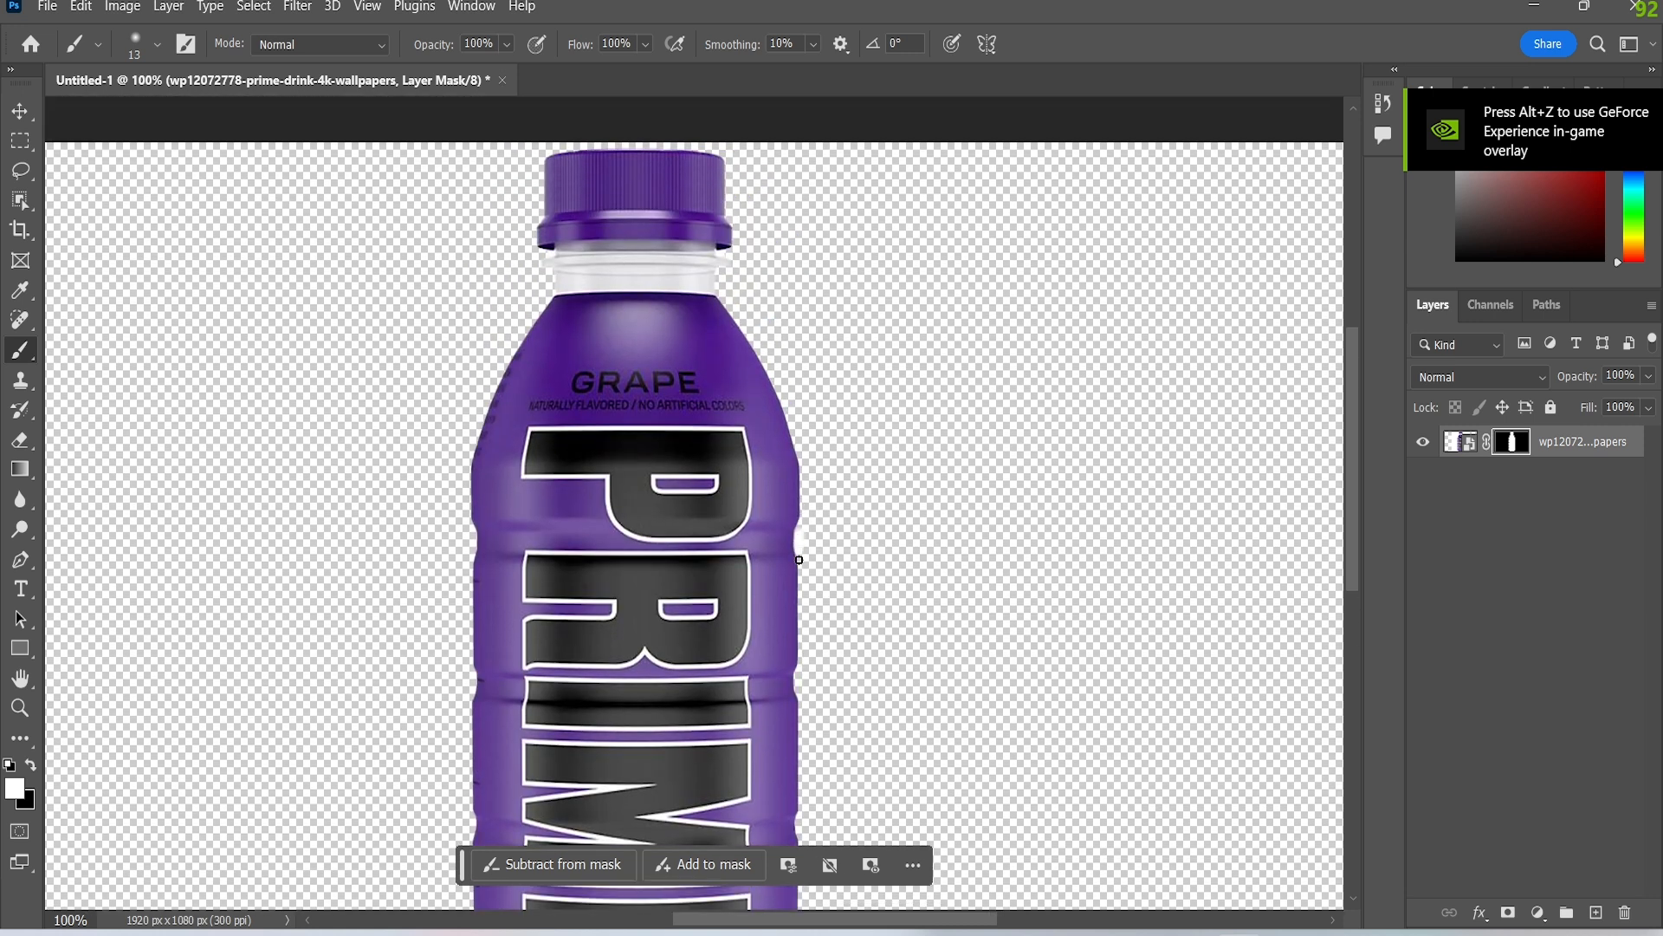
left_click(57, 7)
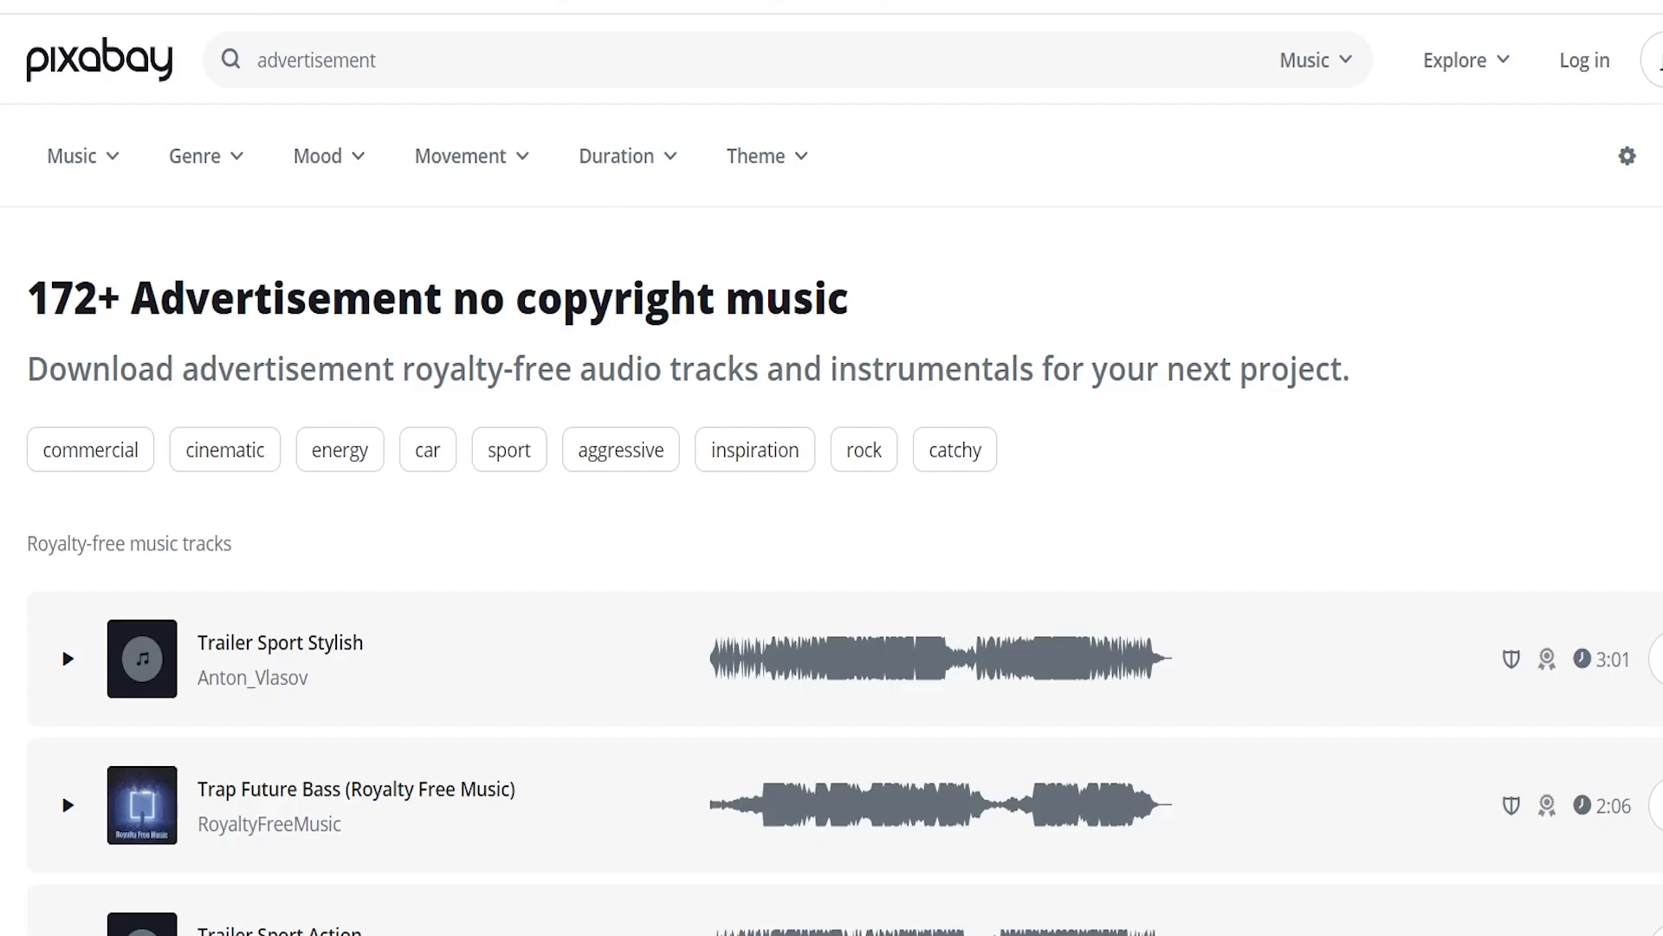
Step: Scroll through the Pixabay advertising music results to the Powerful Beat track
scroll("down", 3)
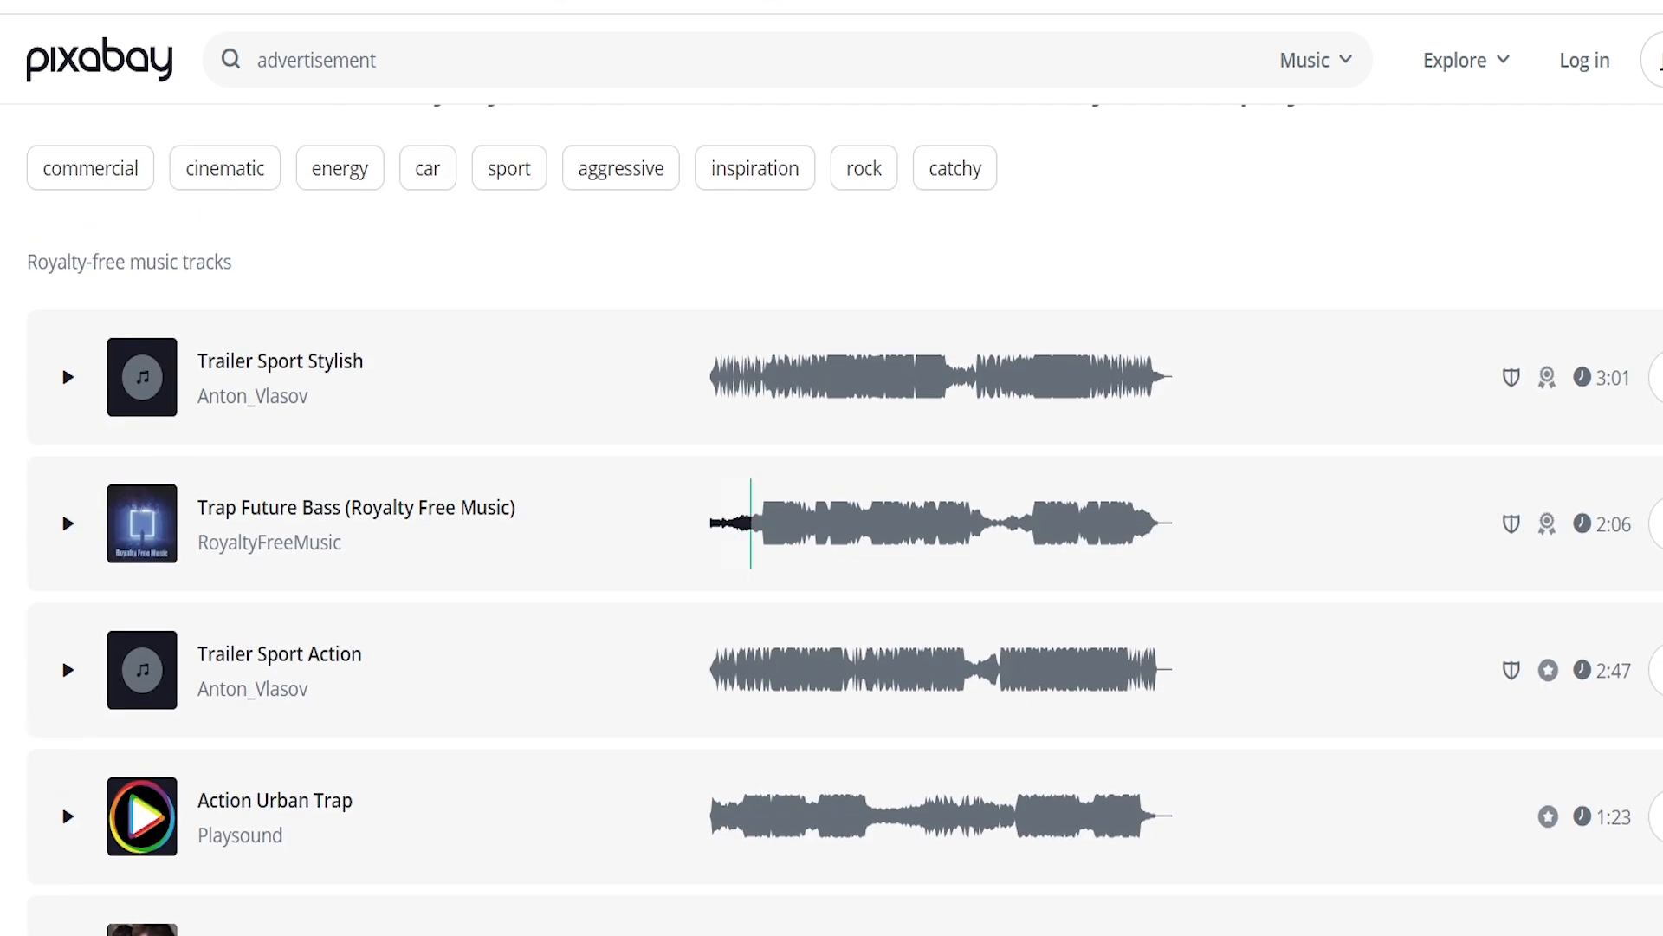
scroll("down", 3)
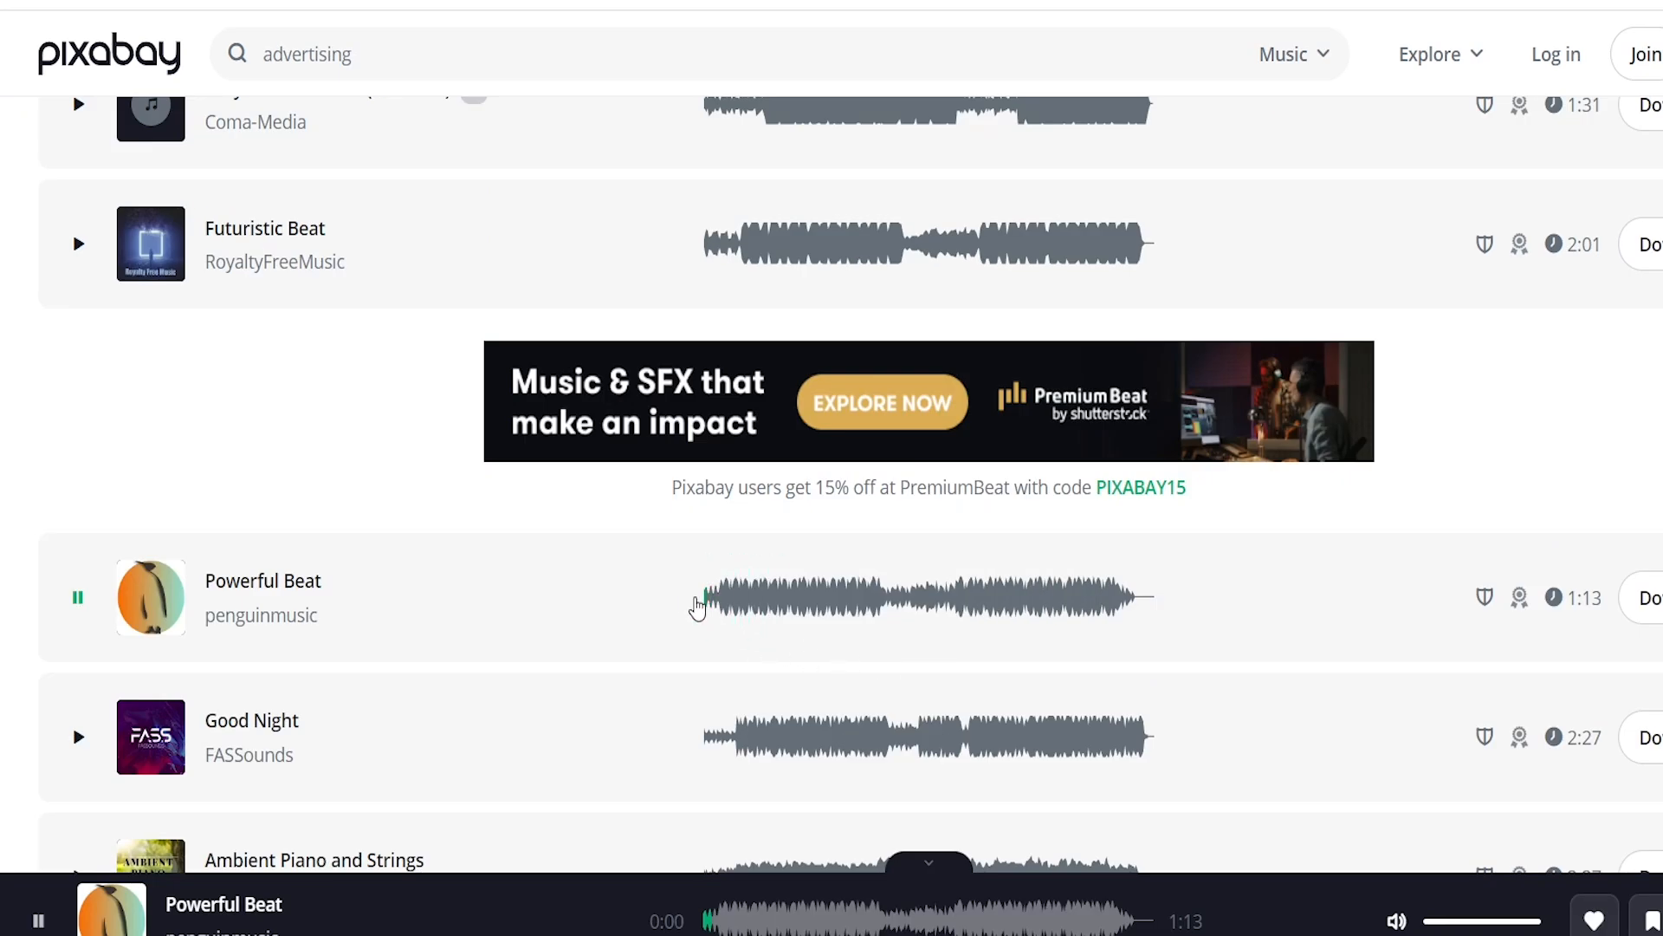
mouse_move(399, 602)
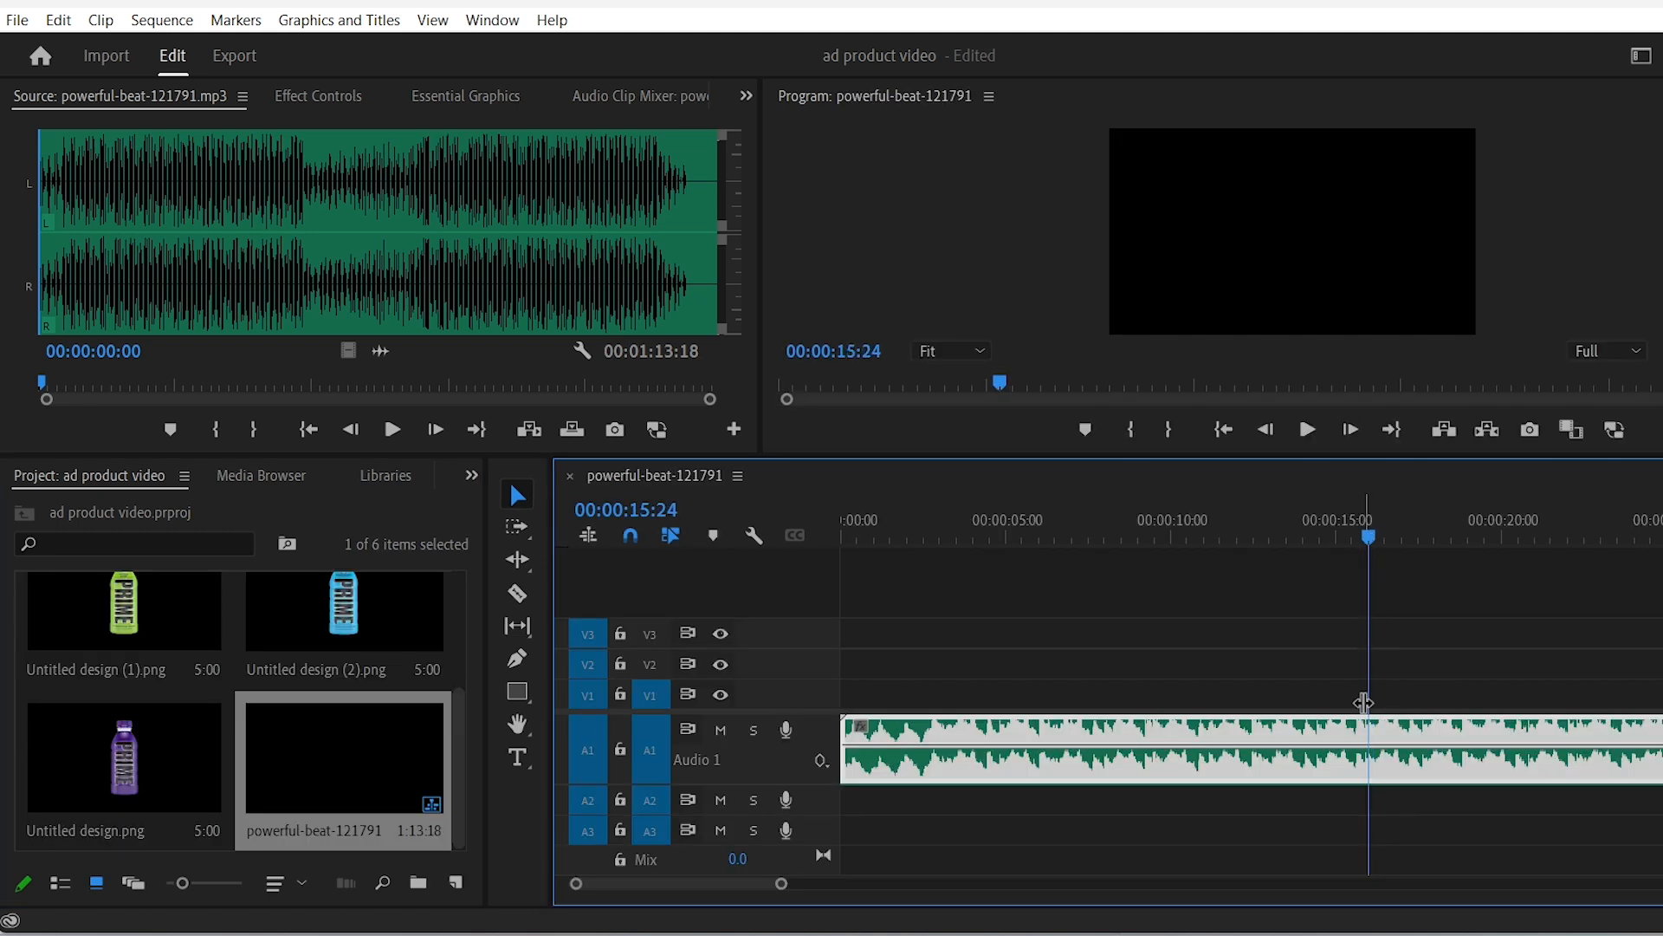
Step: Trim the Powerful Beat clip to end at 00:00:15:24 and target its end piece for nesting
left_click(1102, 761)
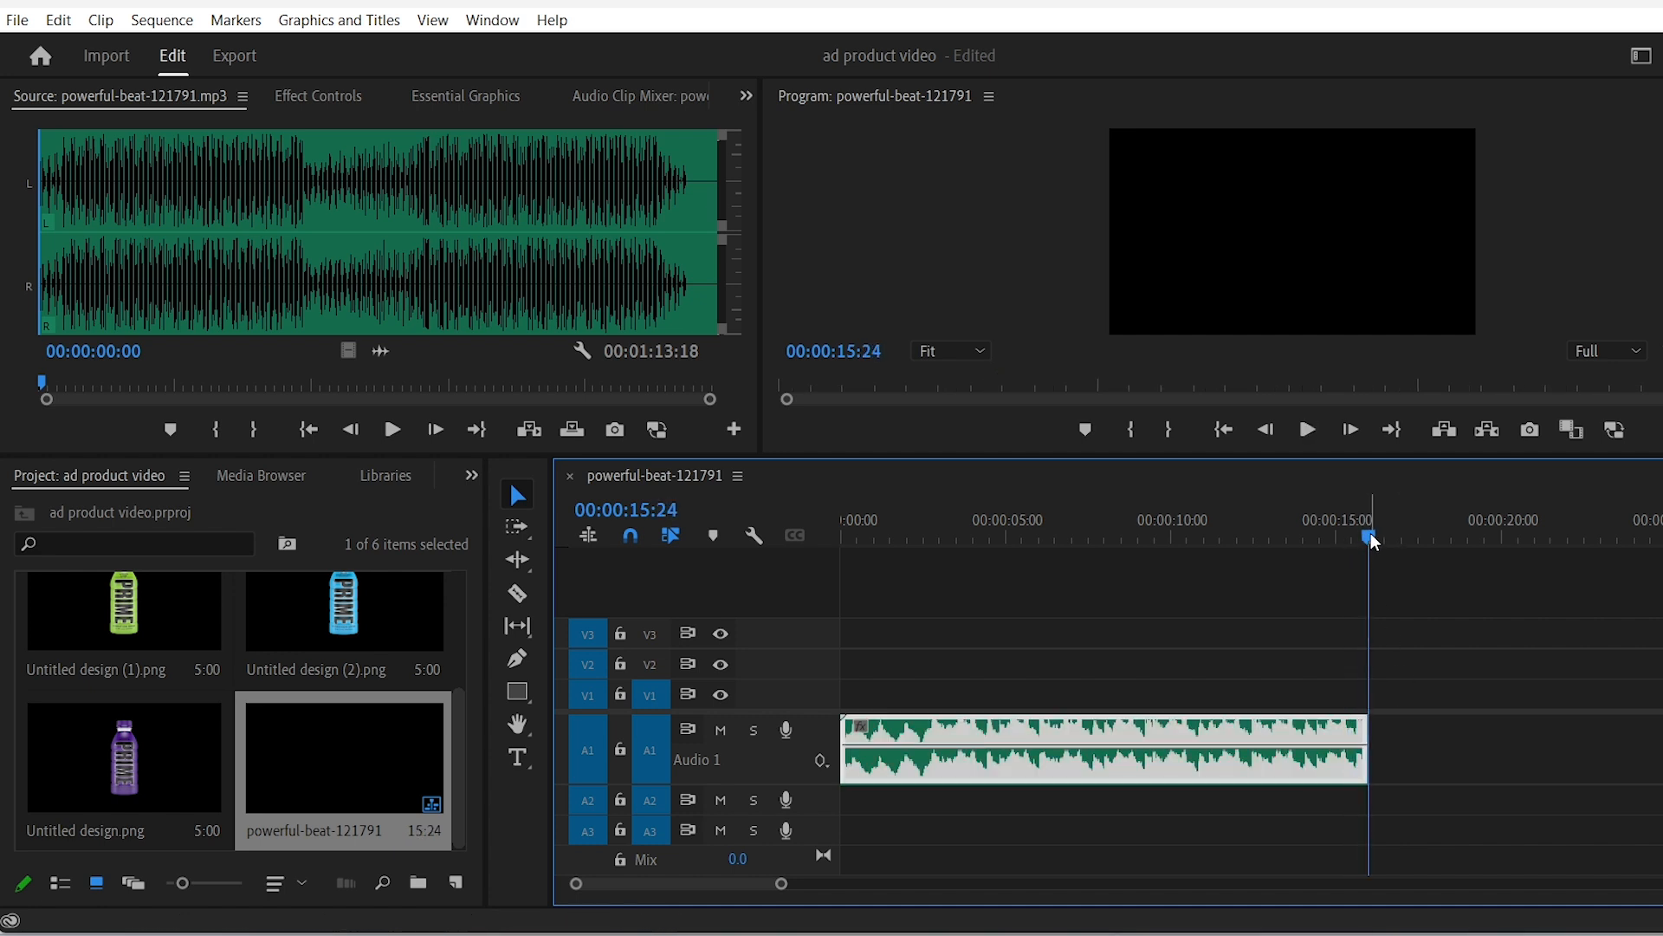
left_click(1102, 756)
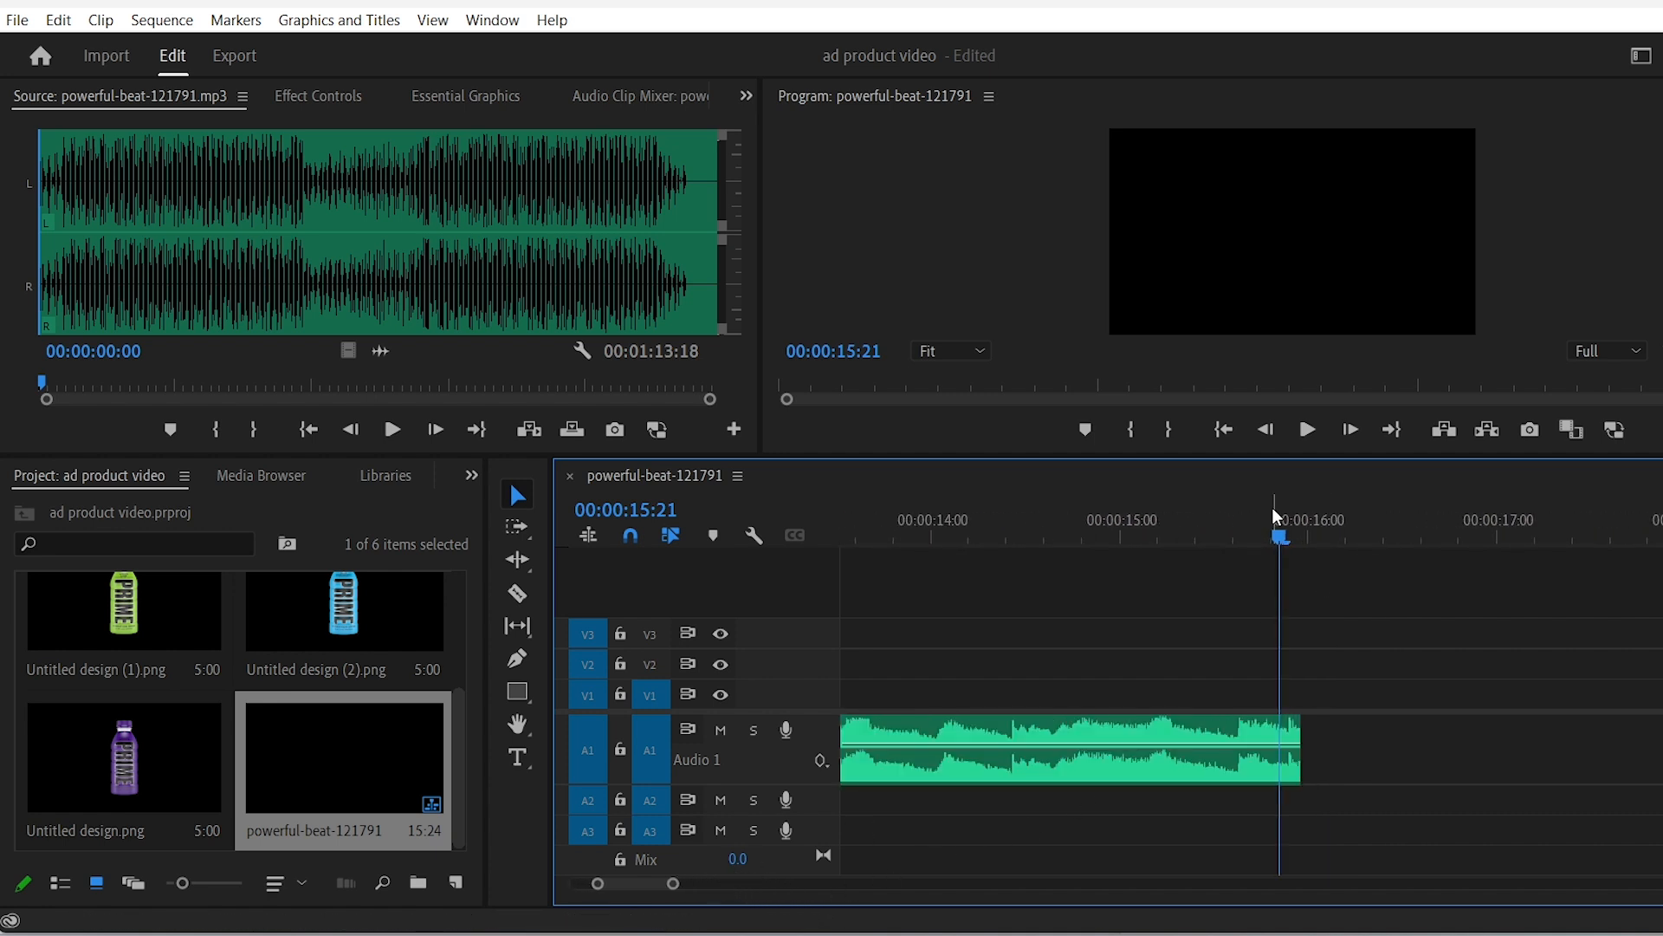
left_click(1071, 755)
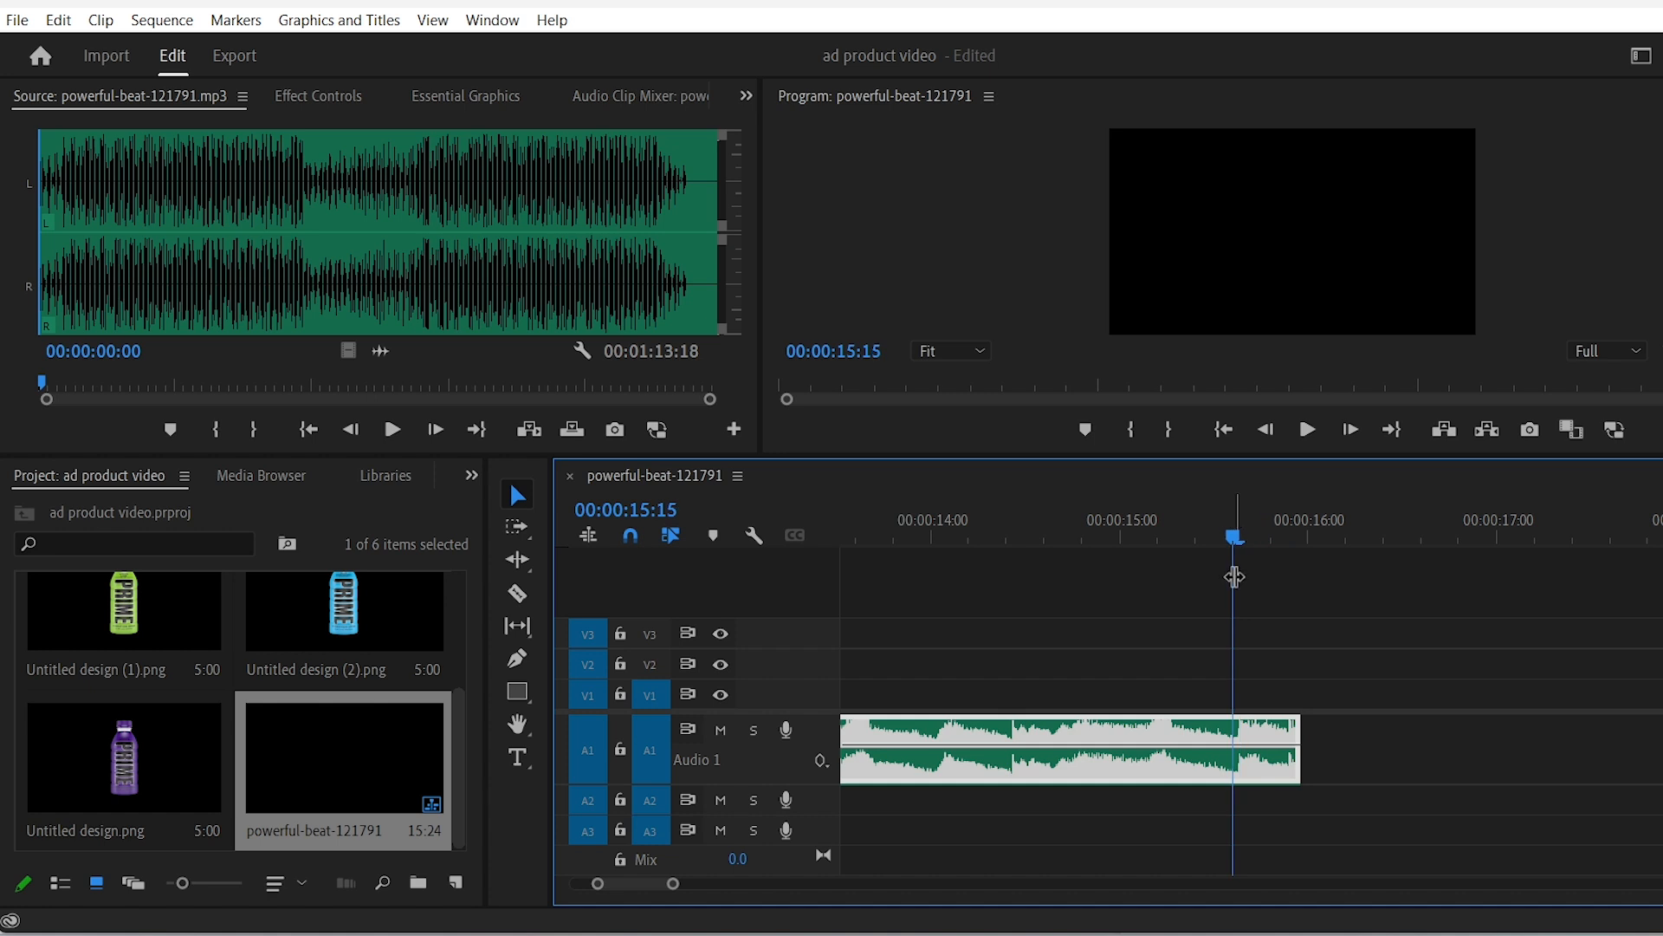
right_click(1057, 747)
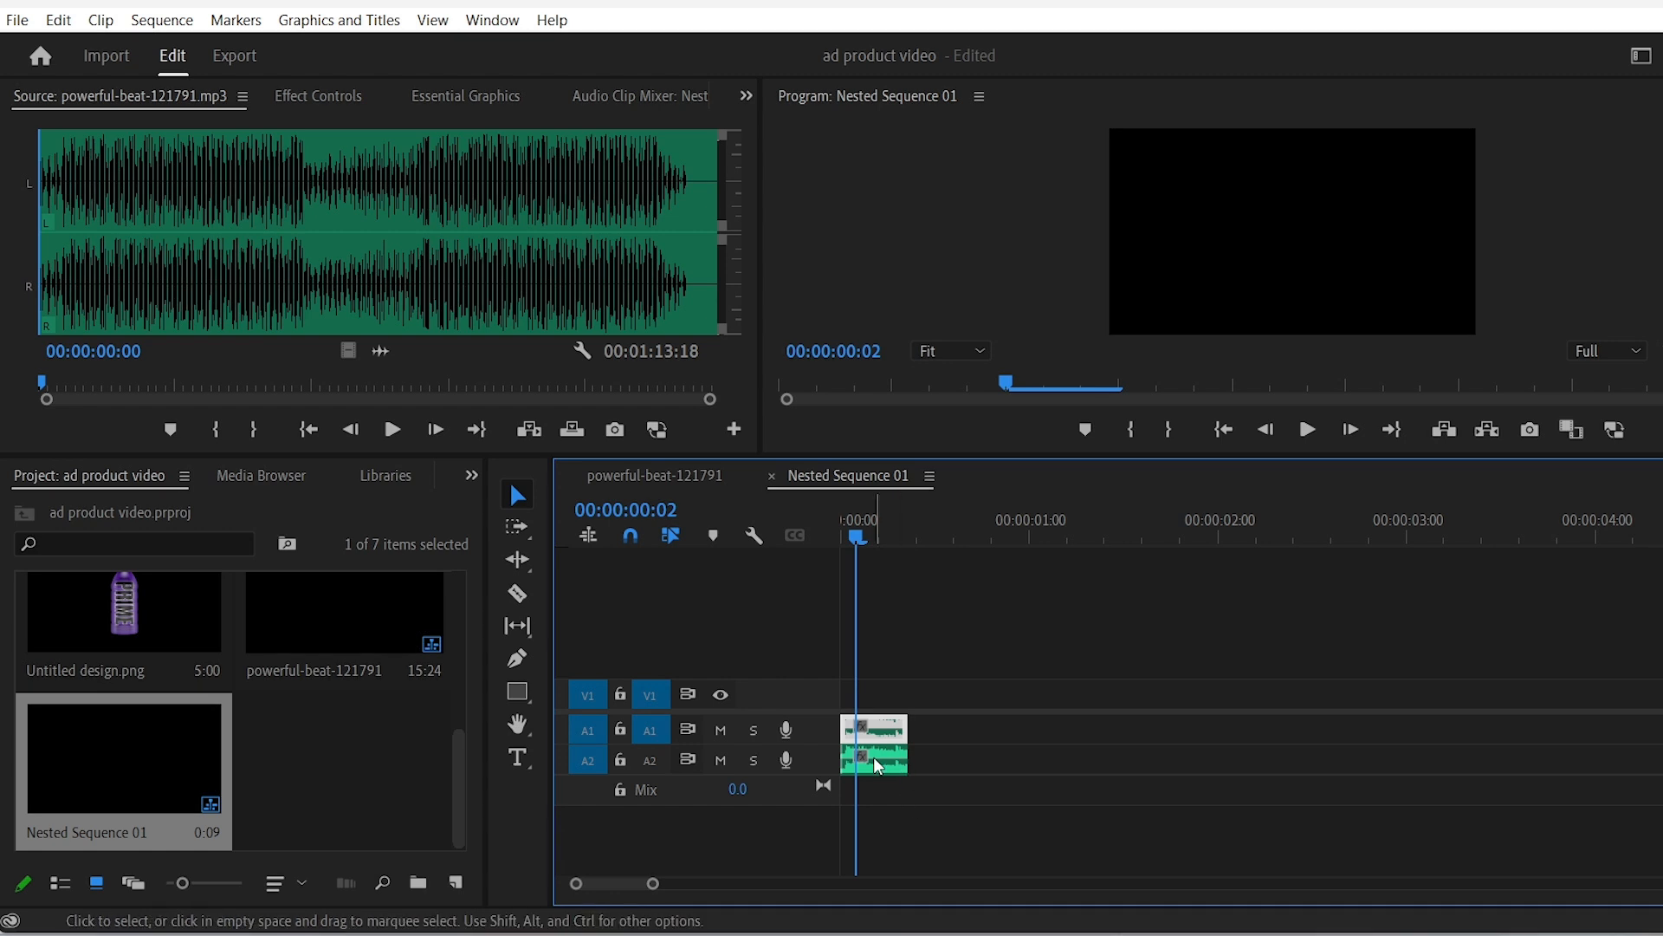
Step: Lengthen the audio inside Nested Sequence 01 and stretch the nested tail past 16 seconds
left_click_drag(906, 759, 1258, 759)
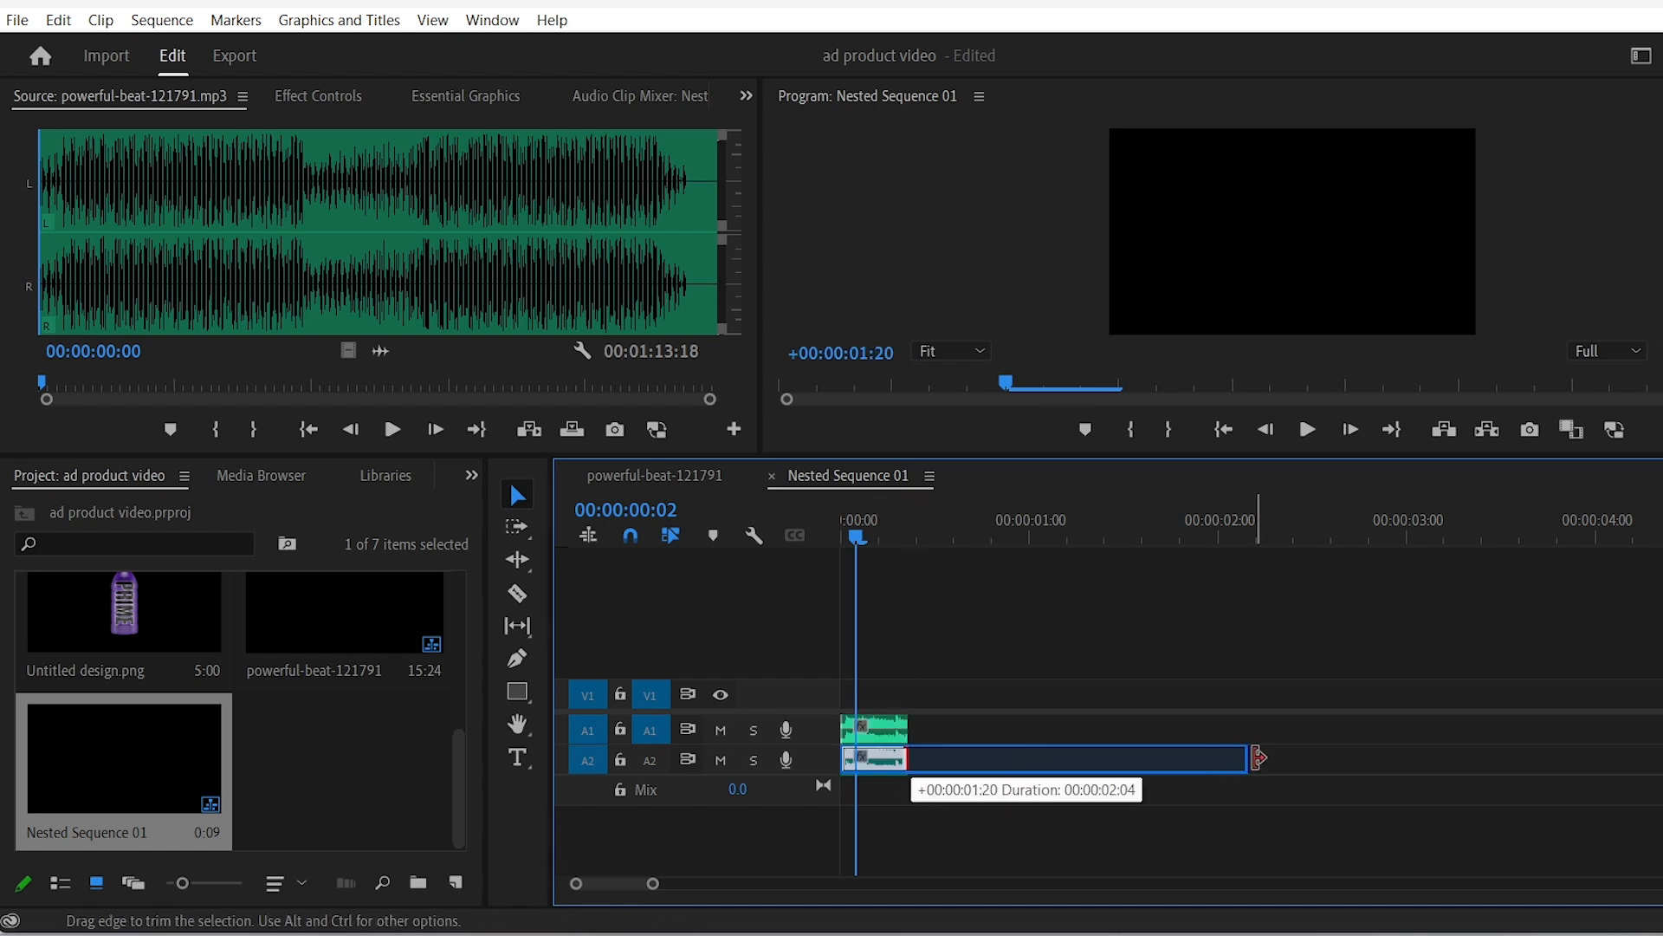
left_click_drag(1259, 759, 1415, 759)
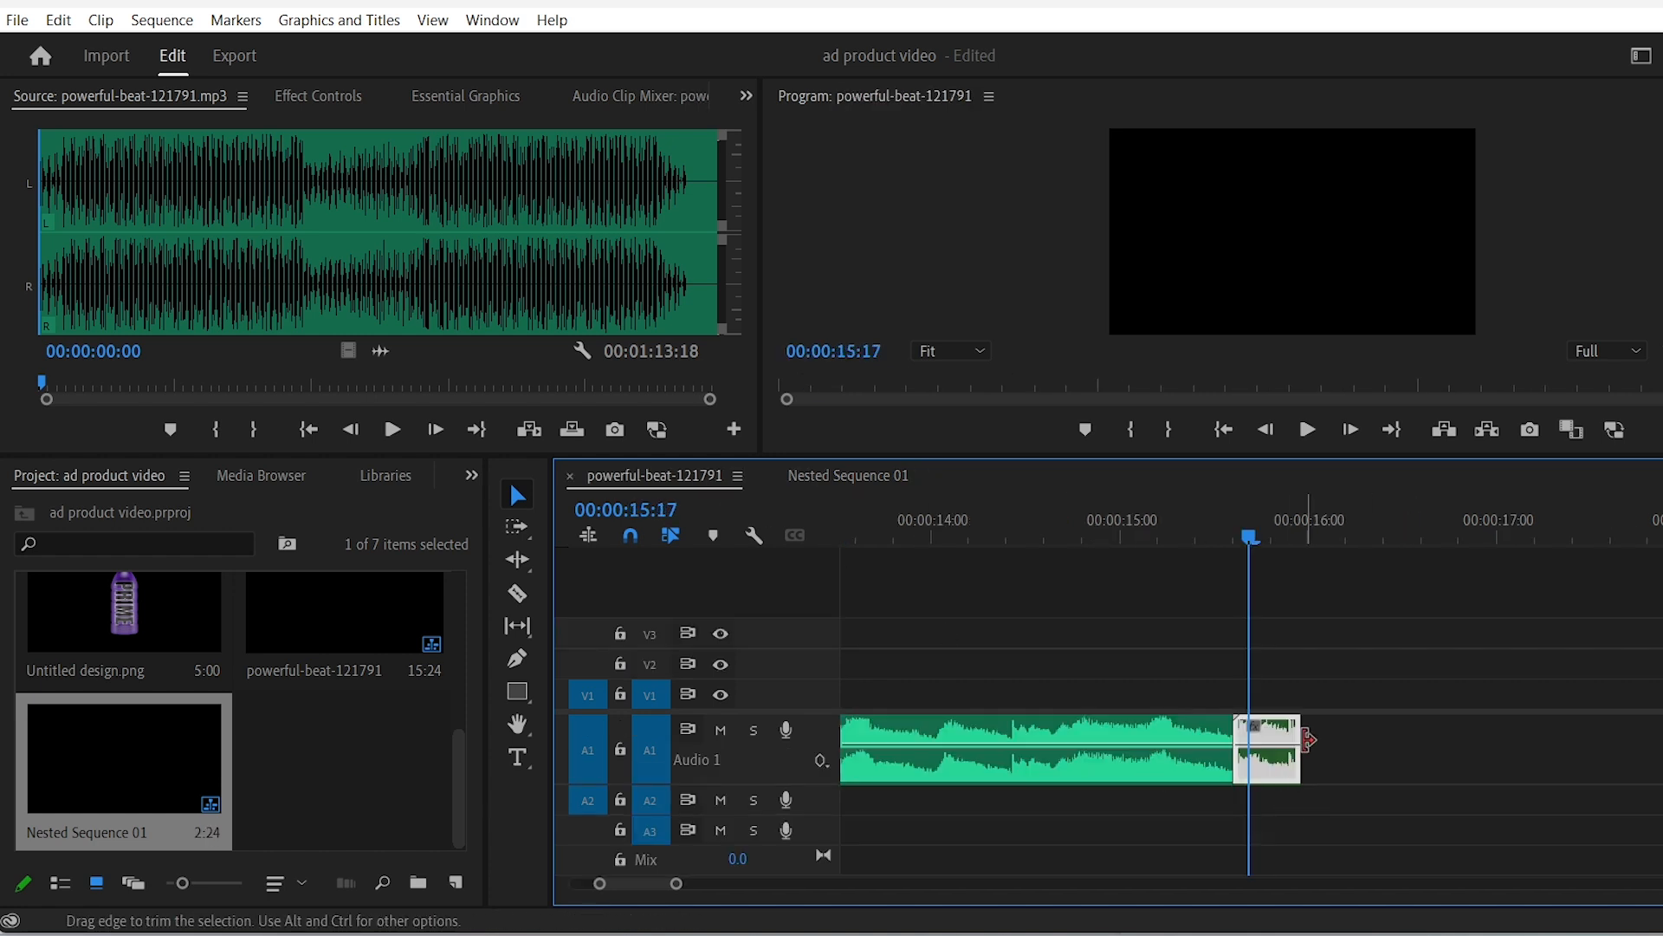
left_click_drag(1273, 754, 1655, 754)
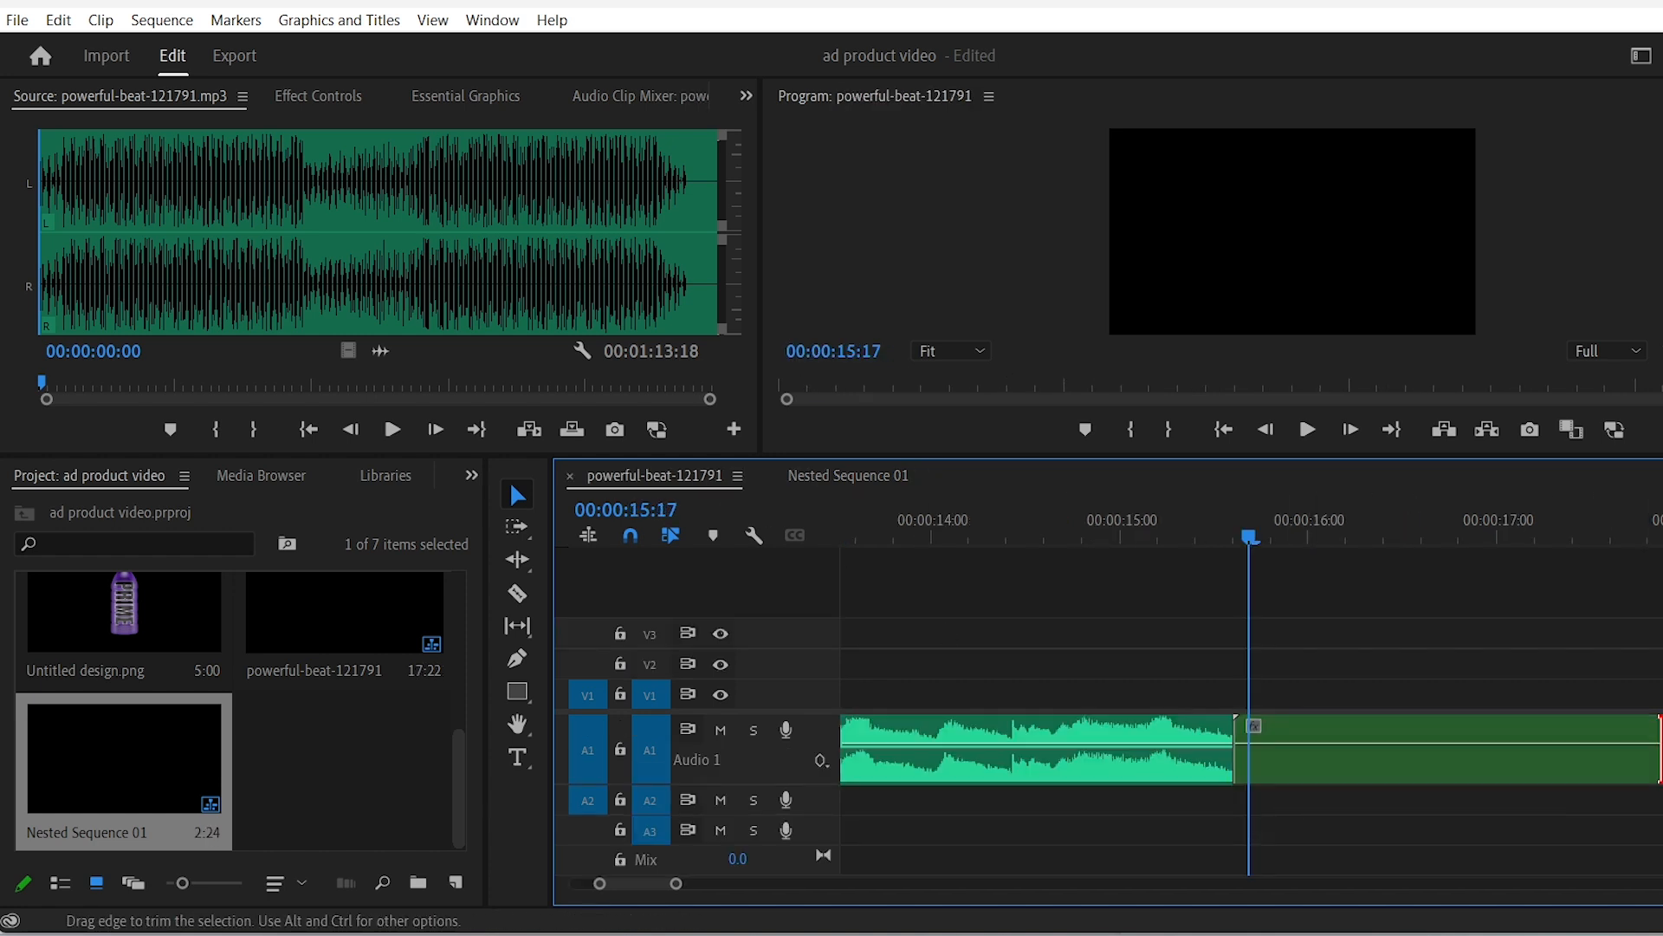
Step: Apply Studio Reverb with the Great Hall preset to the nested music tail
left_click(338, 474)
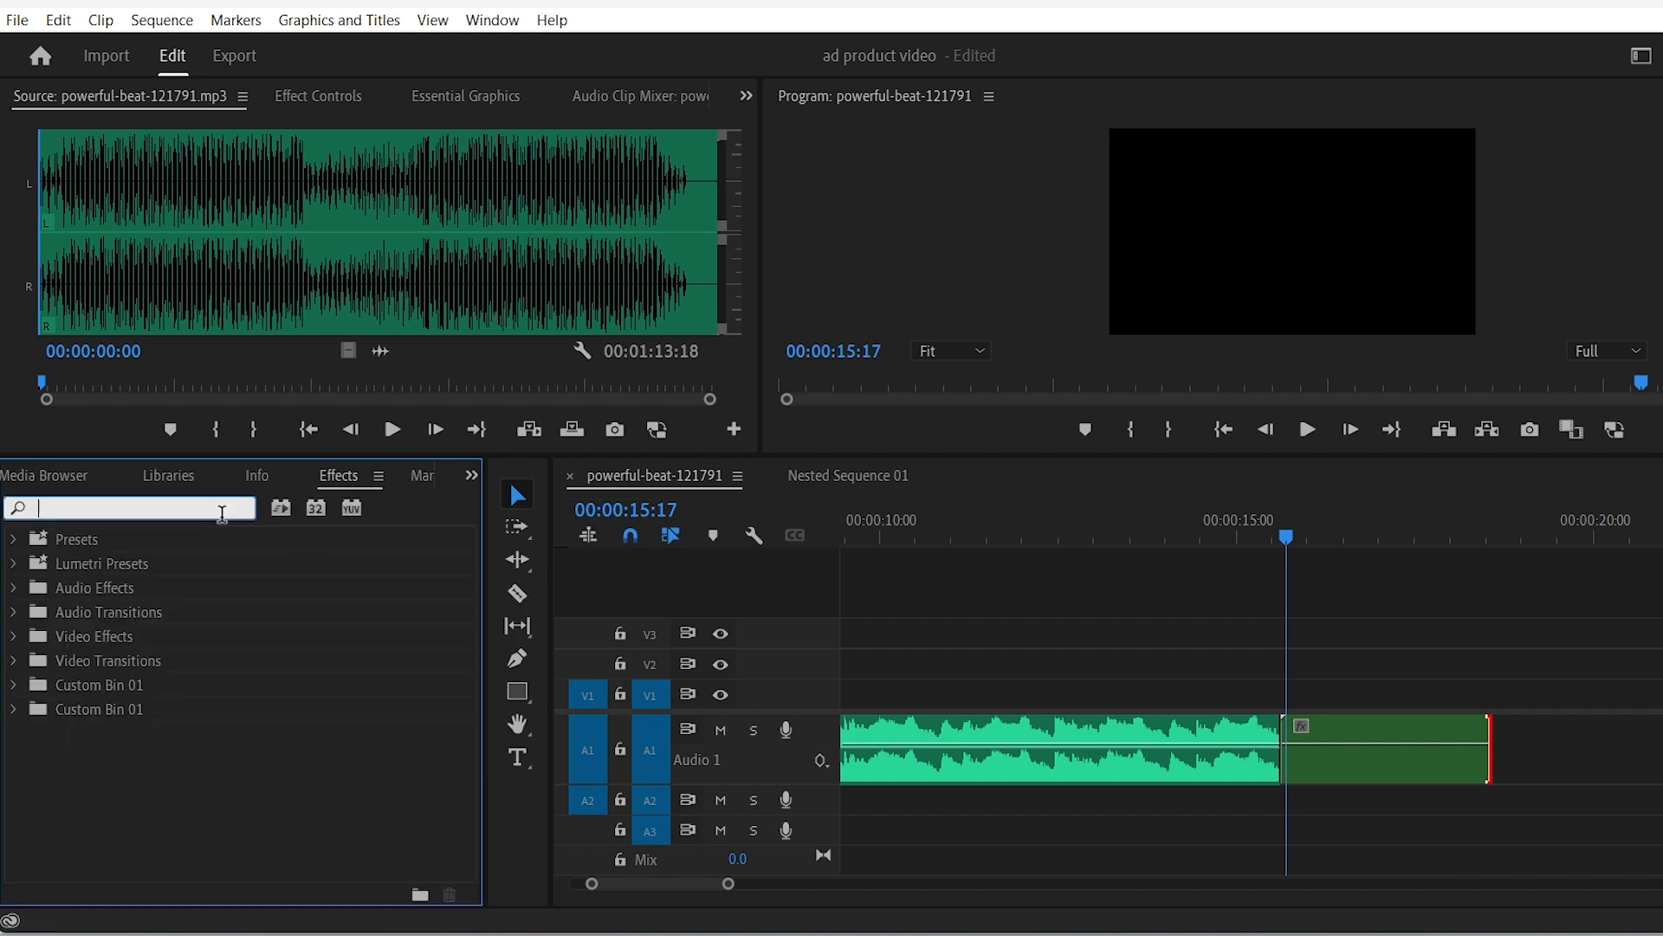
type("studio rev")
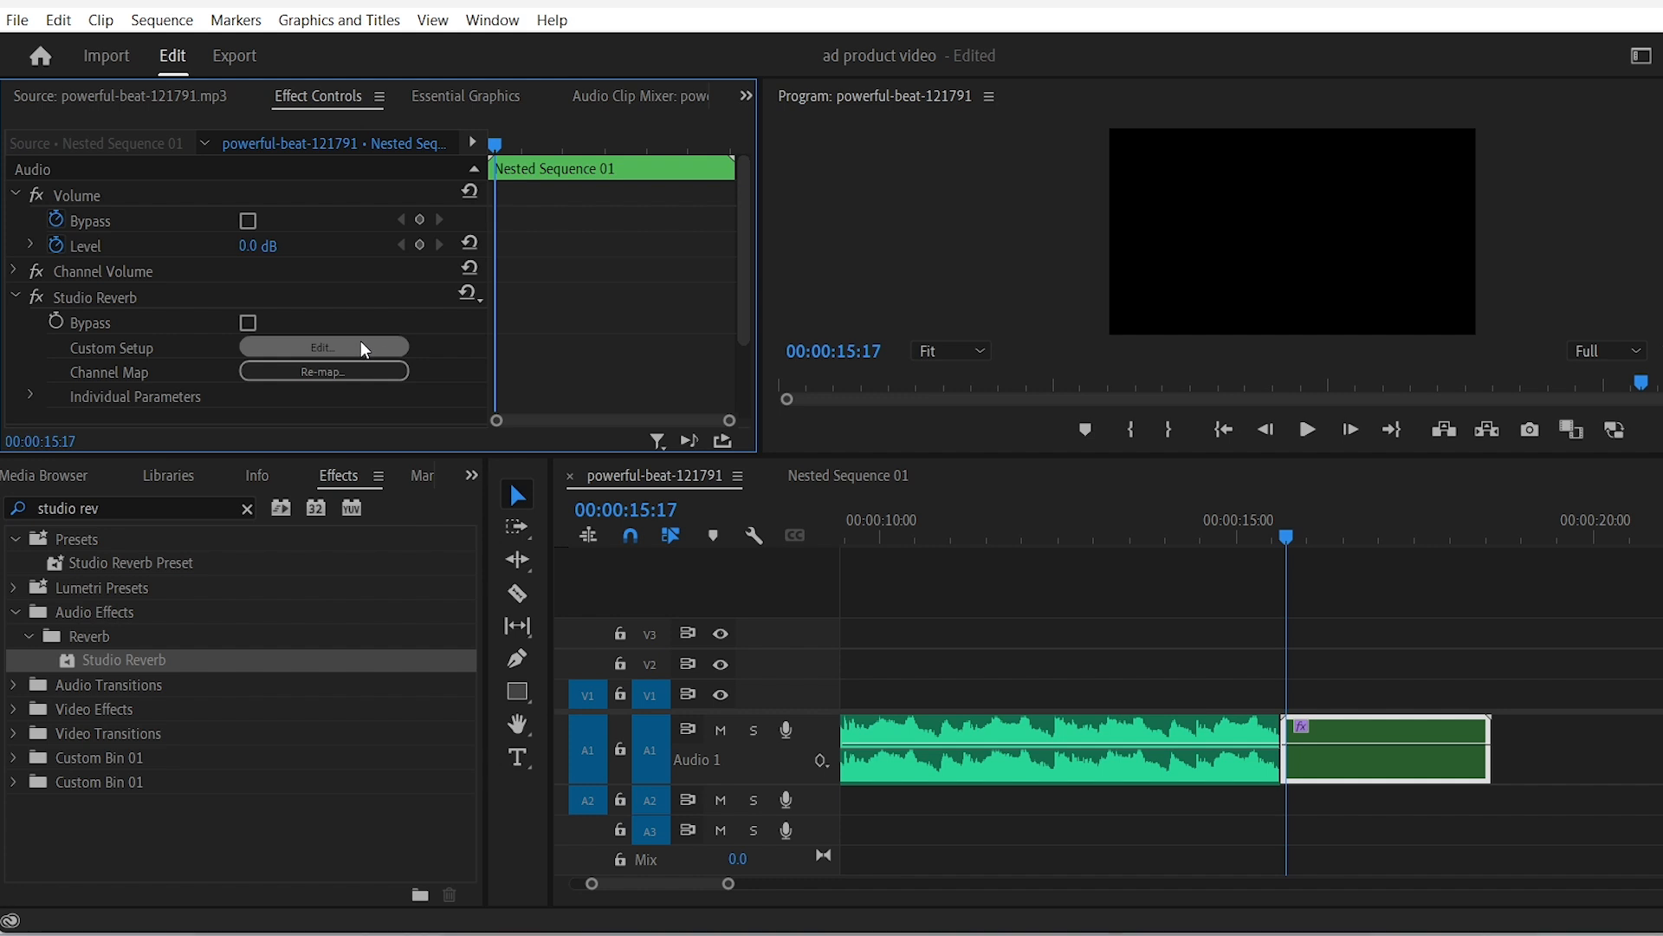
left_click(322, 346)
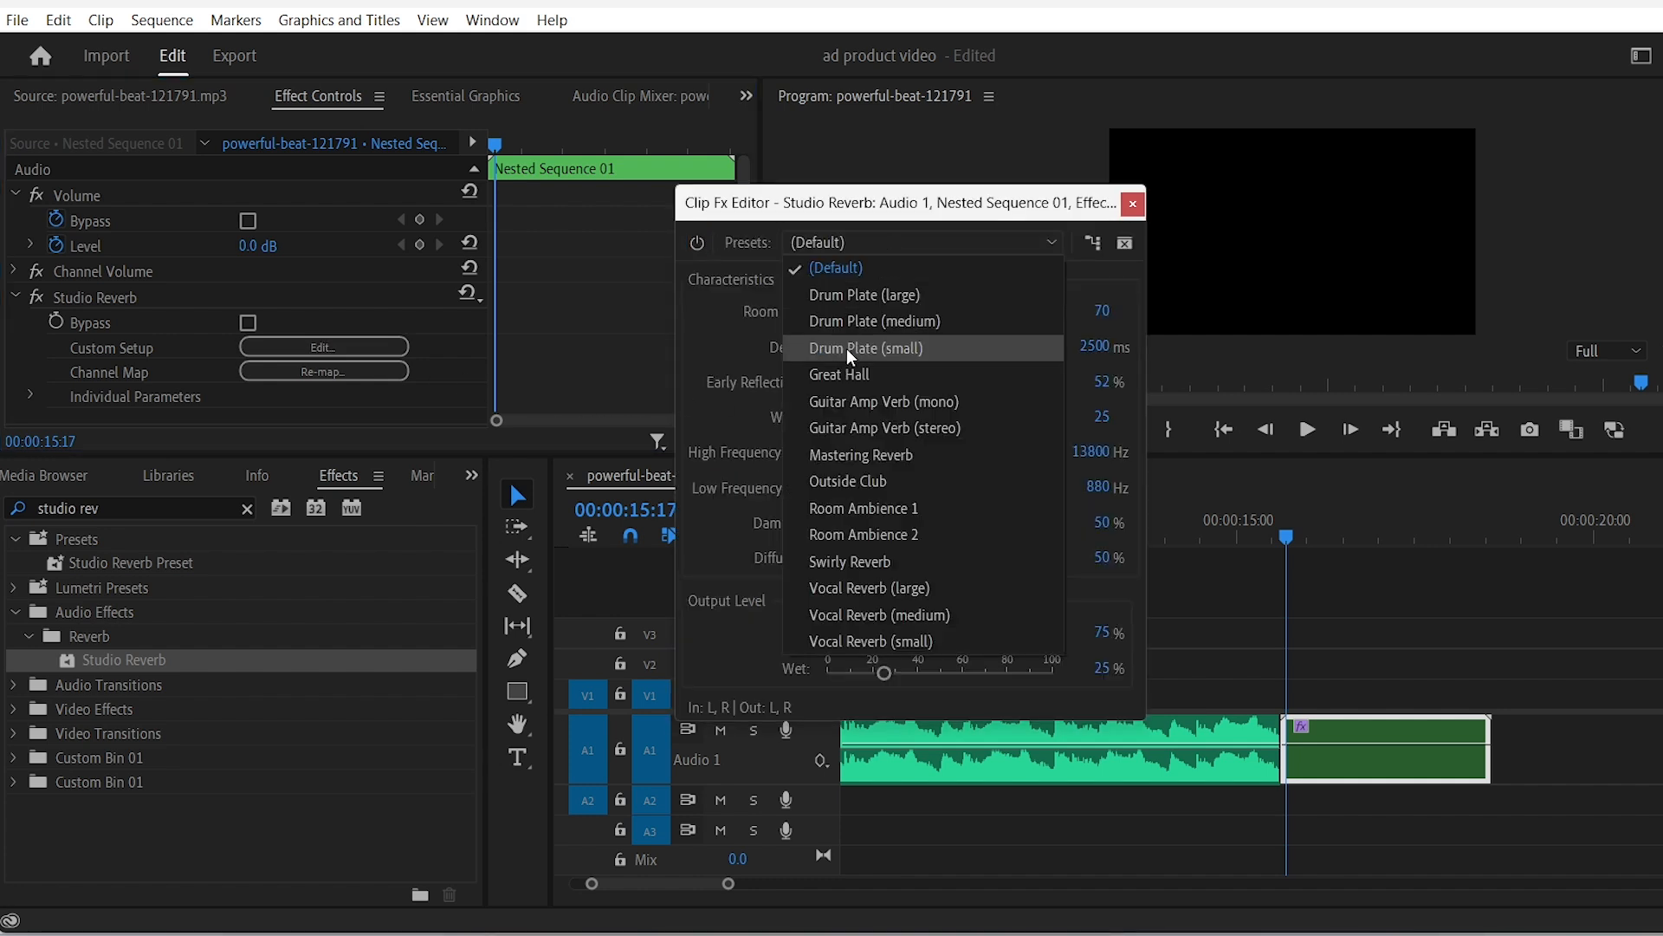
left_click(840, 375)
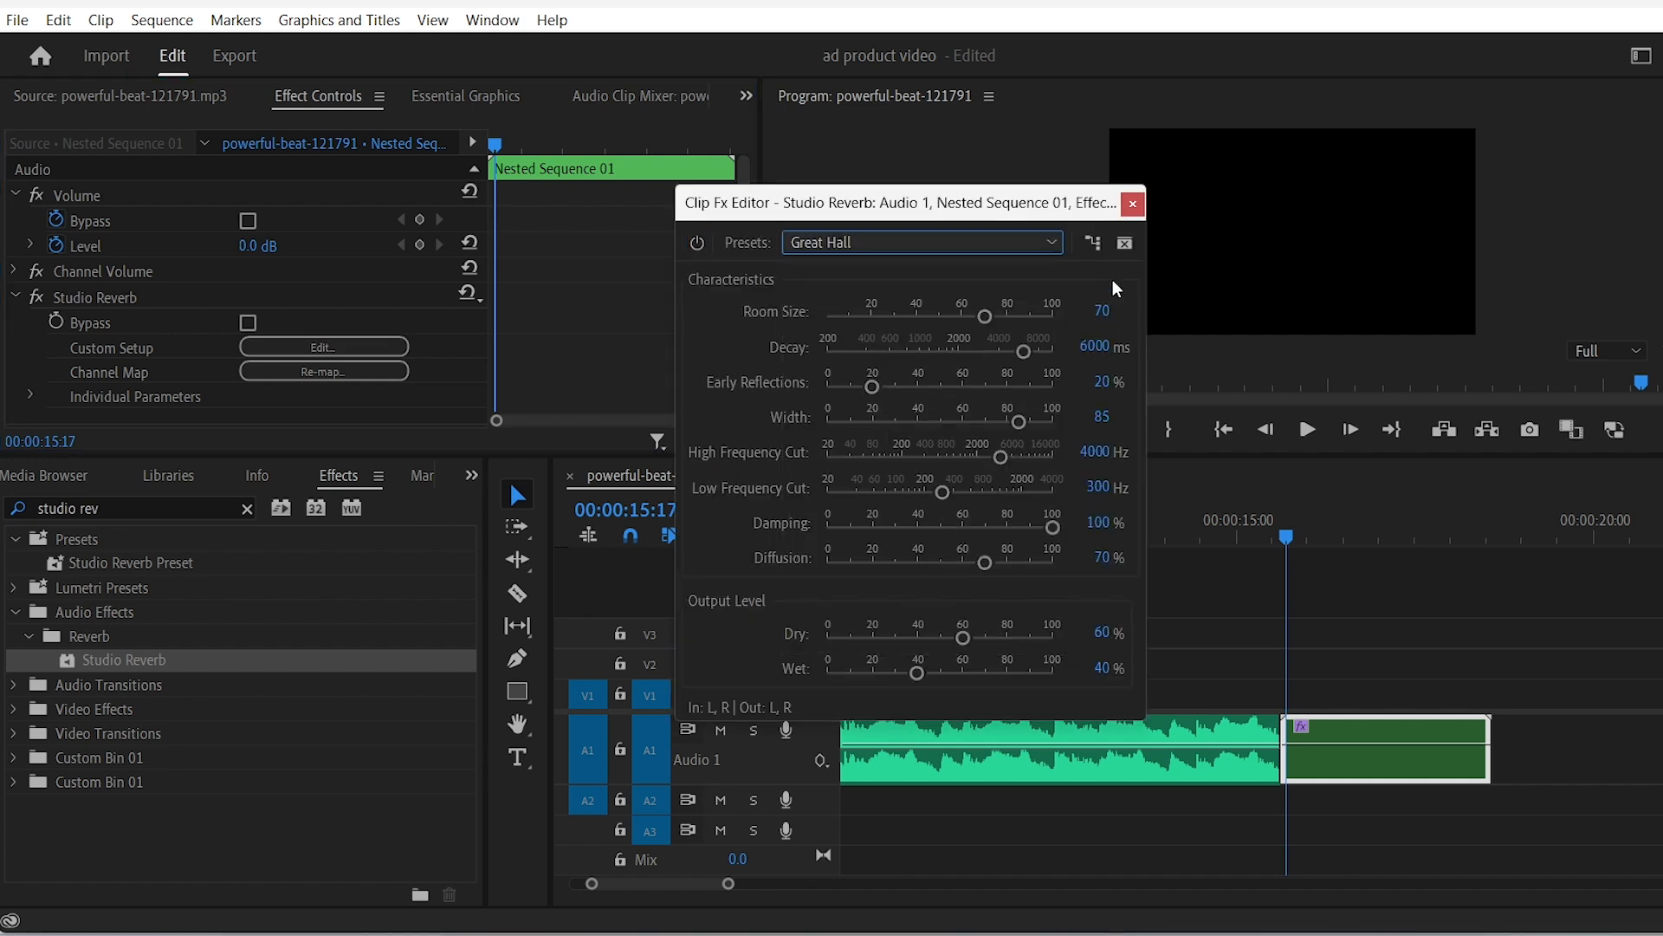
left_click(1133, 204)
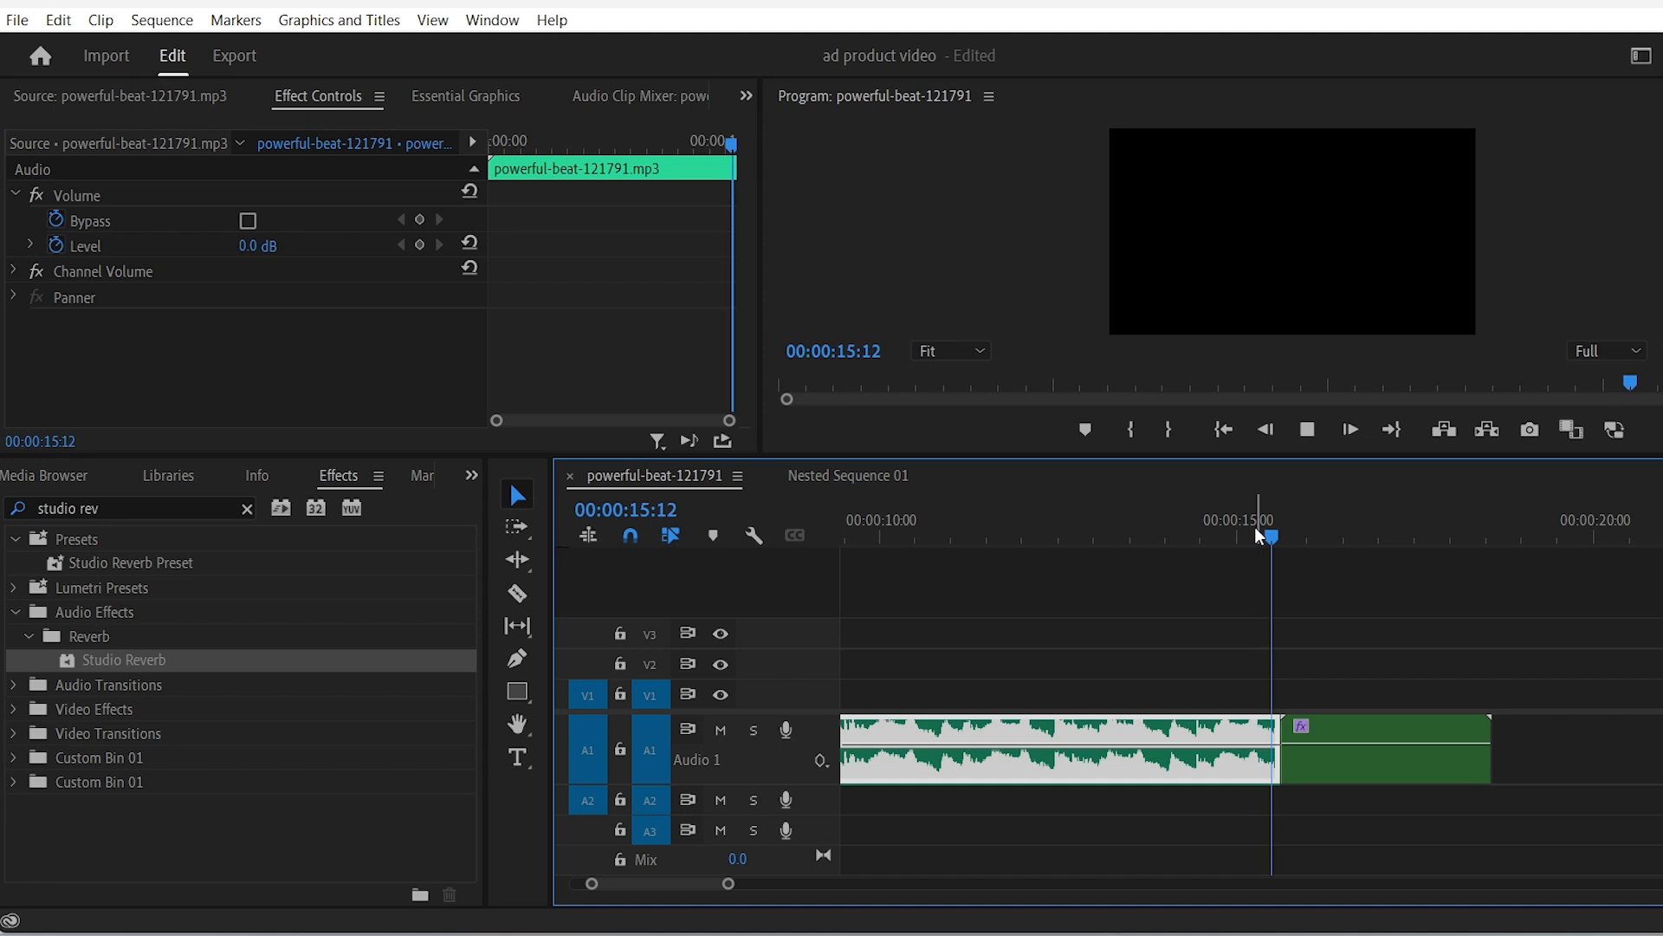
left_click(1410, 535)
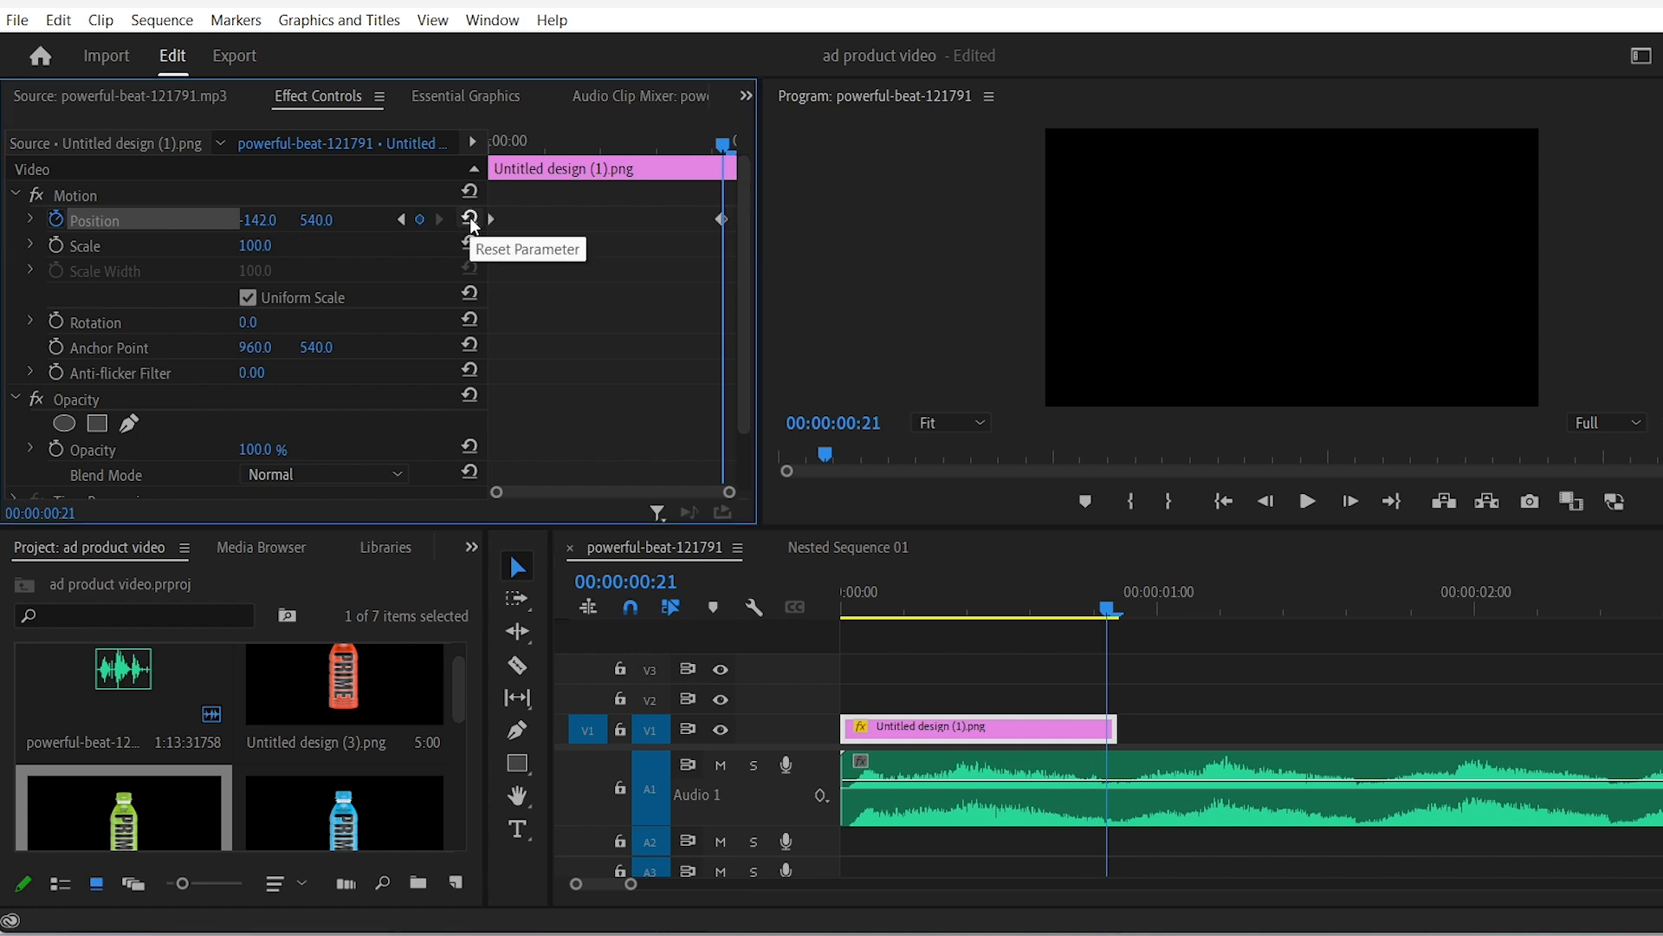
Step: Keyframe the lime bottle's Position from -142 to 960 with Ease In/Out and shape its speed graph
left_click(468, 218)
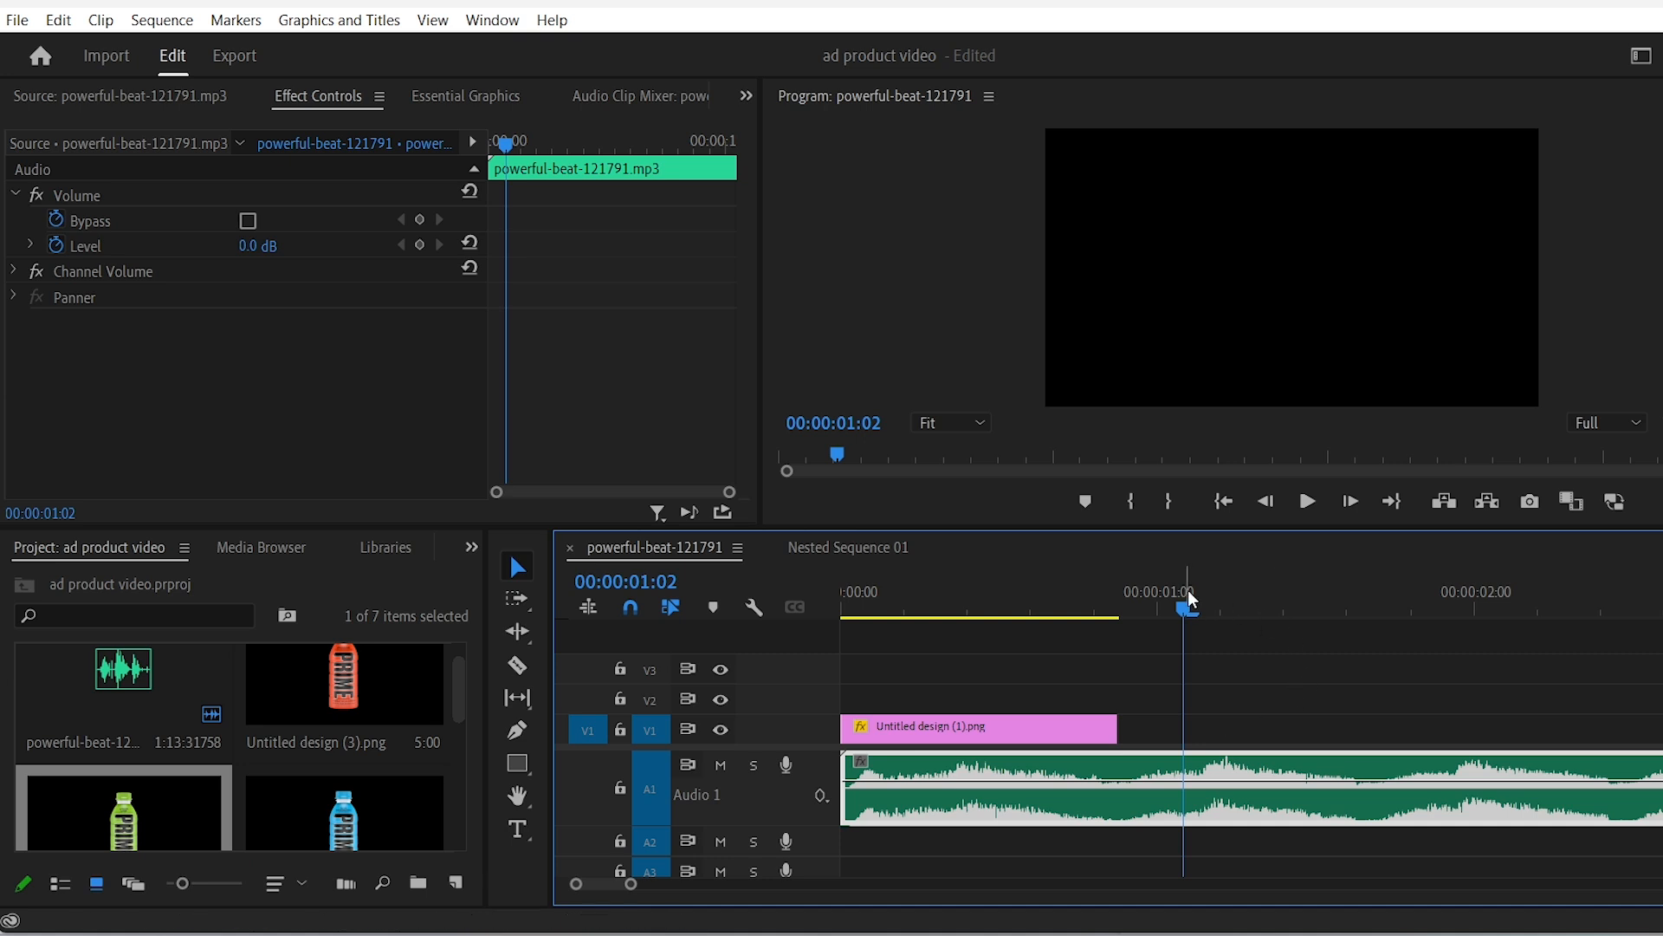
left_click(975, 726)
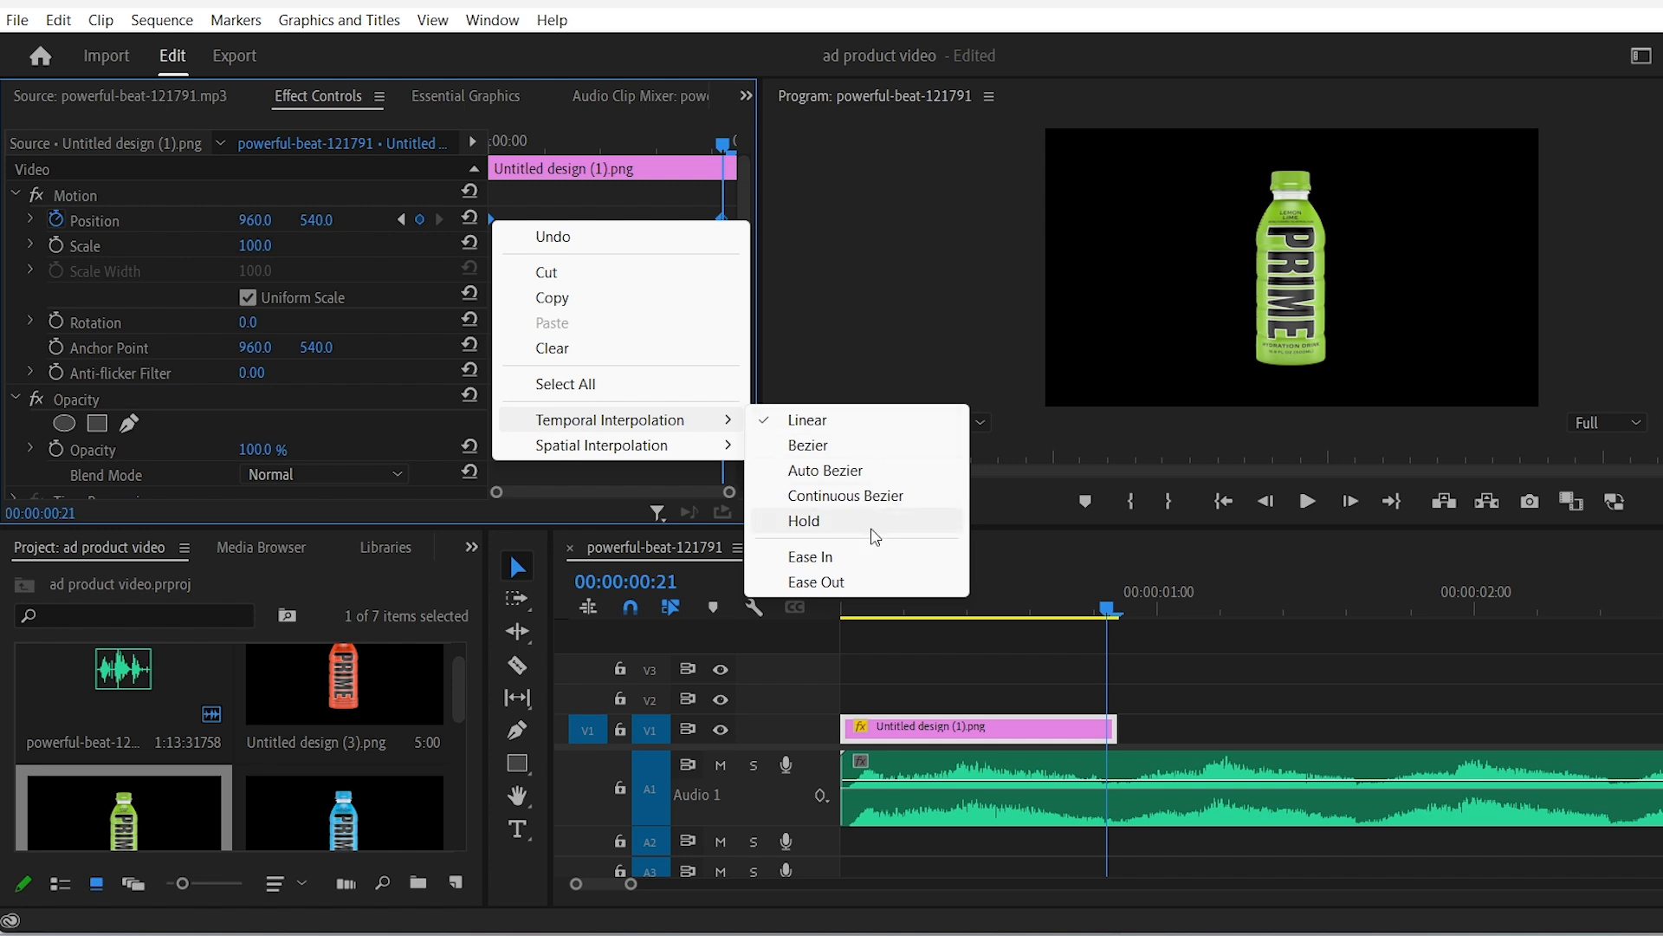
left_click(804, 520)
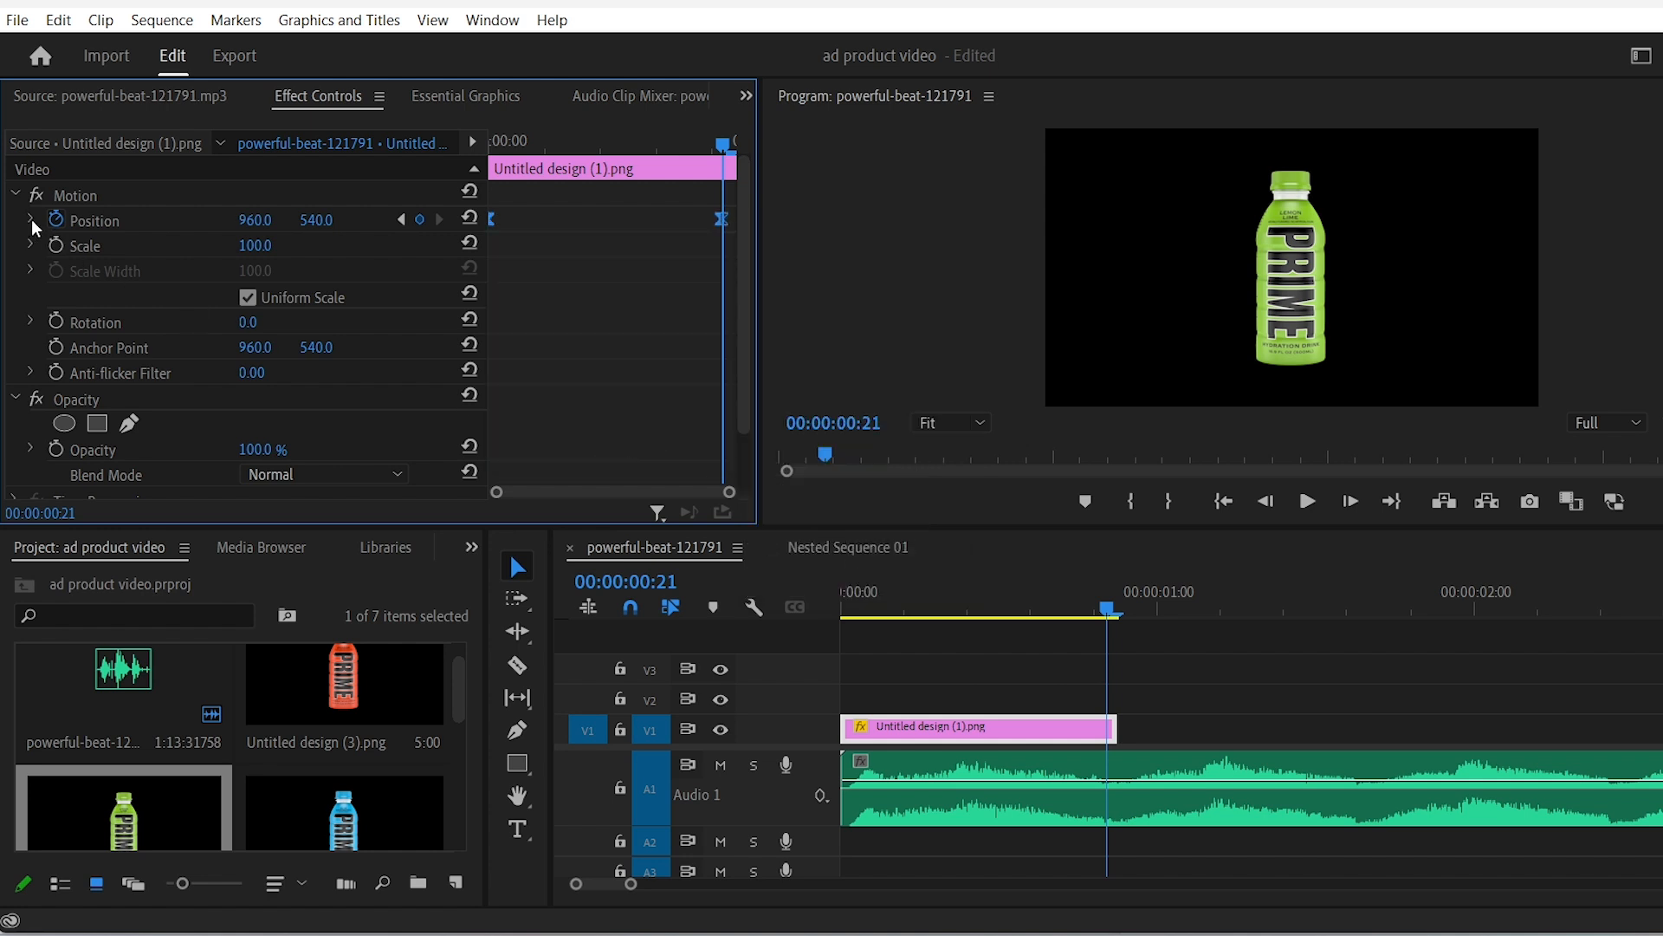
left_click(33, 220)
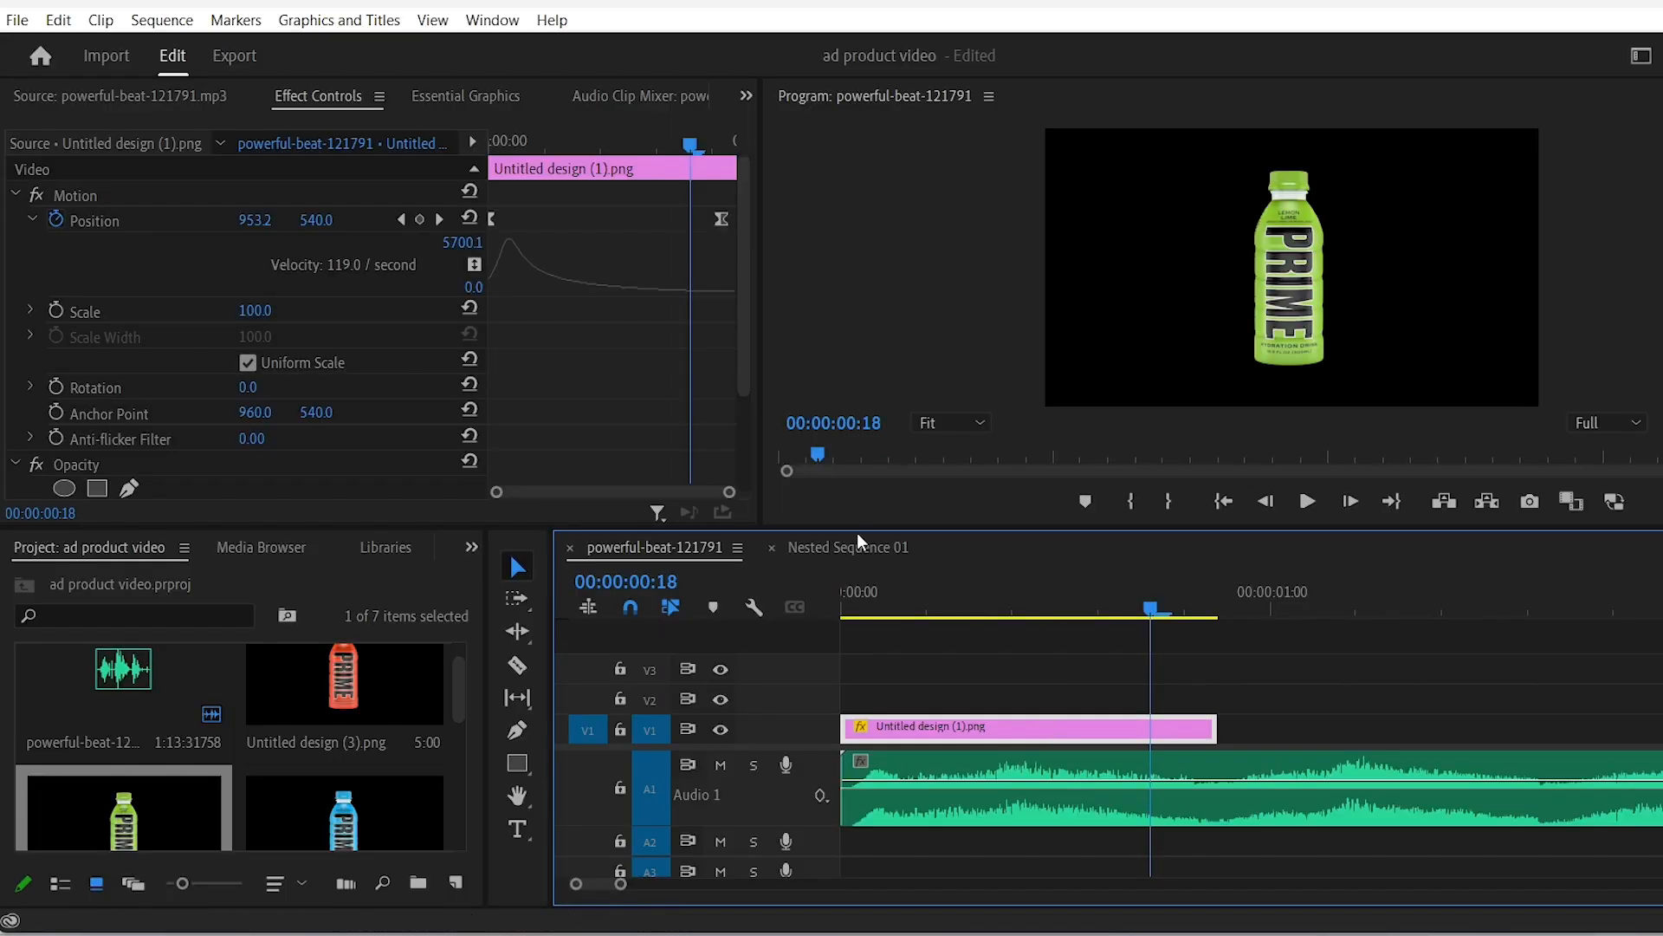
Step: Keyframe the bottle's Rotation starting at 10 degrees
left_click(1168, 610)
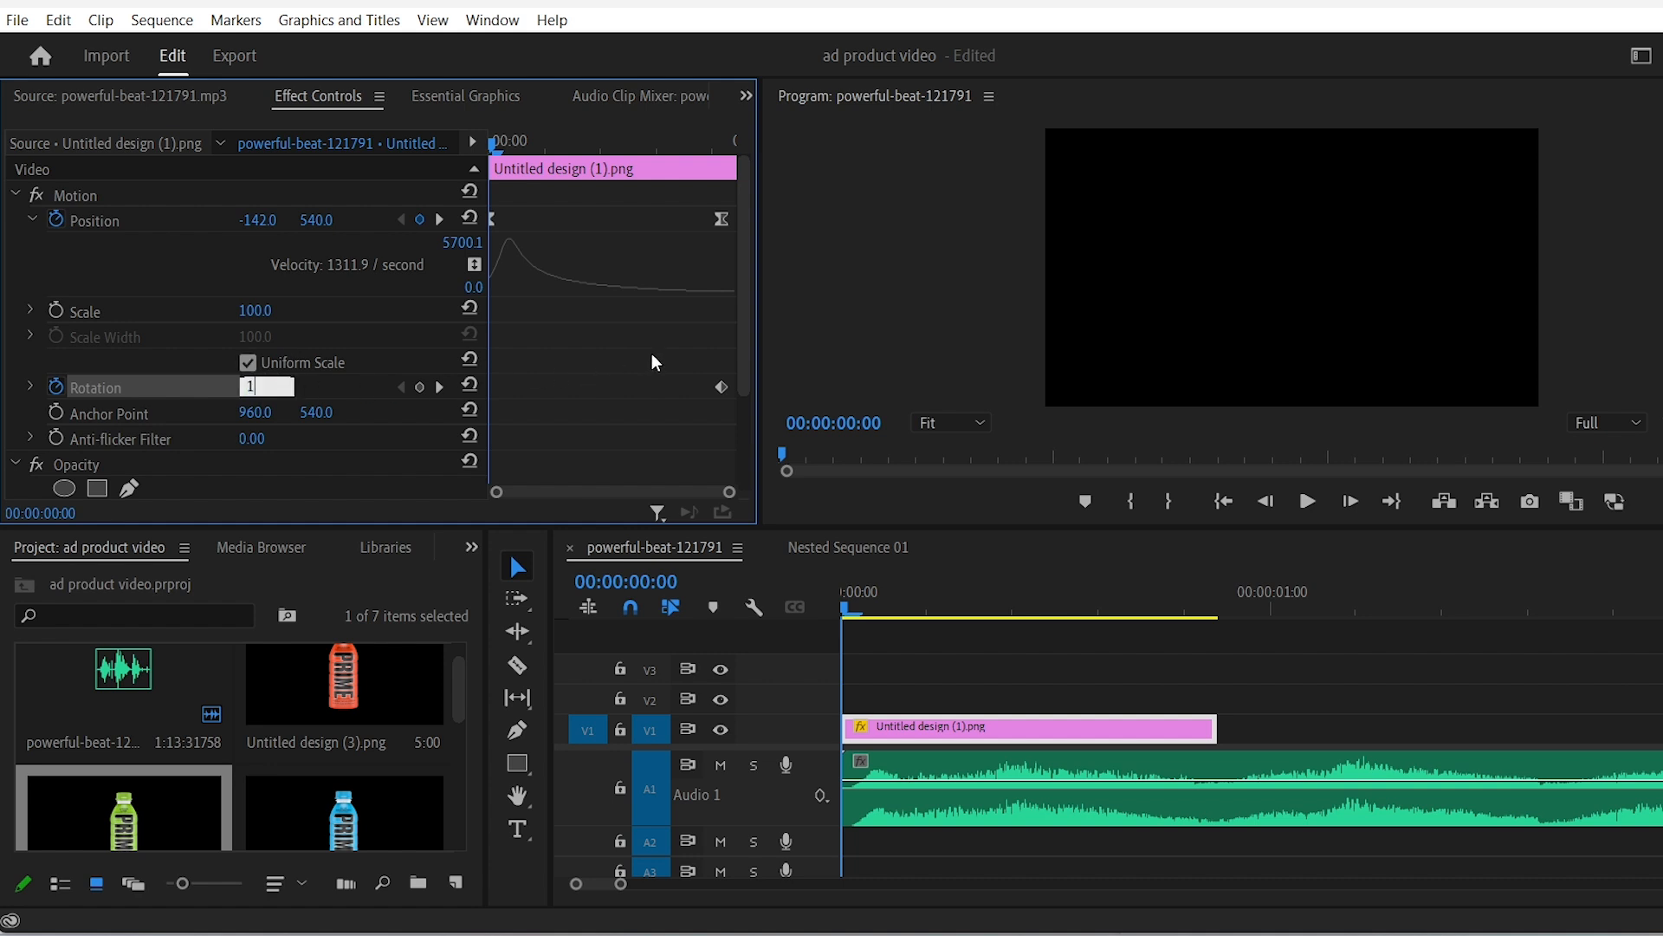
type("10.0")
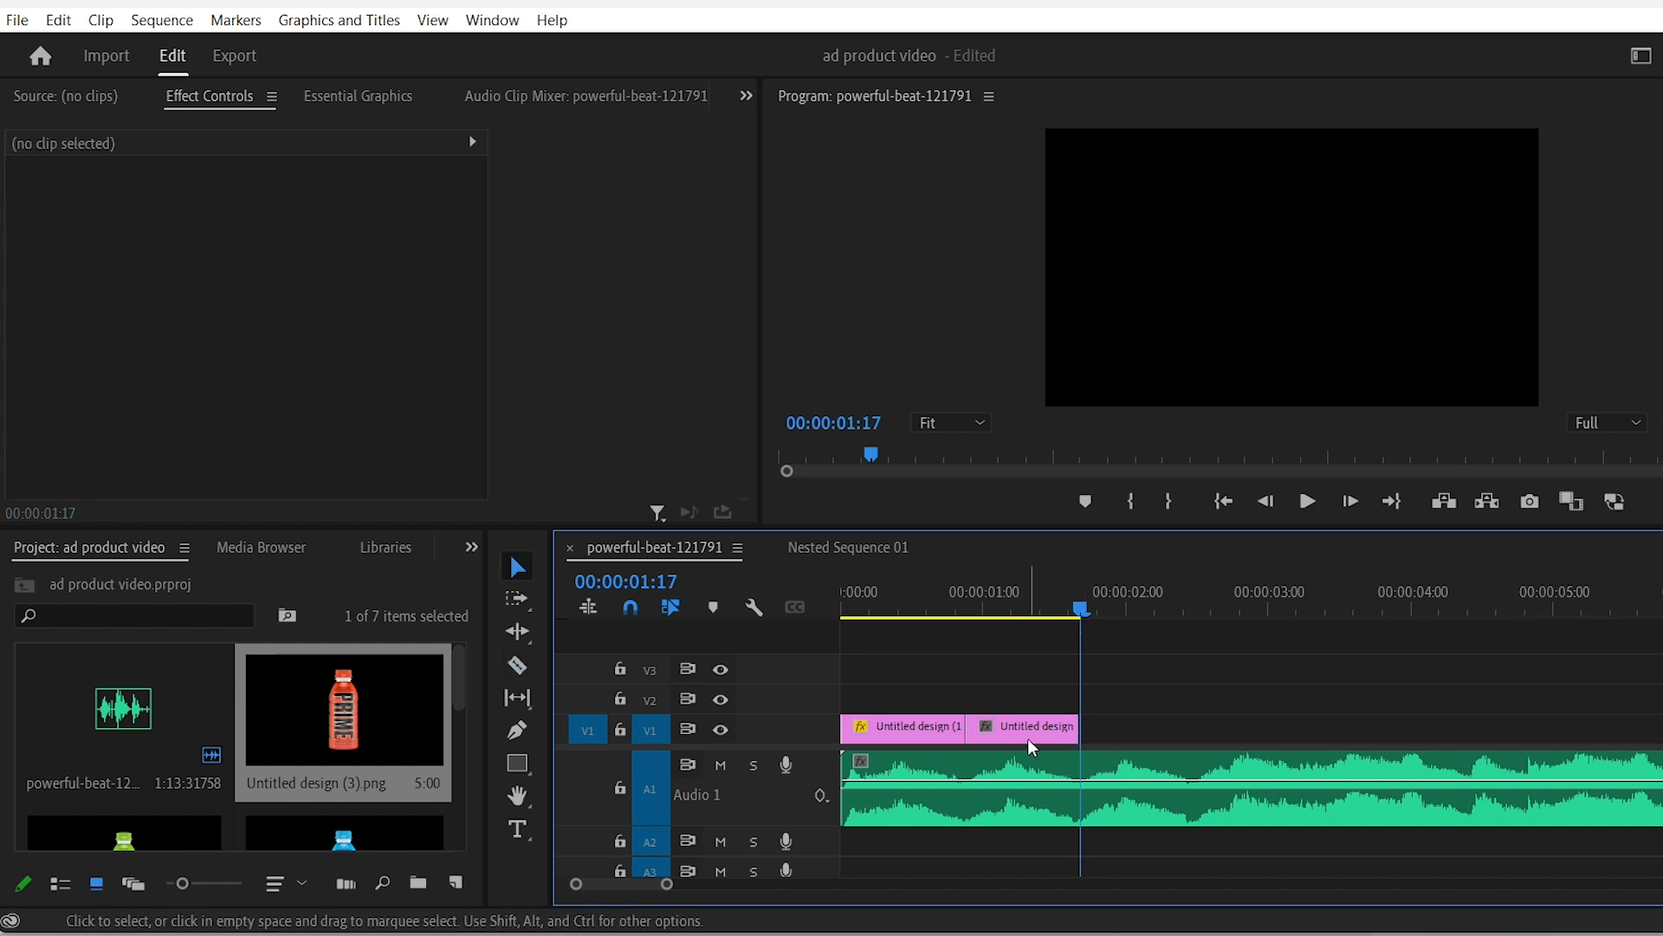
Step: Paste the lime clip's Motion attributes onto the red bottle clip
left_click(1032, 726)
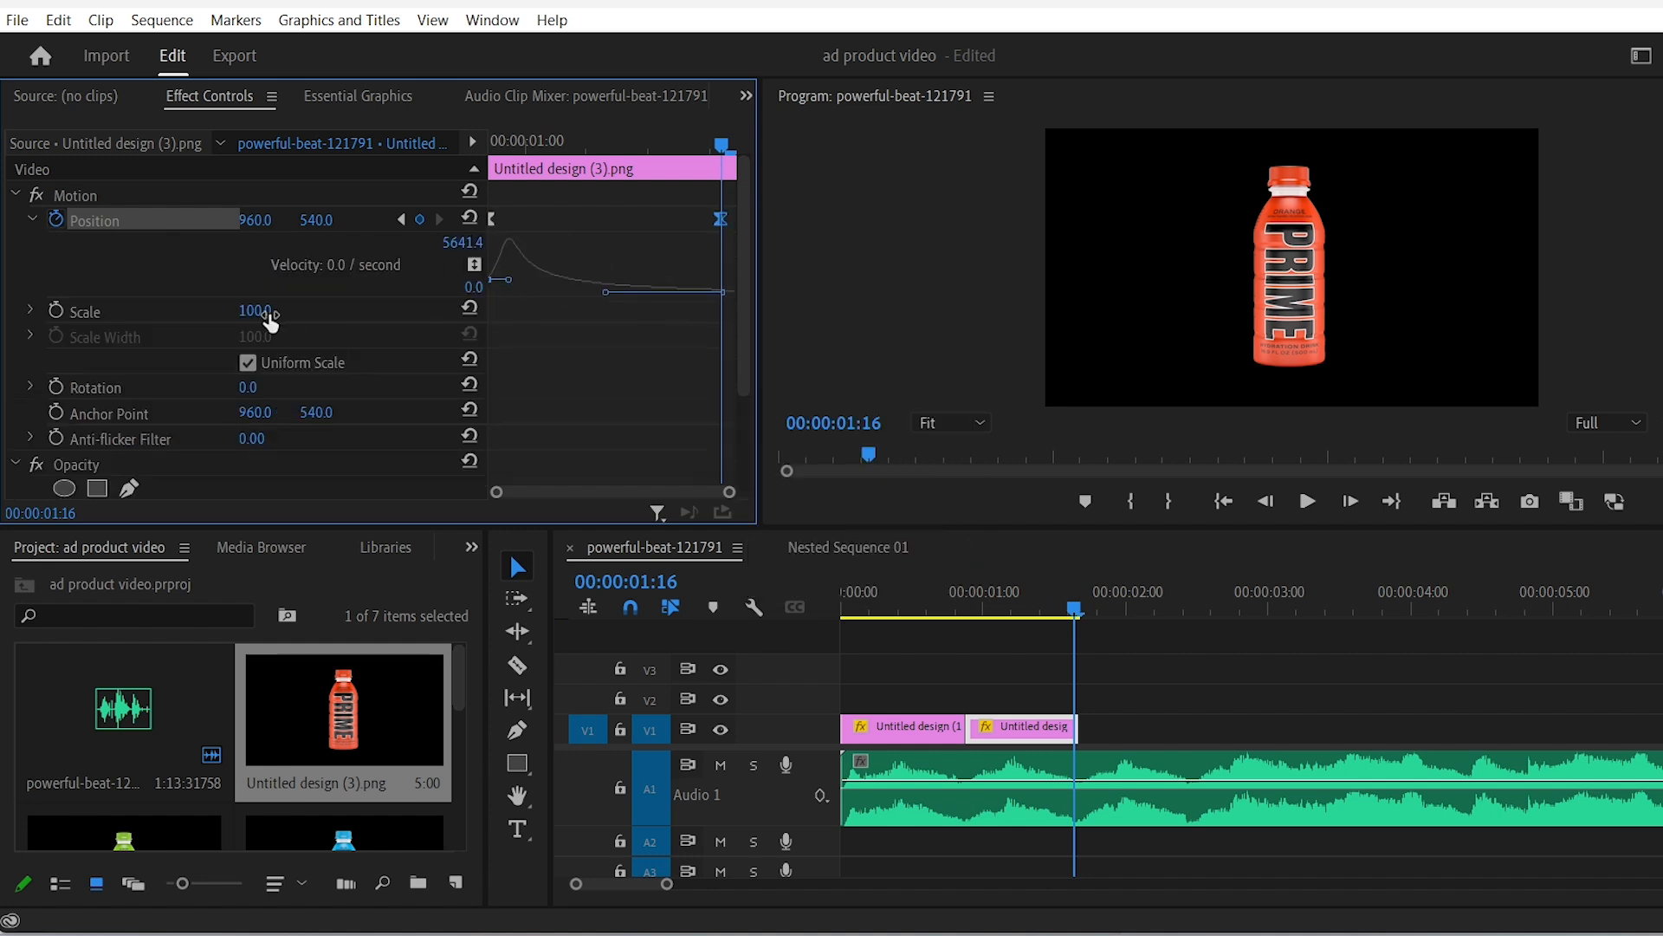
left_click(94, 388)
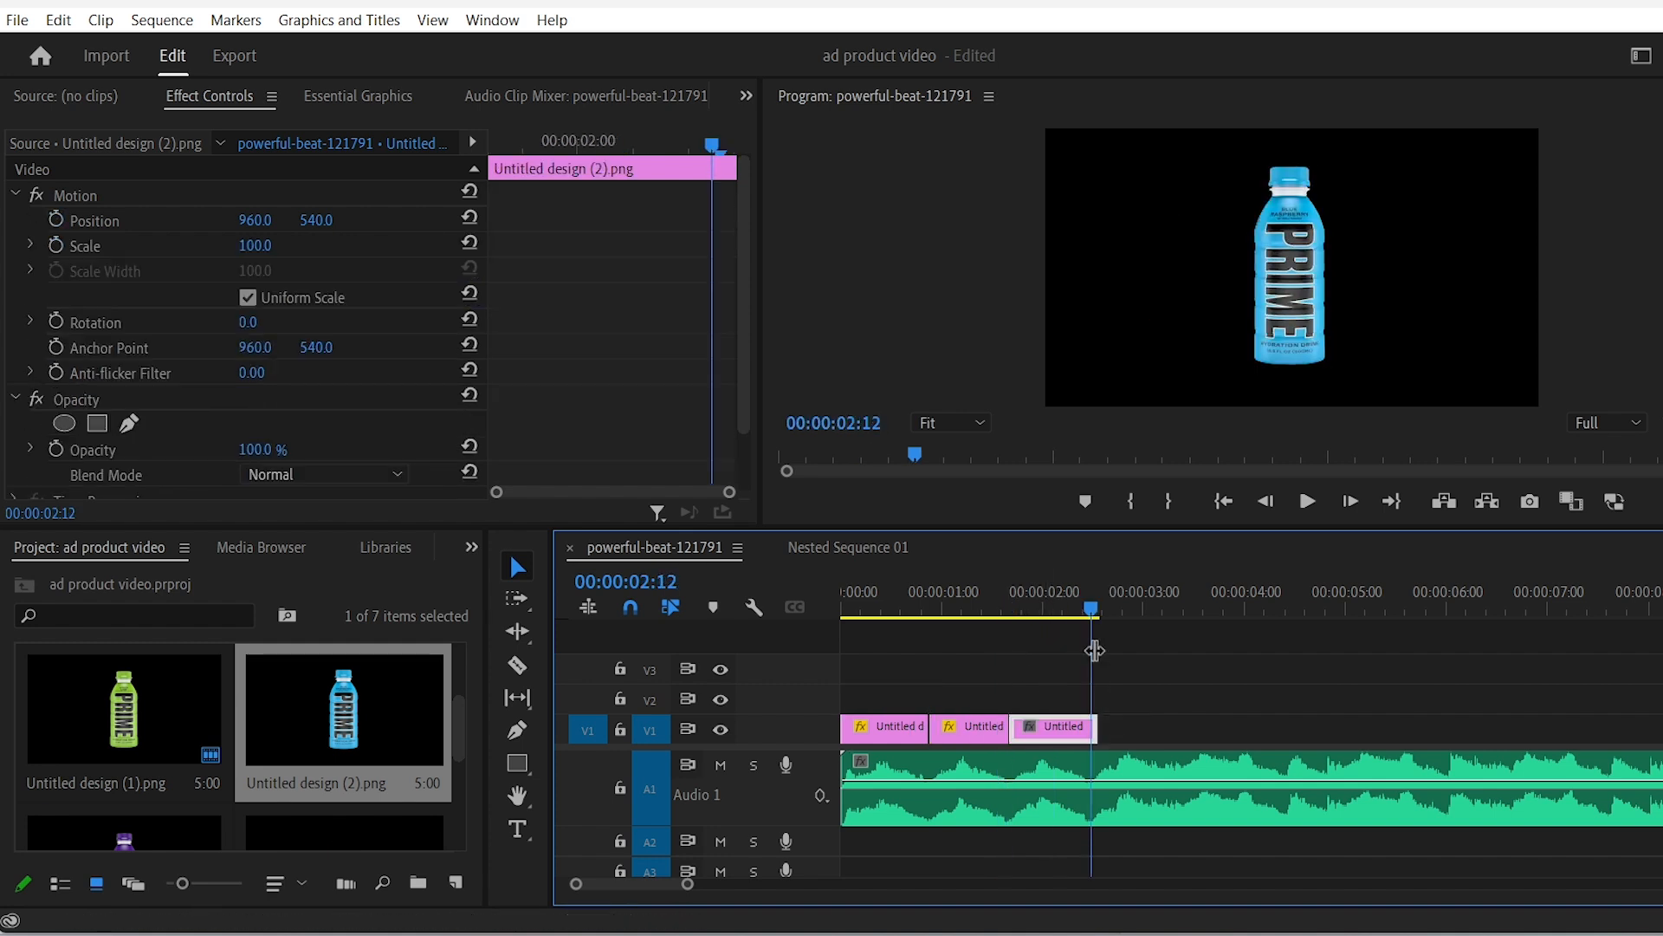
Step: Copy the lime clip and paste its Motion attributes onto the blue and purple bottle clips
left_click(889, 726)
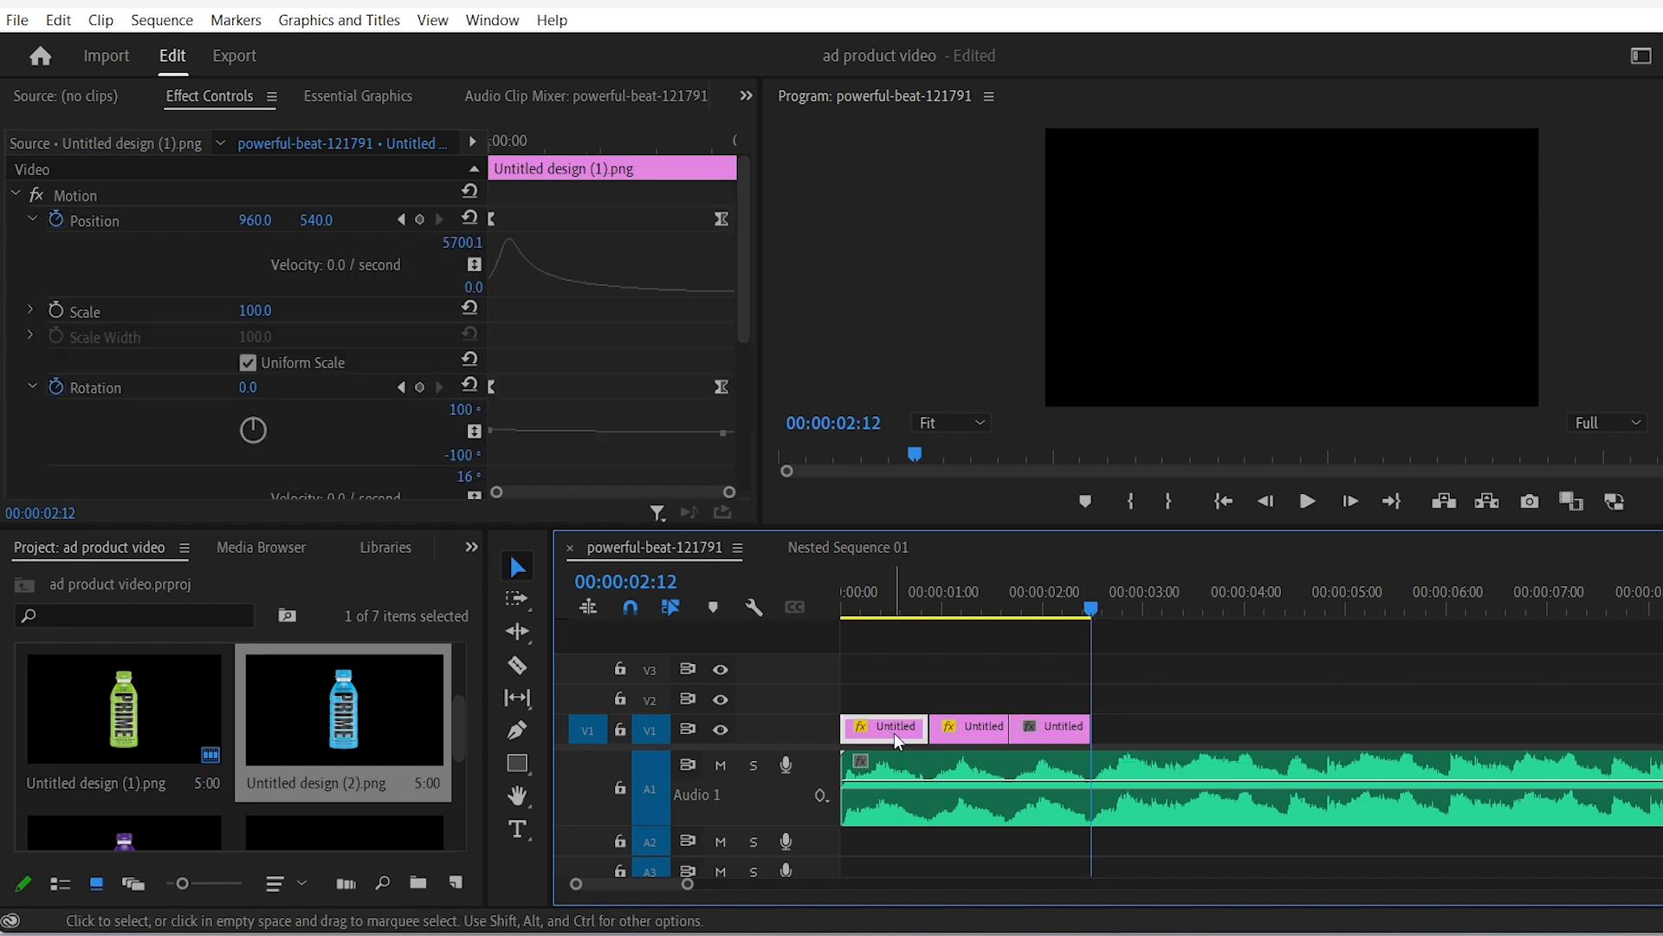
right_click(892, 726)
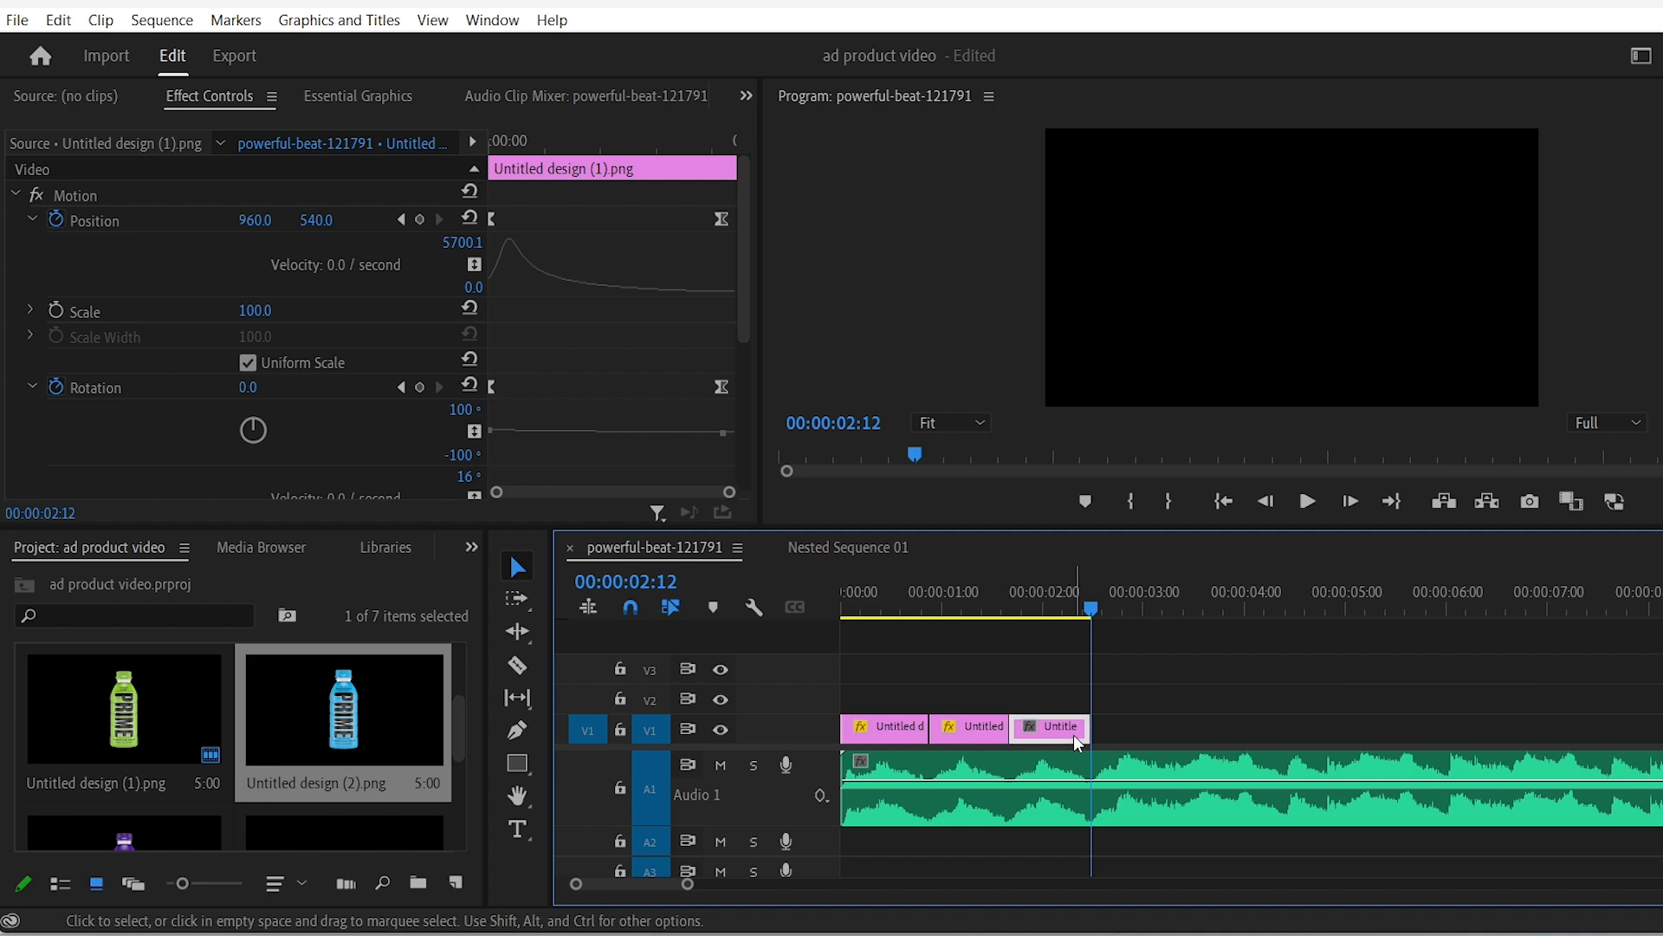
right_click(1059, 728)
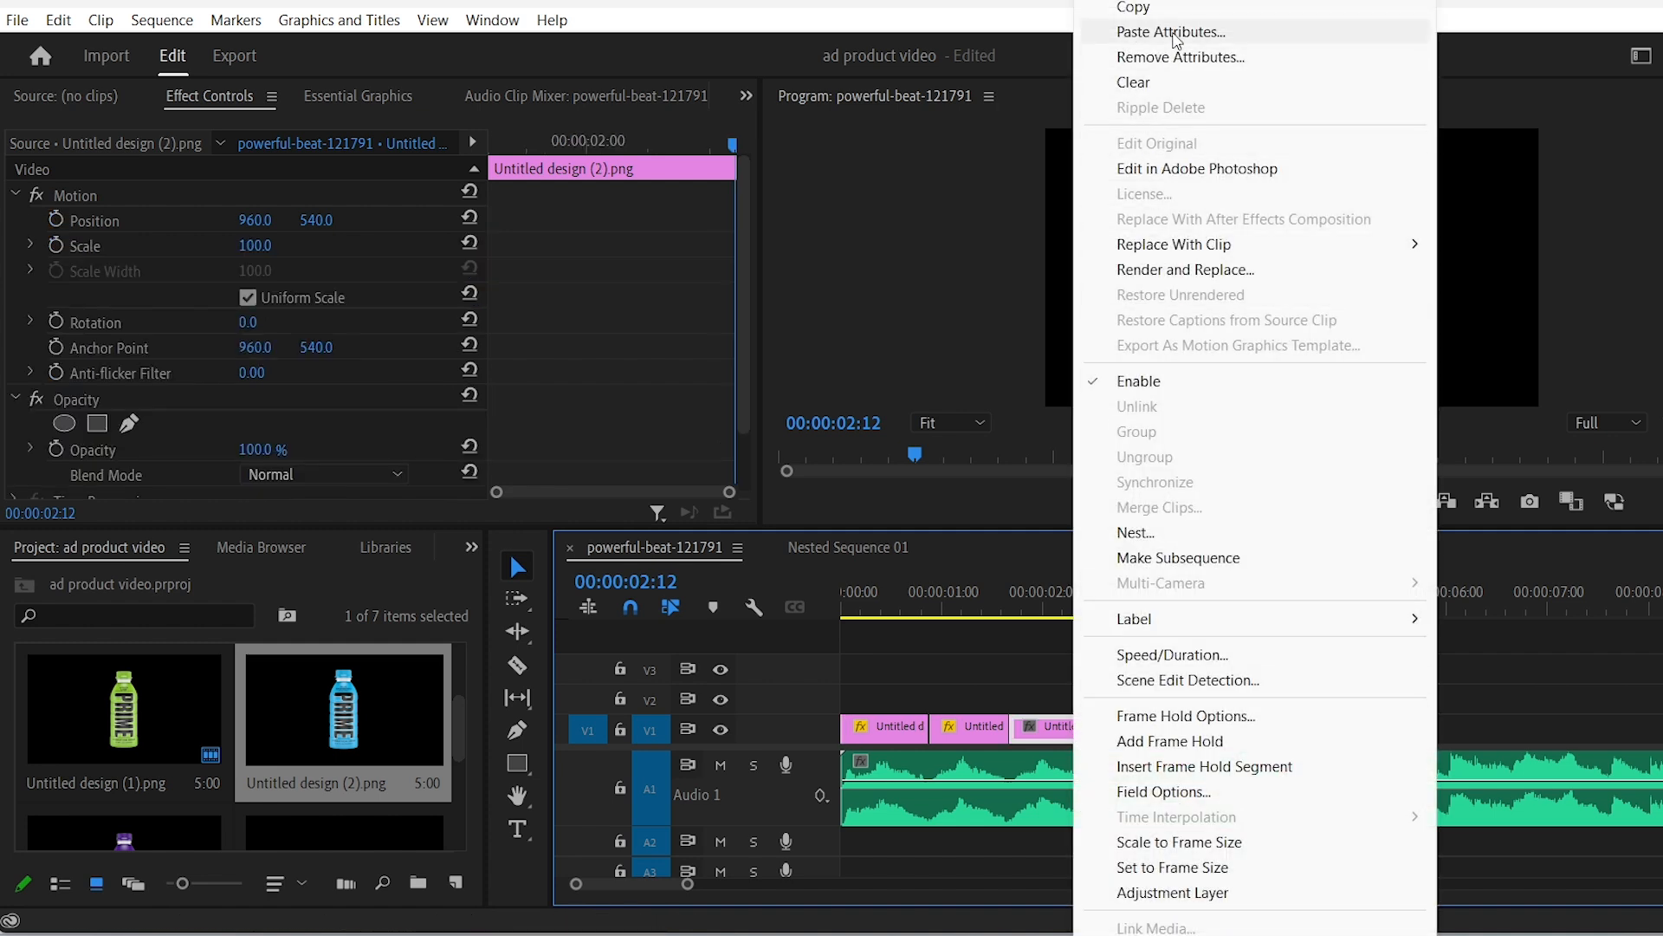
left_click(1164, 31)
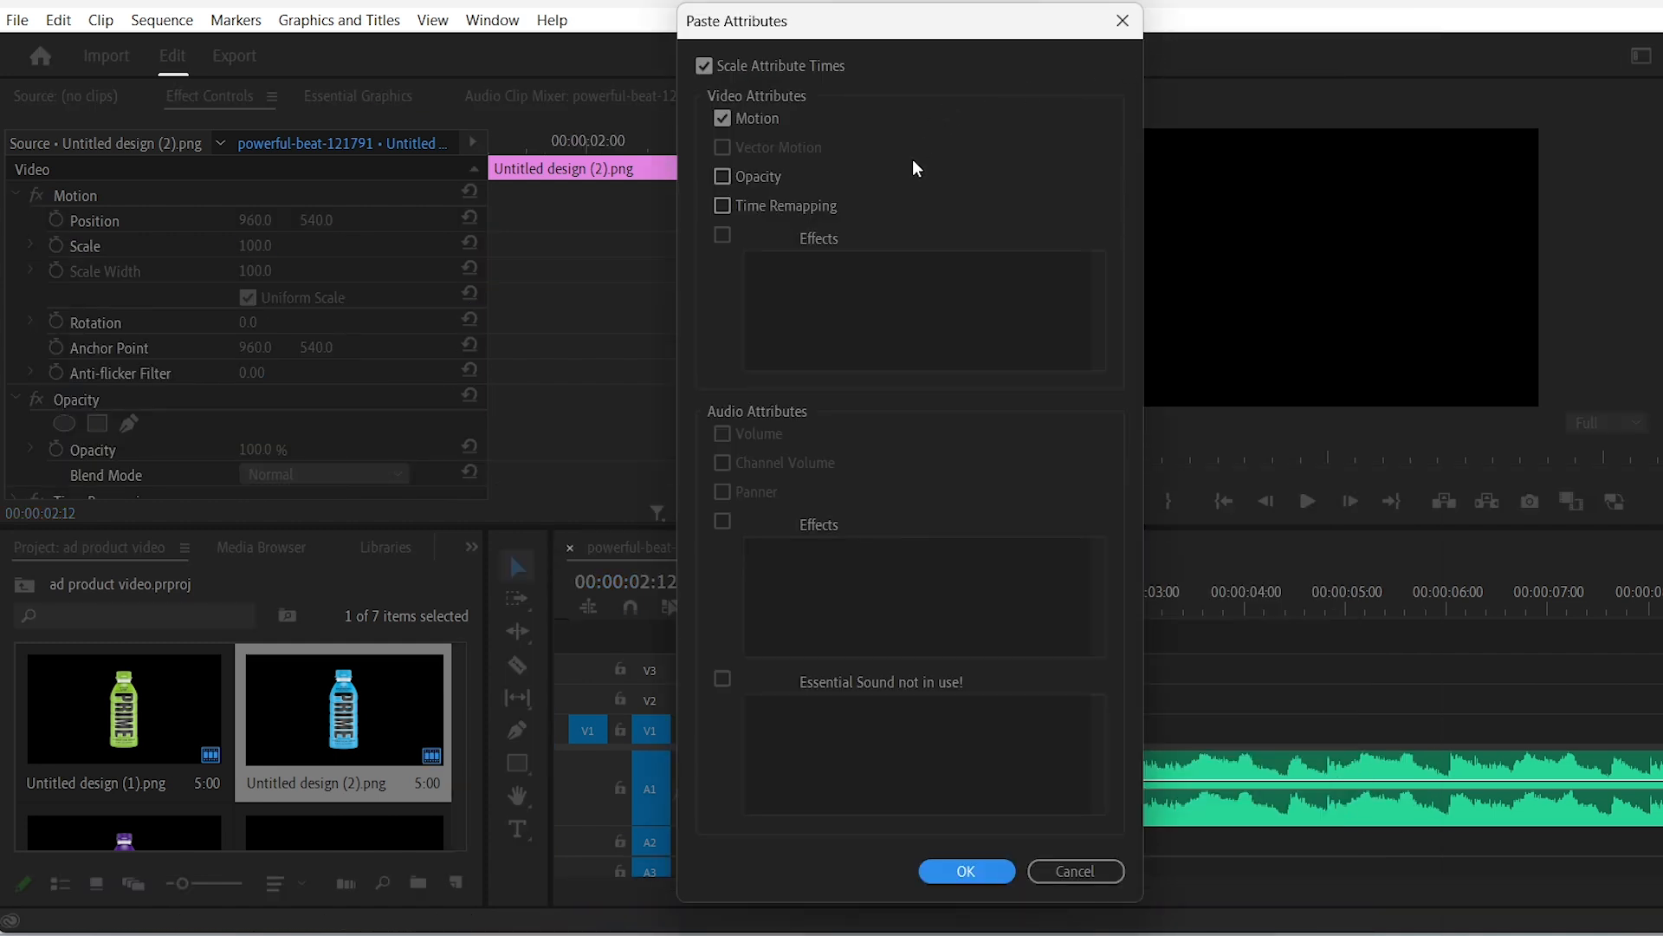
left_click(967, 872)
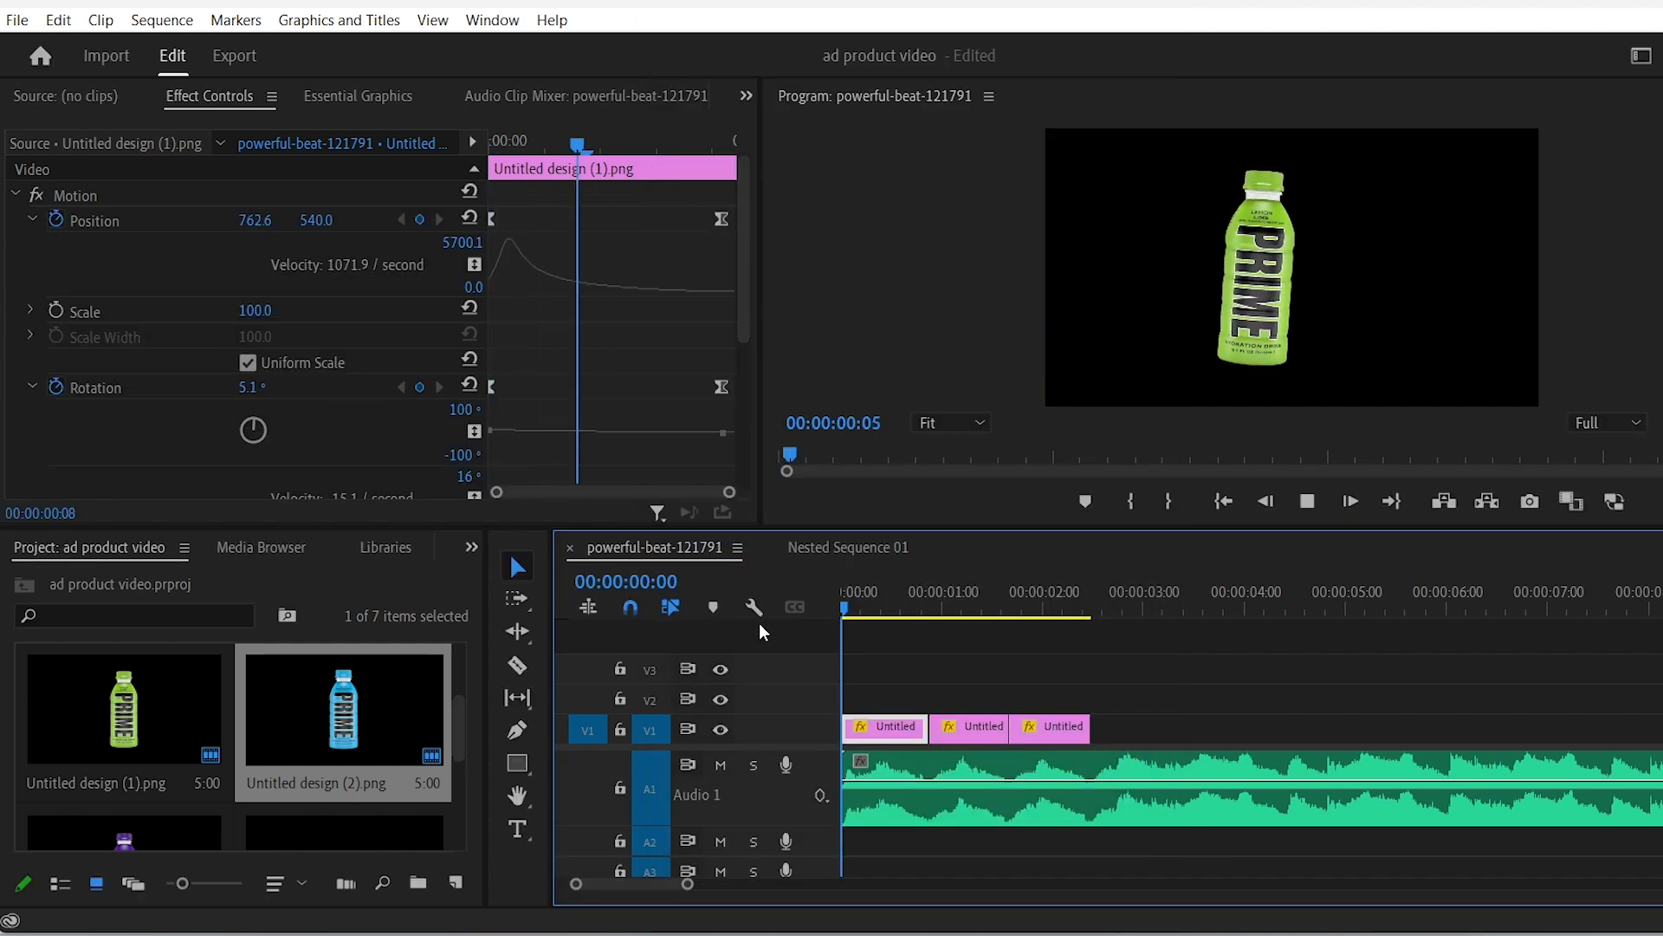
left_click(1050, 606)
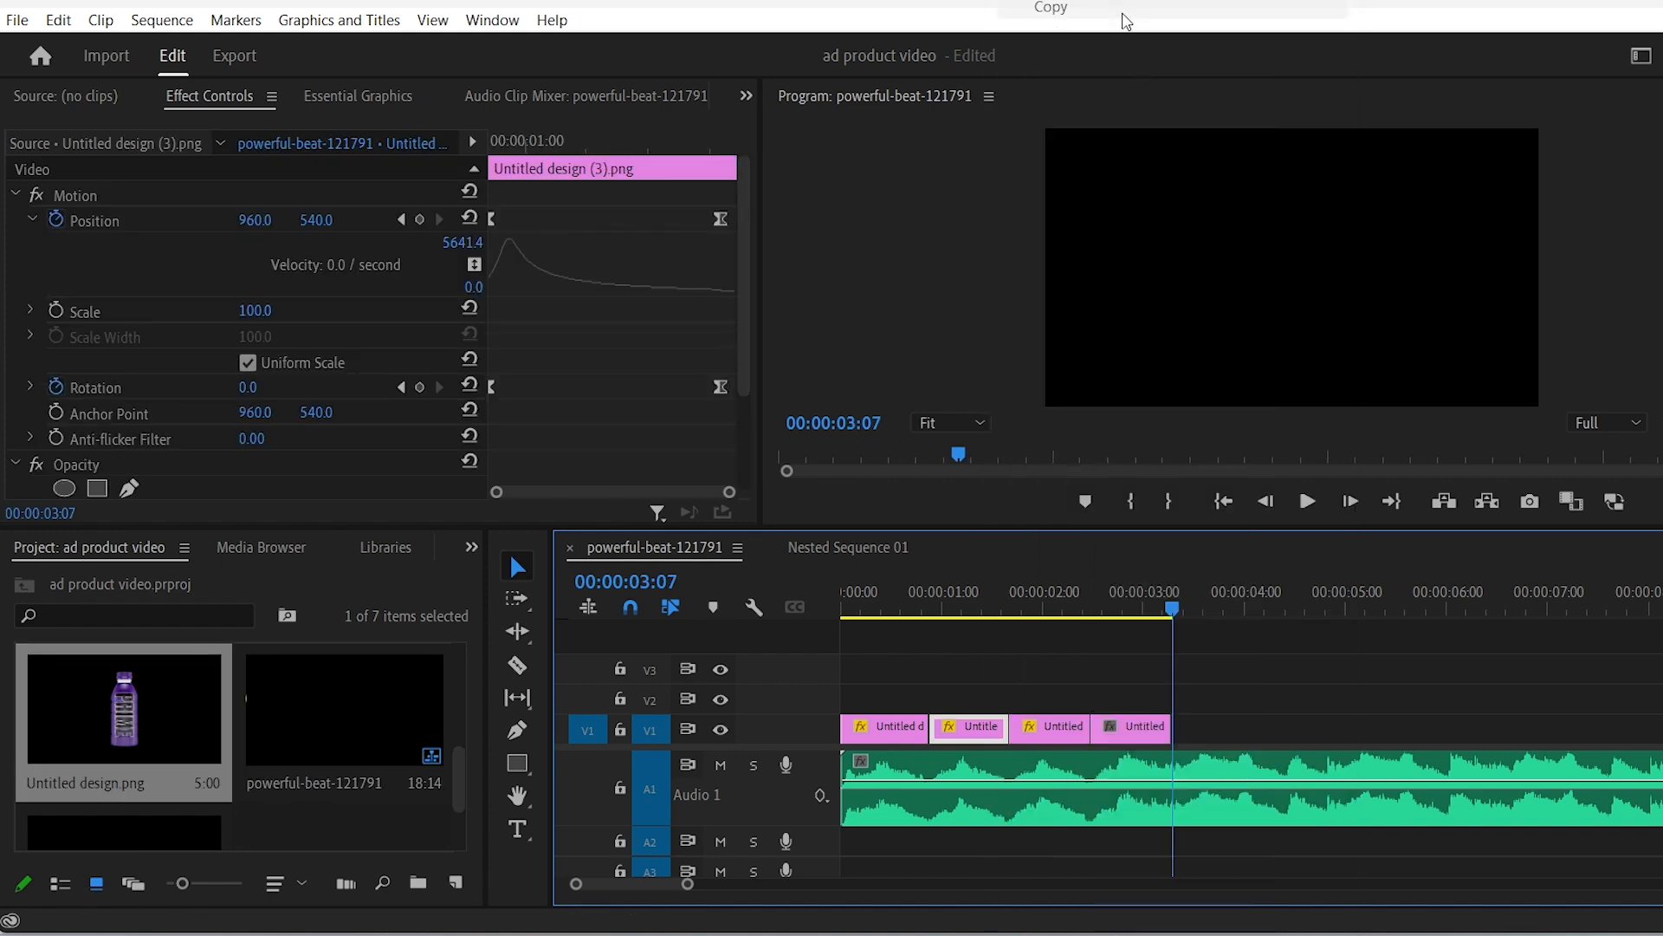
right_click(977, 726)
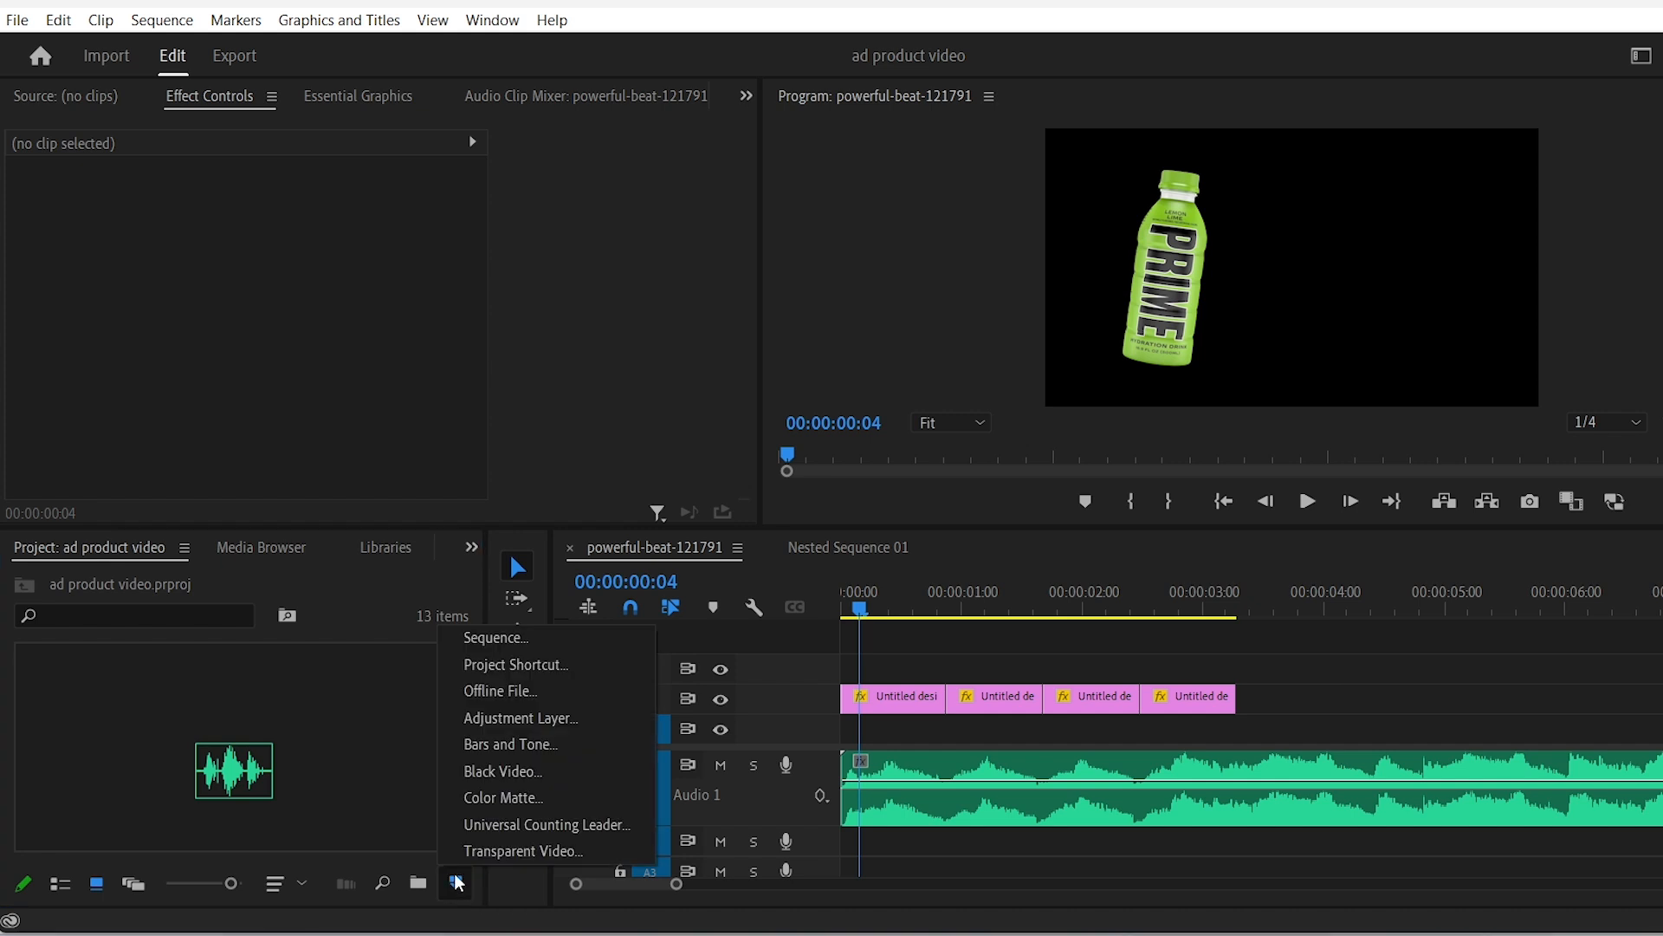
Step: Create lime, red, blue and purple colour mattes for the track under each bottle
left_click(502, 797)
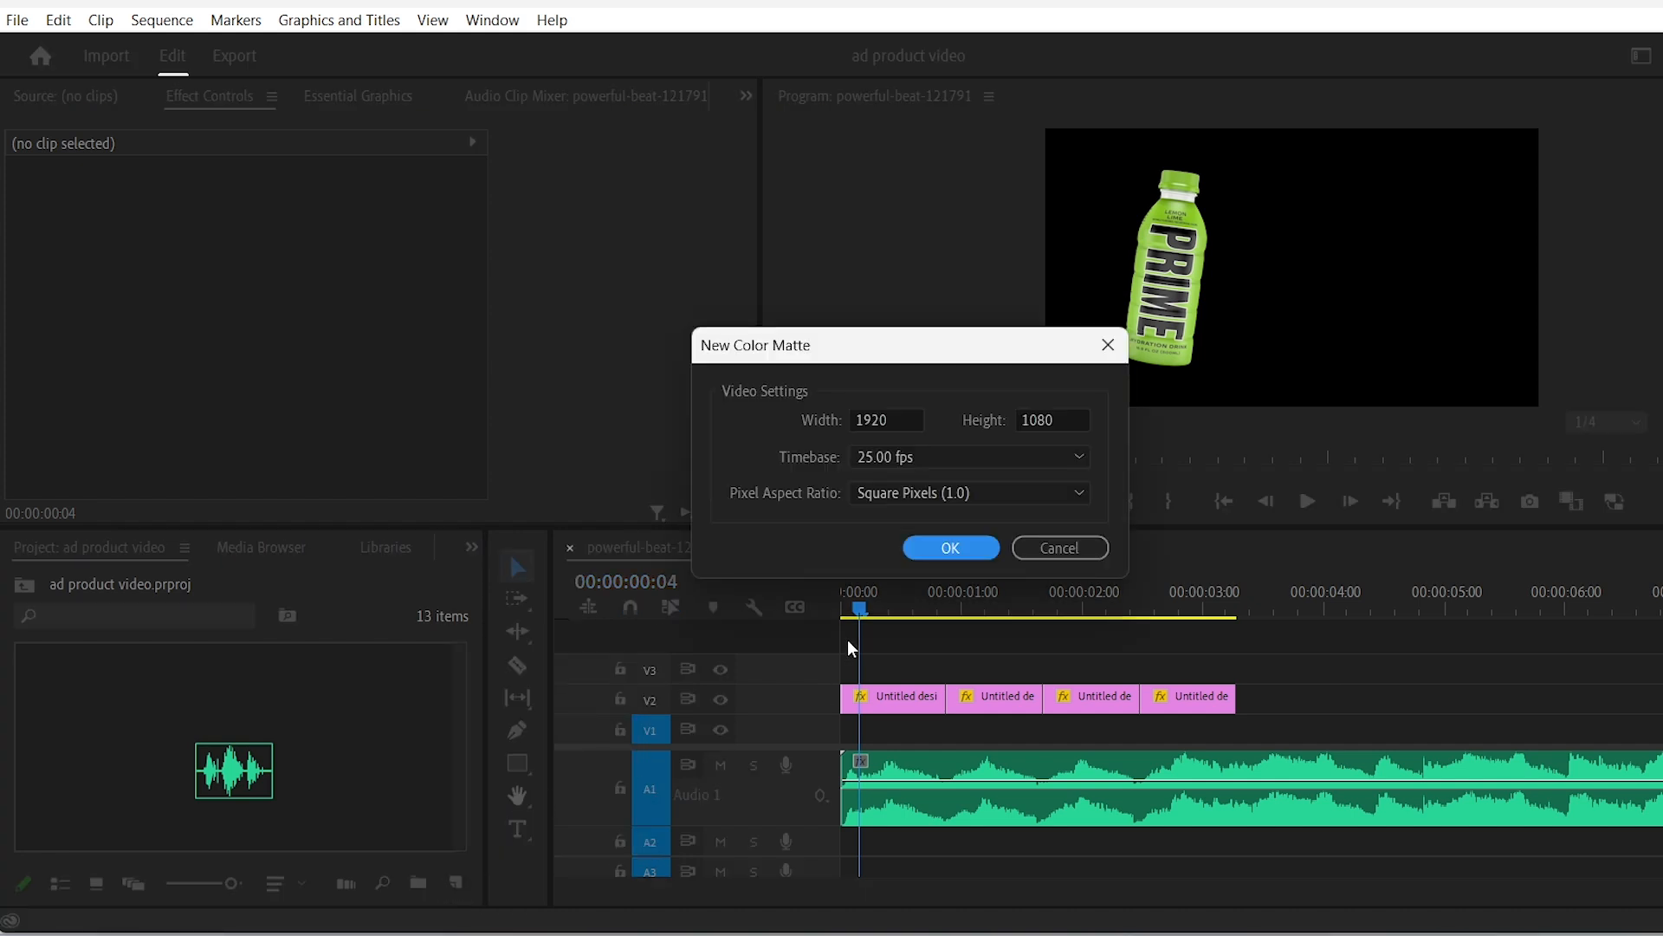
left_click(949, 547)
type("lime")
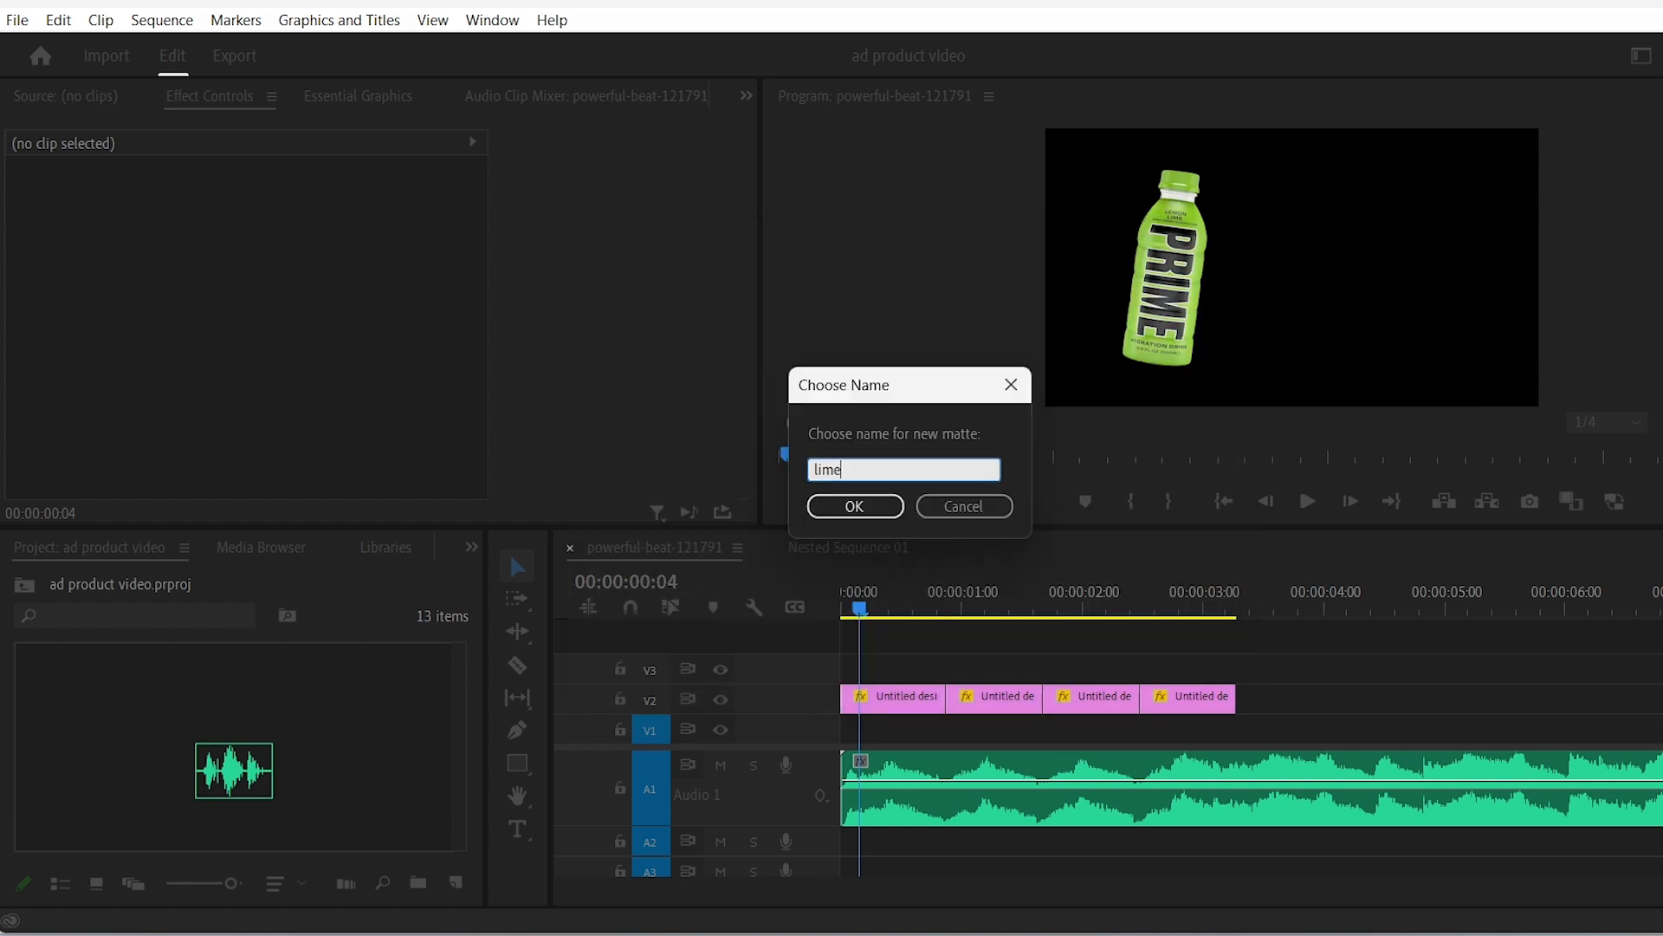
left_click(855, 506)
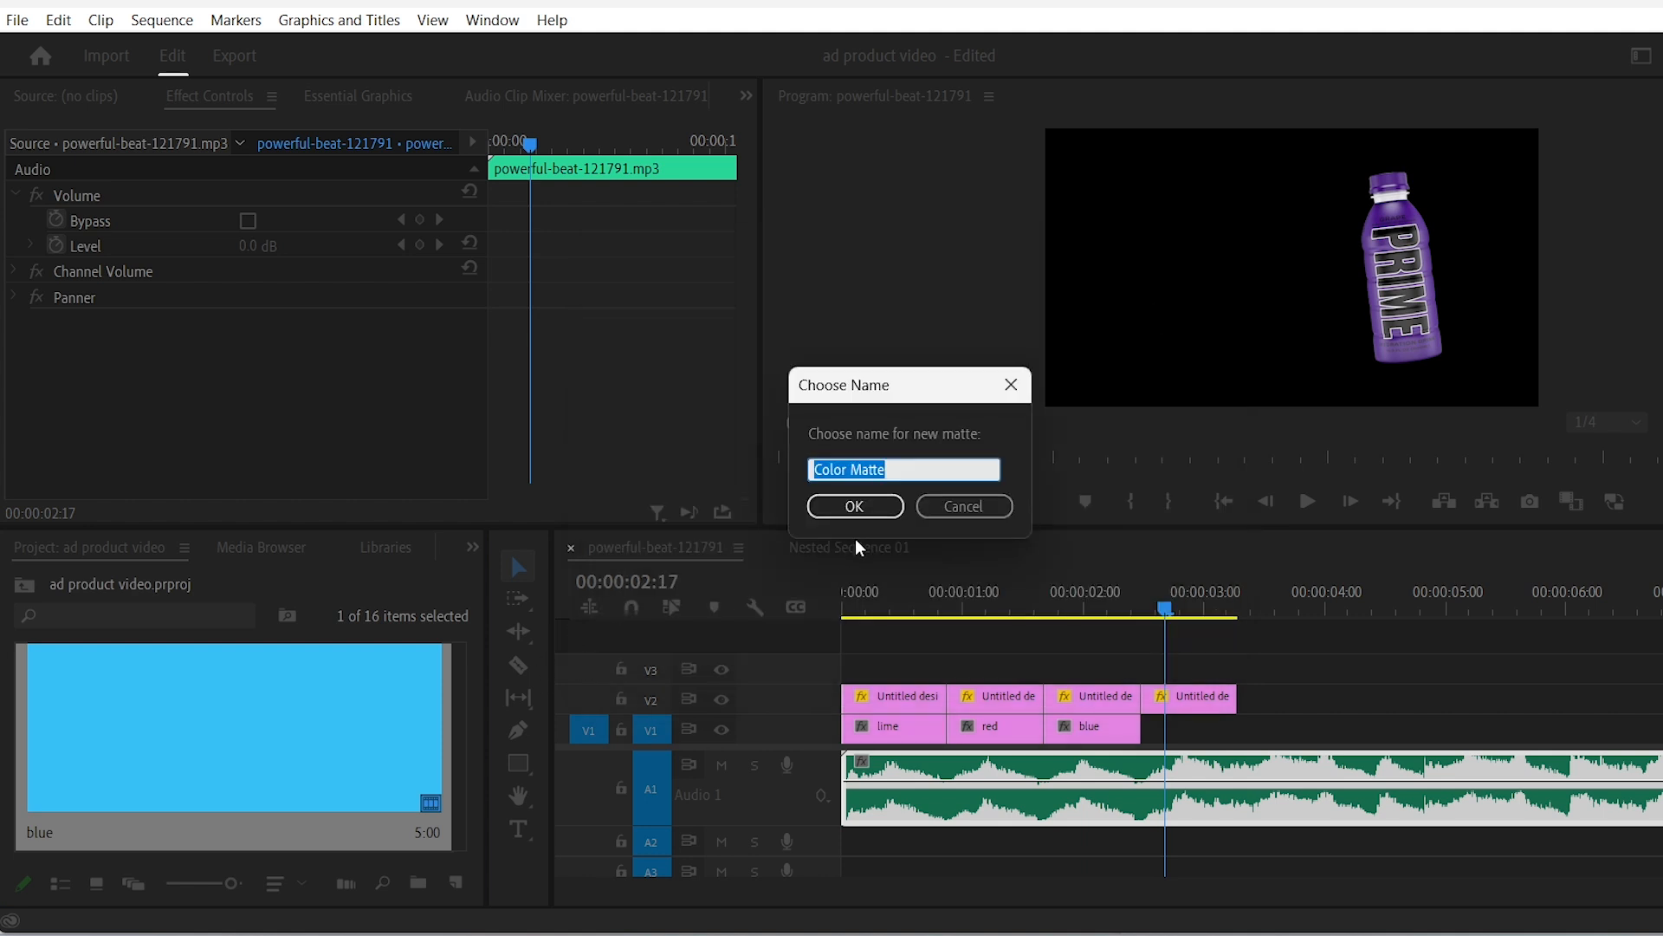
left_click(856, 506)
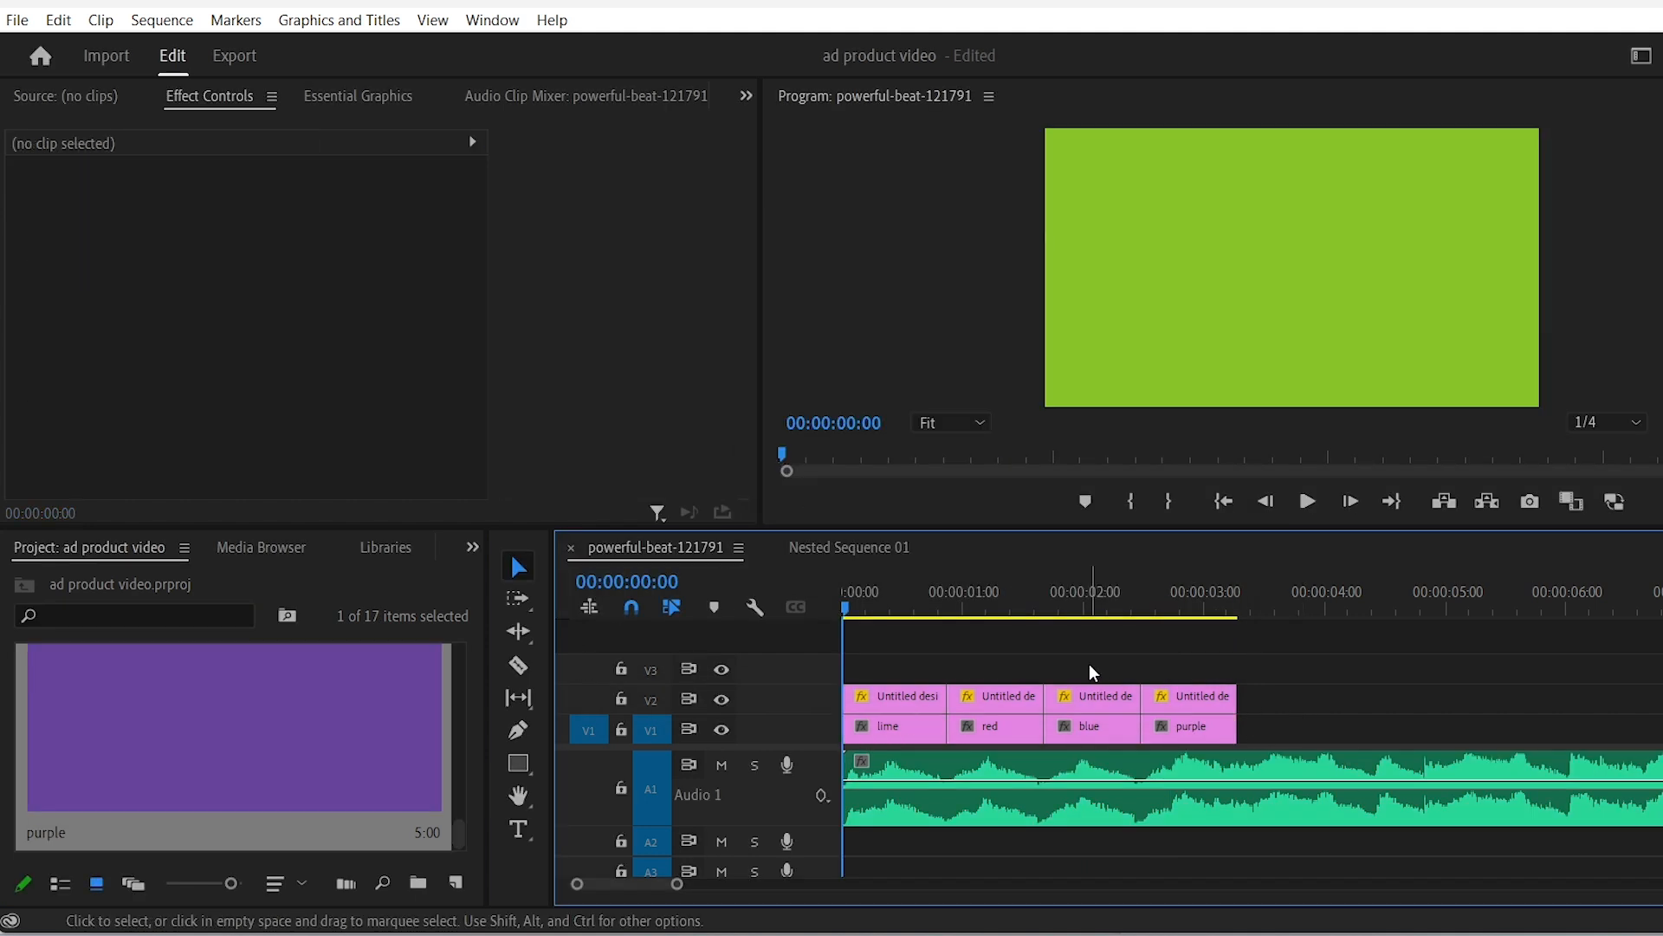
Step: Create a white colour matte beneath all tracks and select the lime matte to shift it
left_click(906, 731)
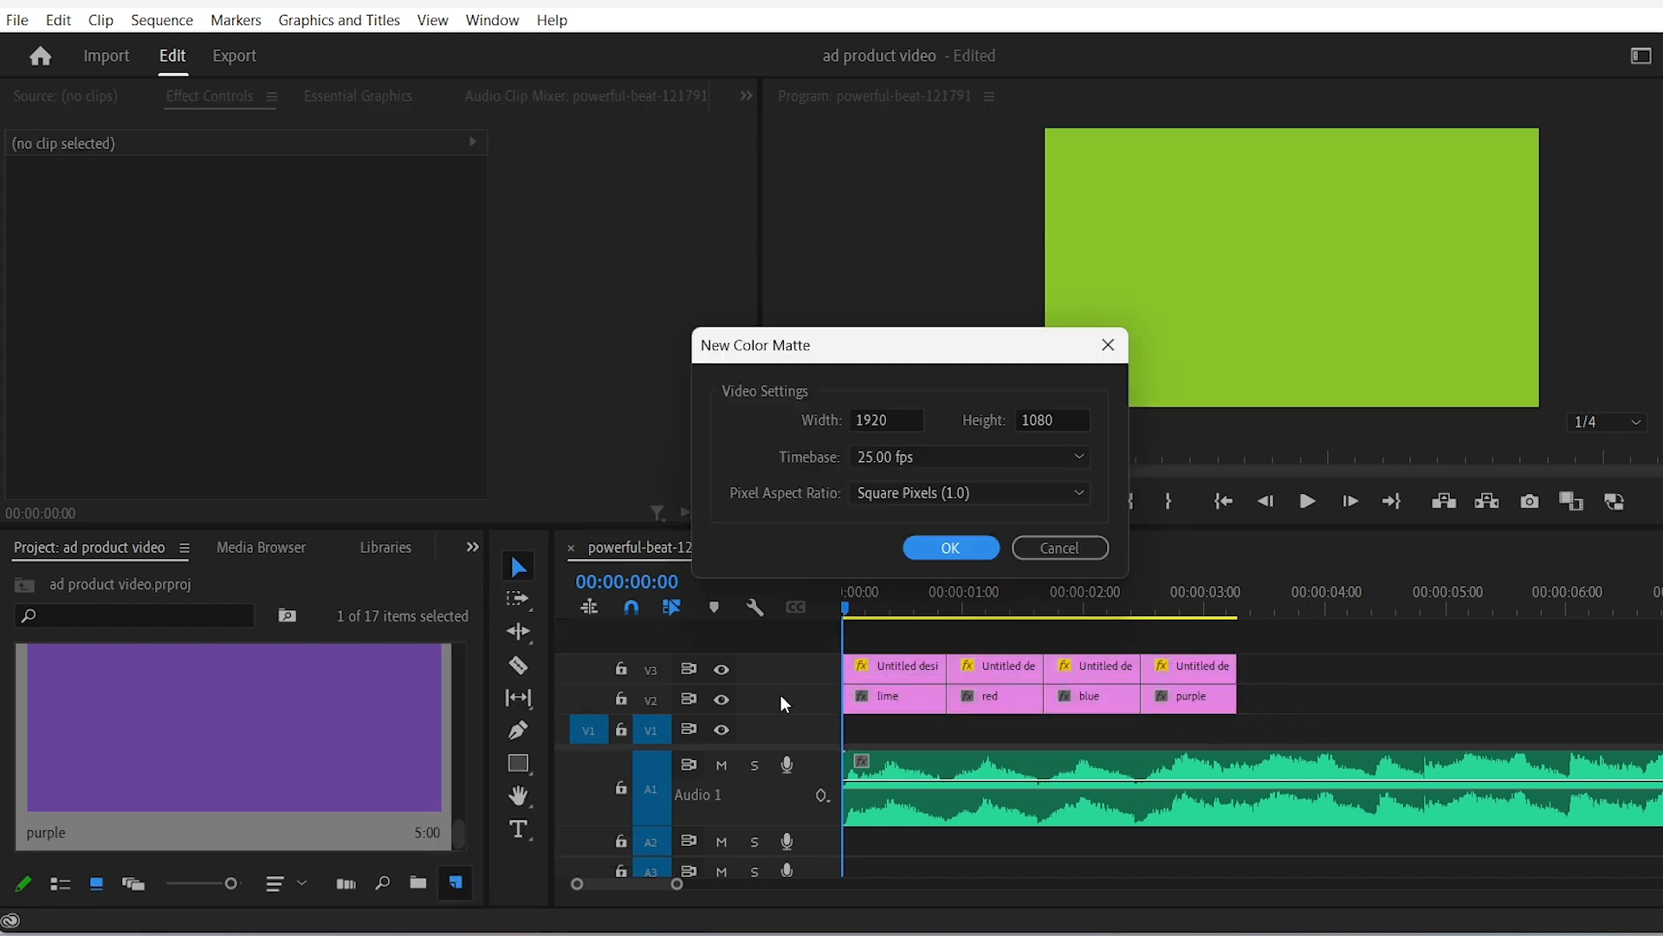
left_click(949, 548)
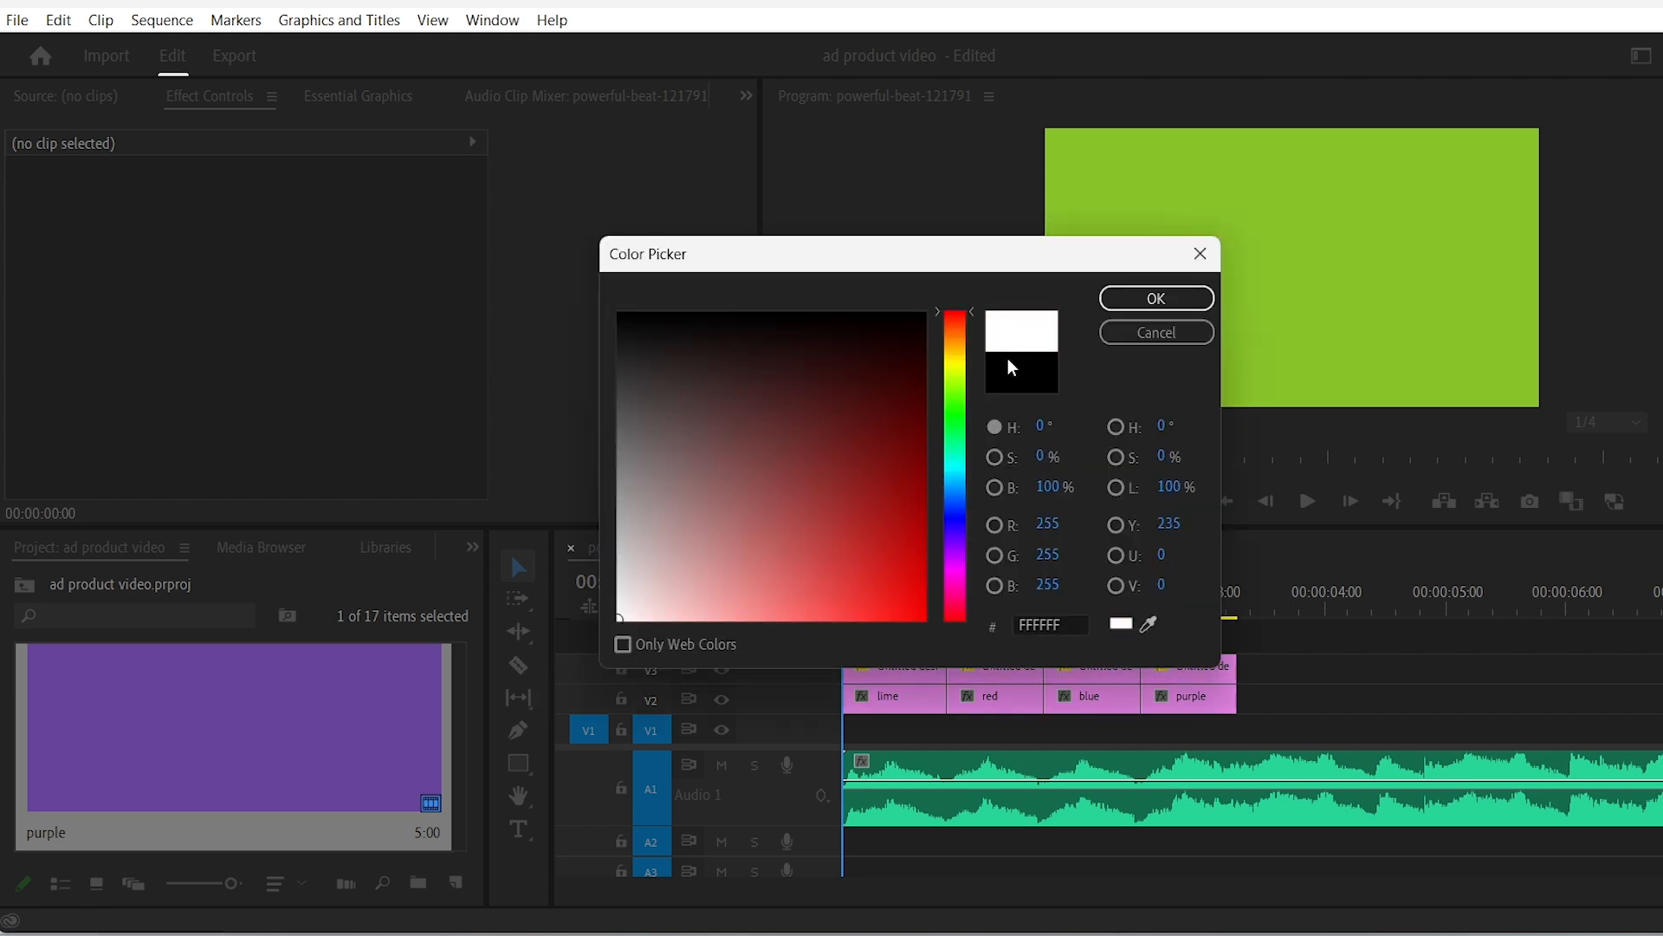
left_click(1157, 298)
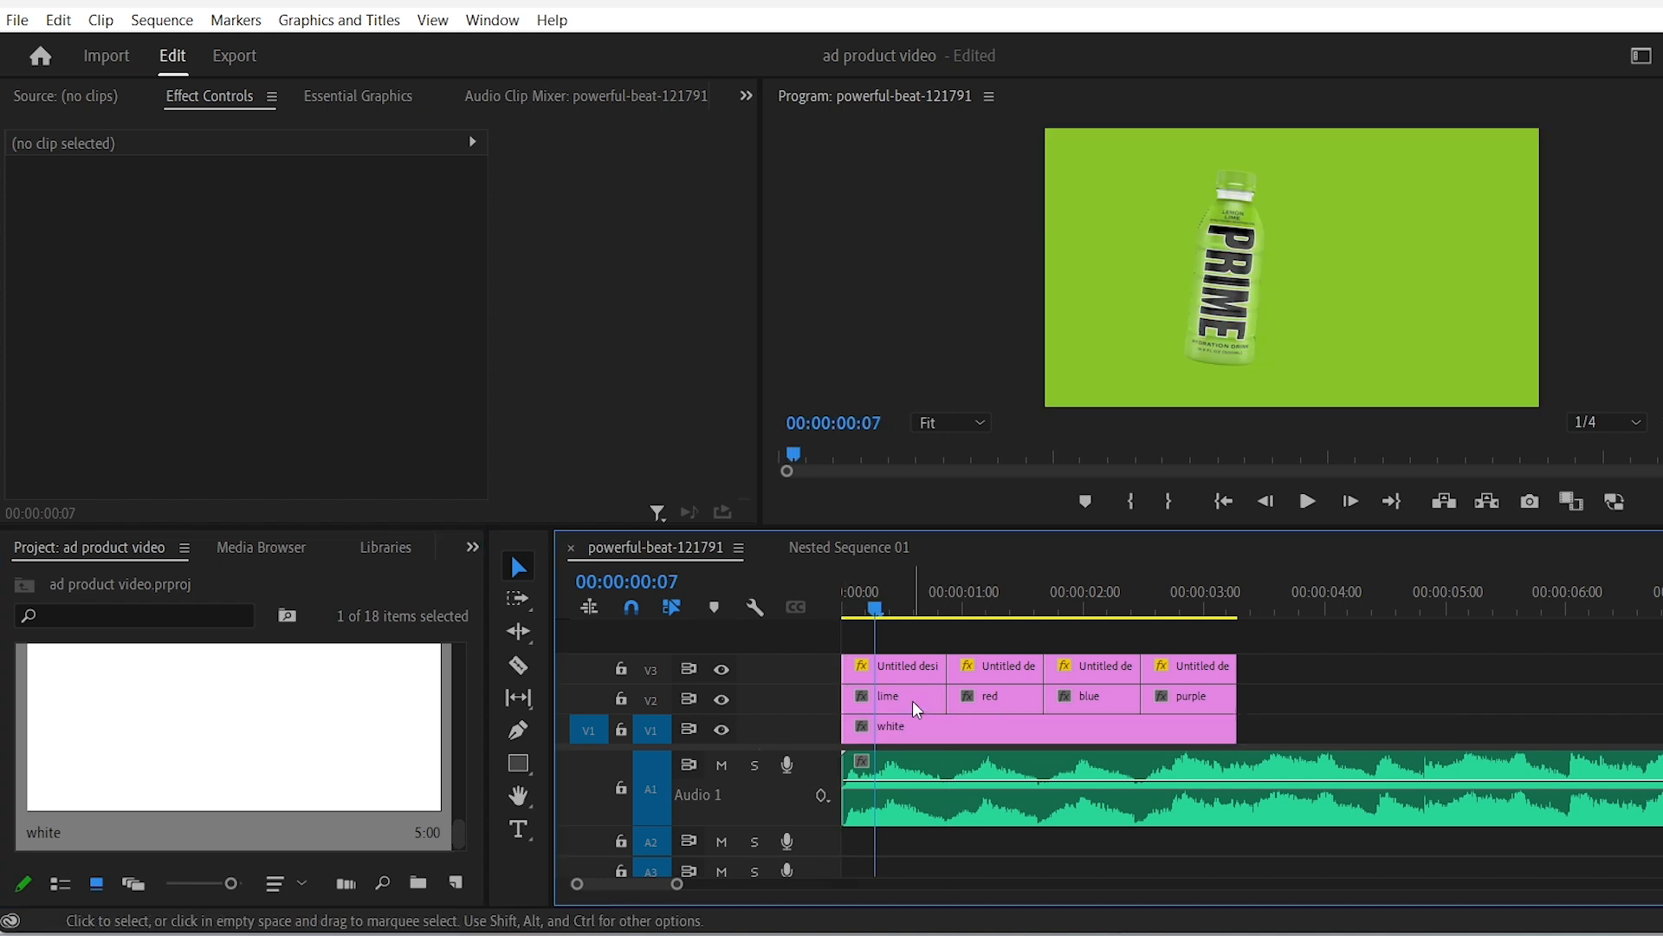
left_click(895, 697)
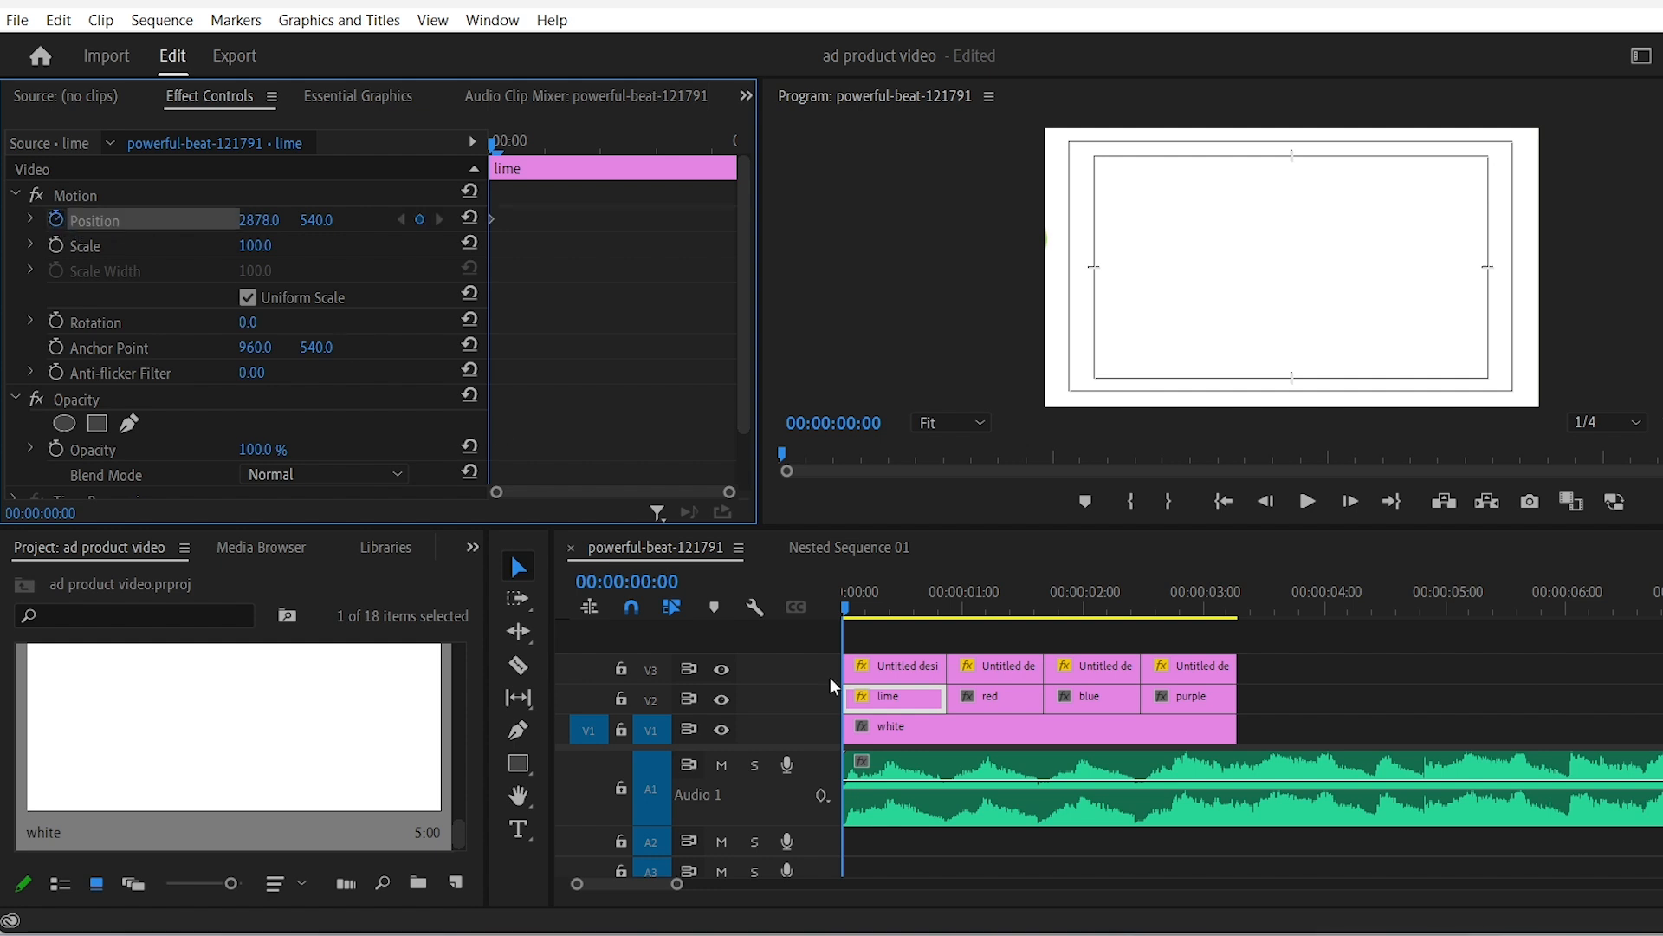
Step: Paste the lime matte's Motion attributes onto the red, blue and purple colour clips
left_click(942, 608)
type("-879")
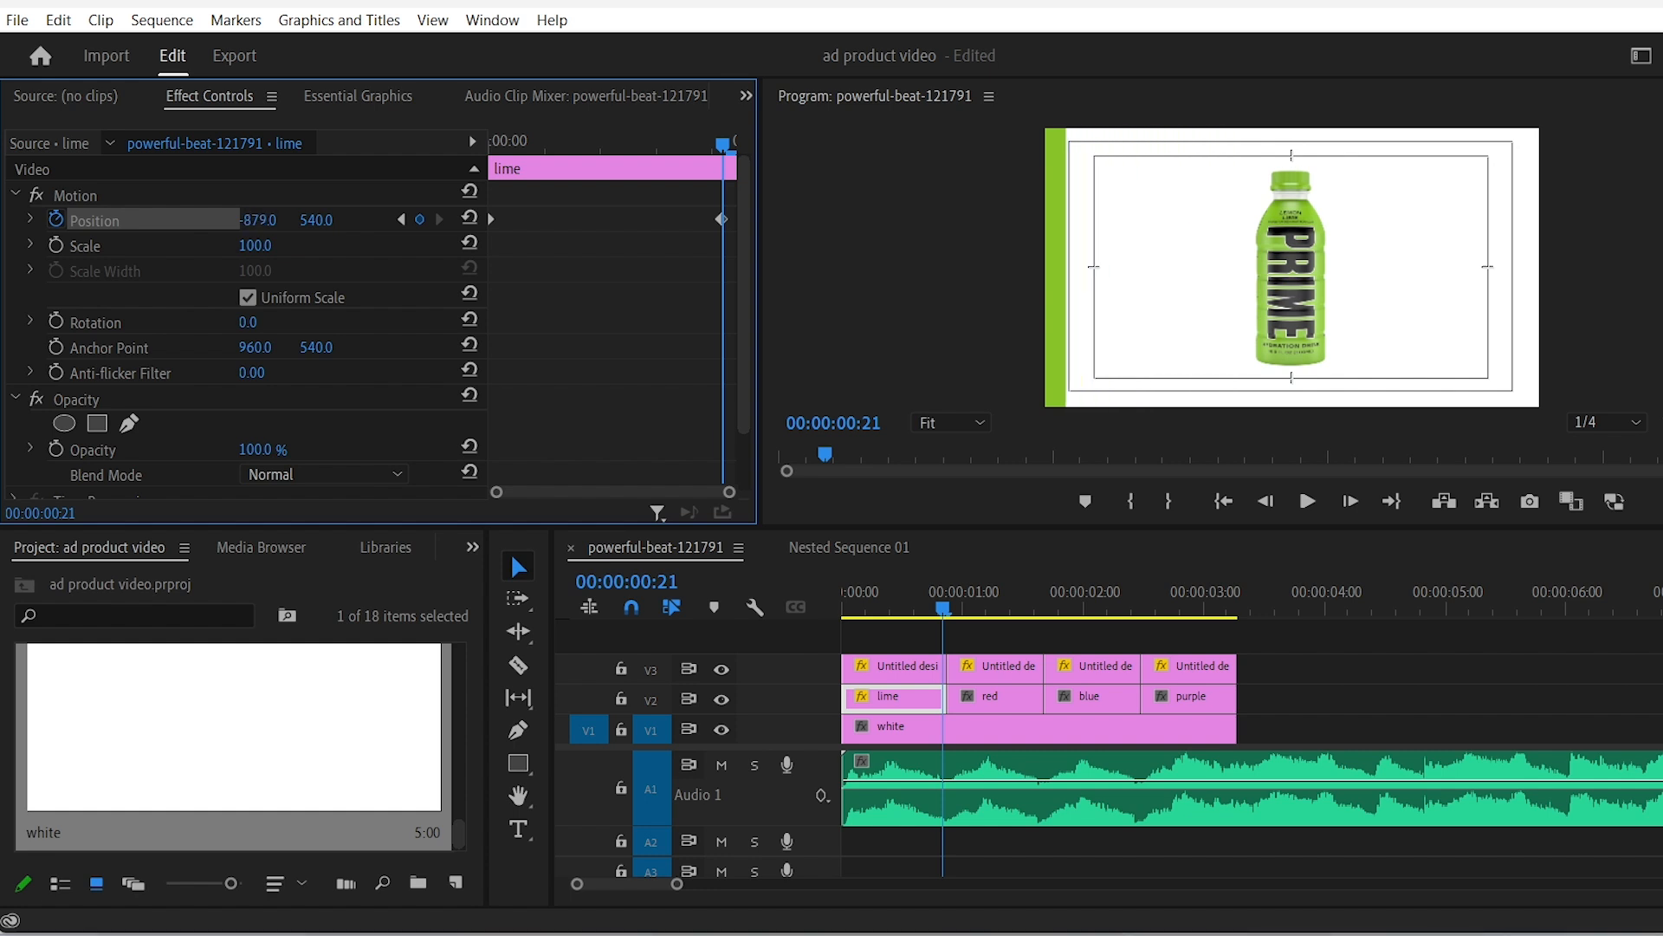
right_click(721, 218)
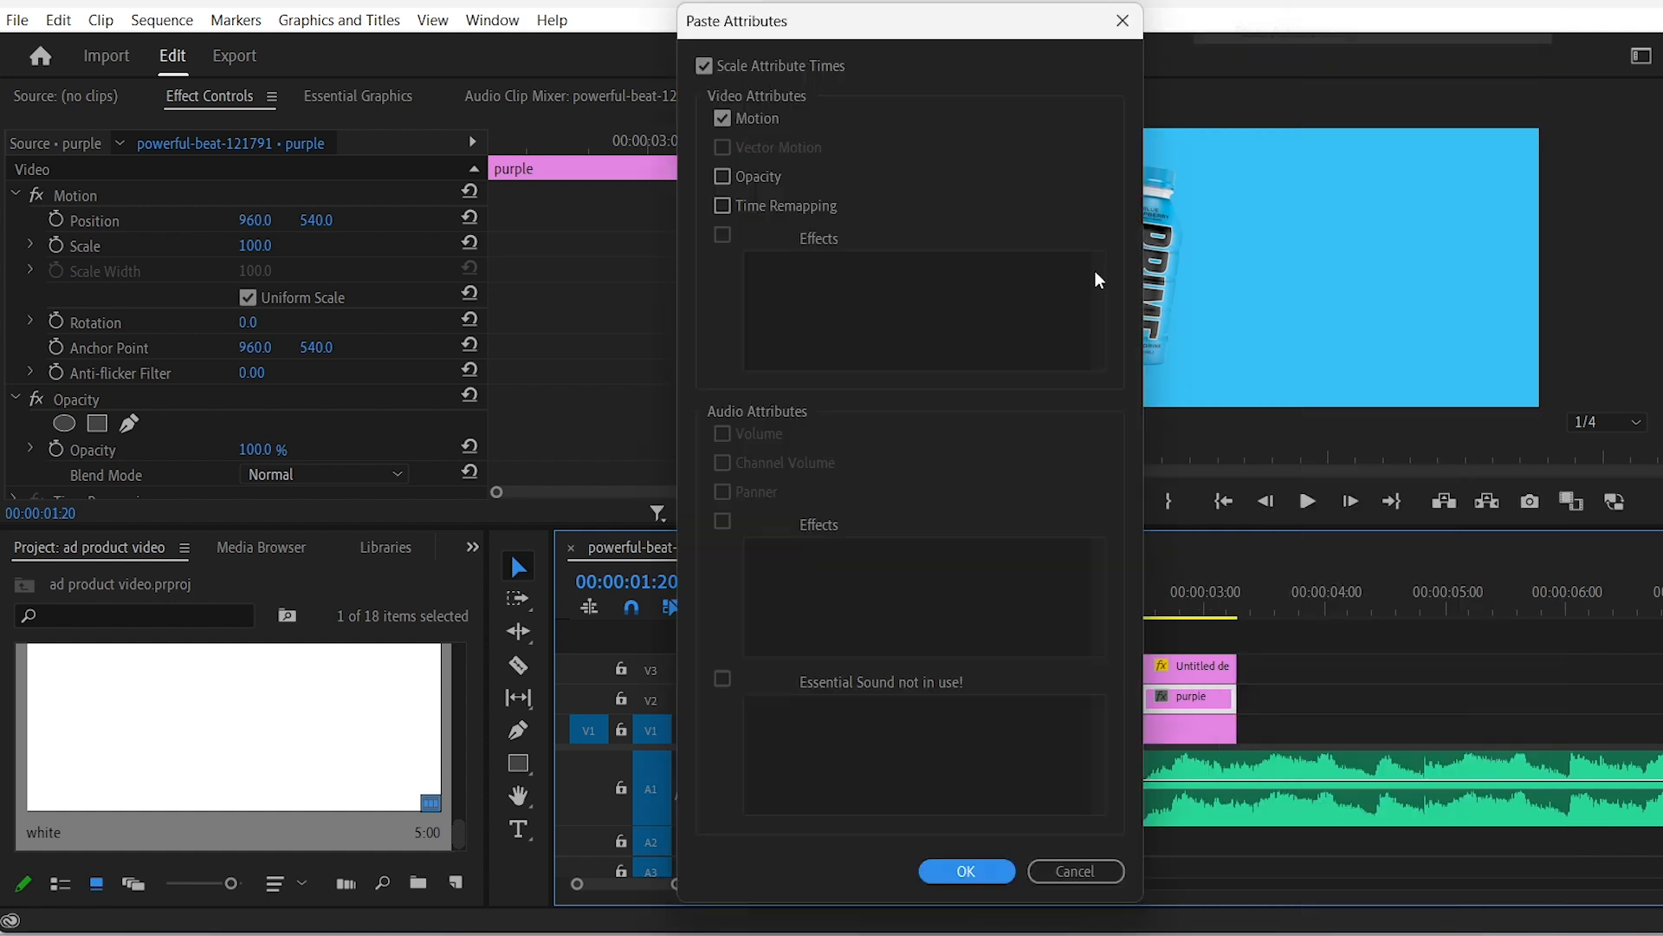
left_click(966, 869)
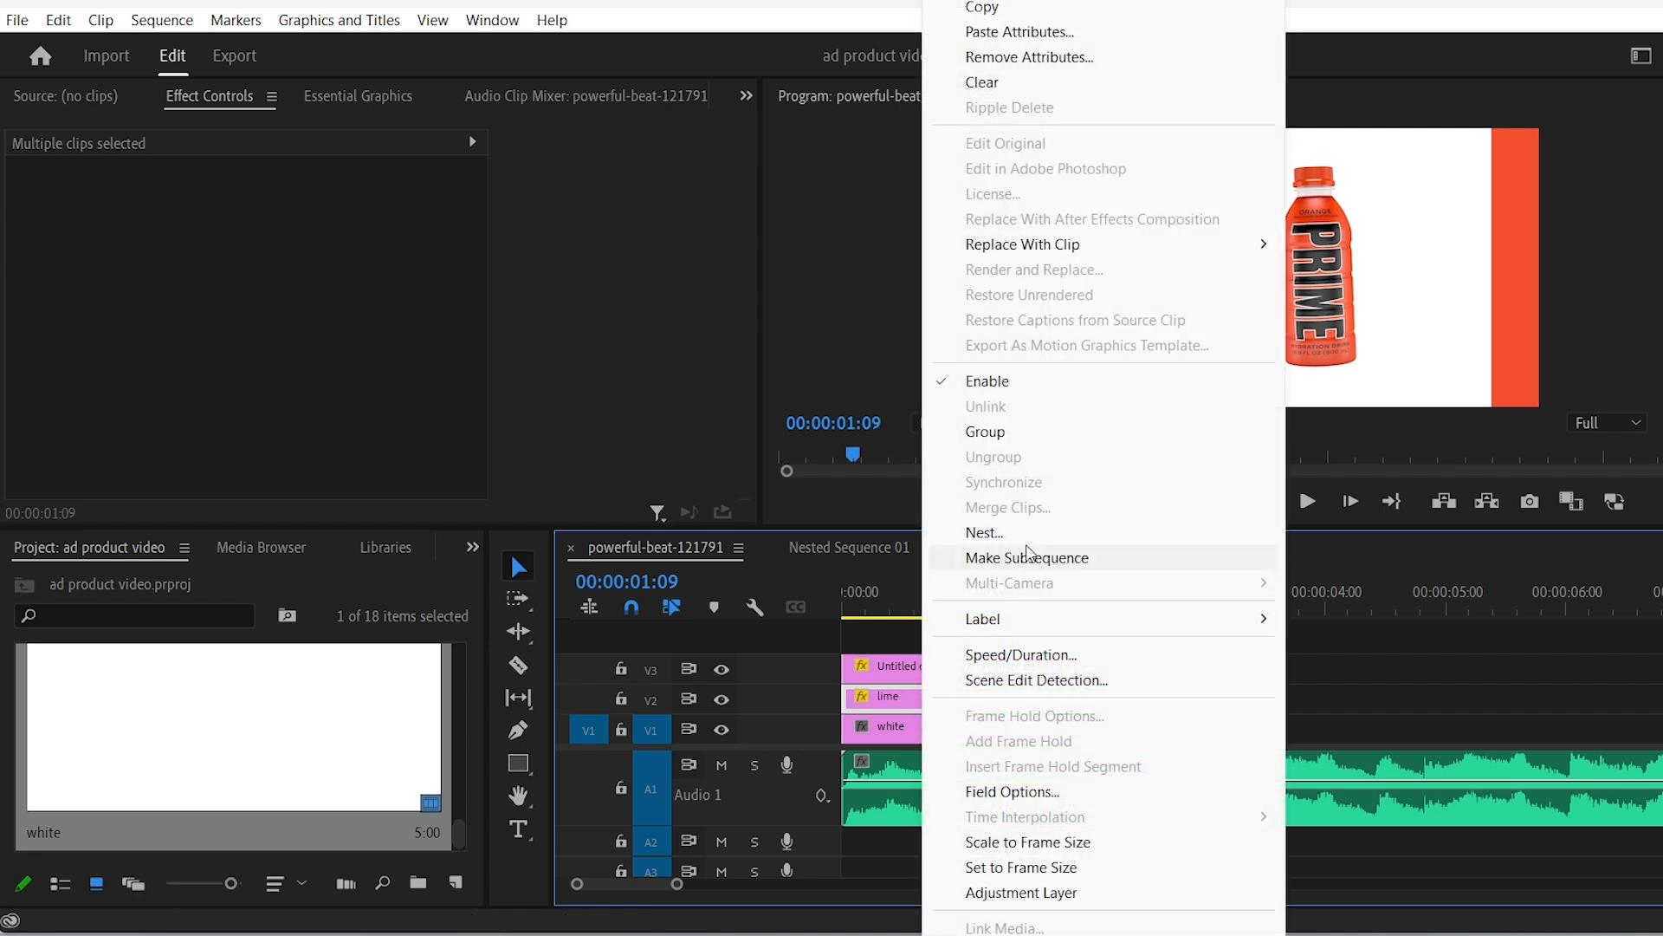
Step: Nest the four colour clips as 'colors' on V2, then search Effects for 'gaussian blur'
left_click(984, 532)
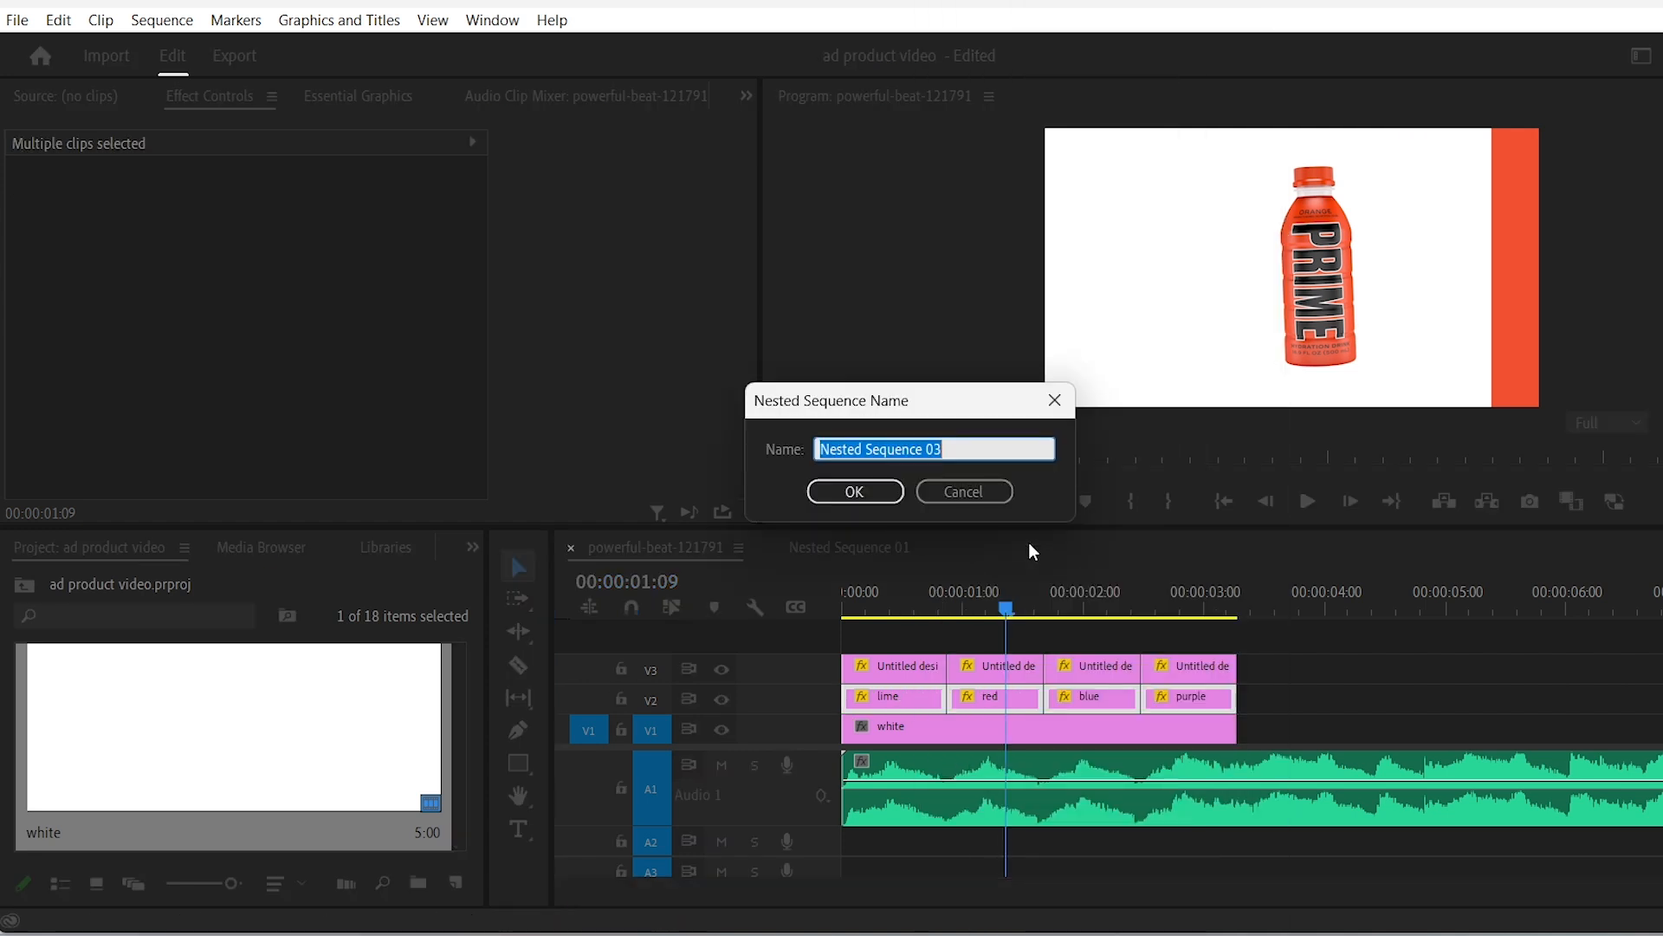
left_click(856, 492)
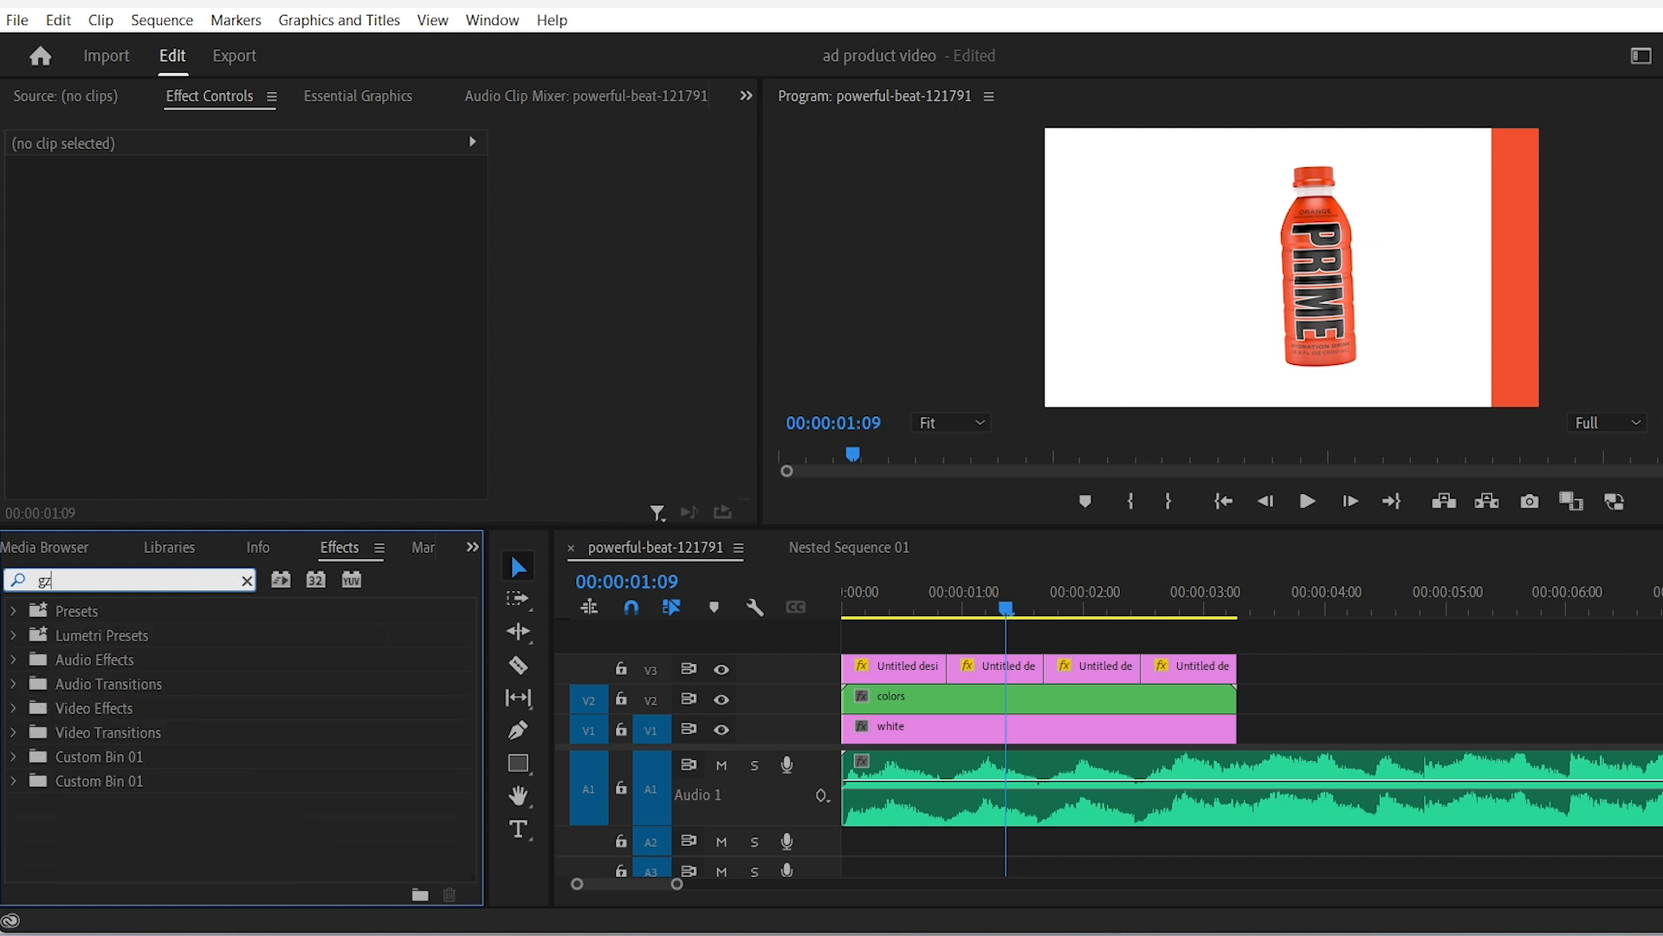
type("gaussian blur")
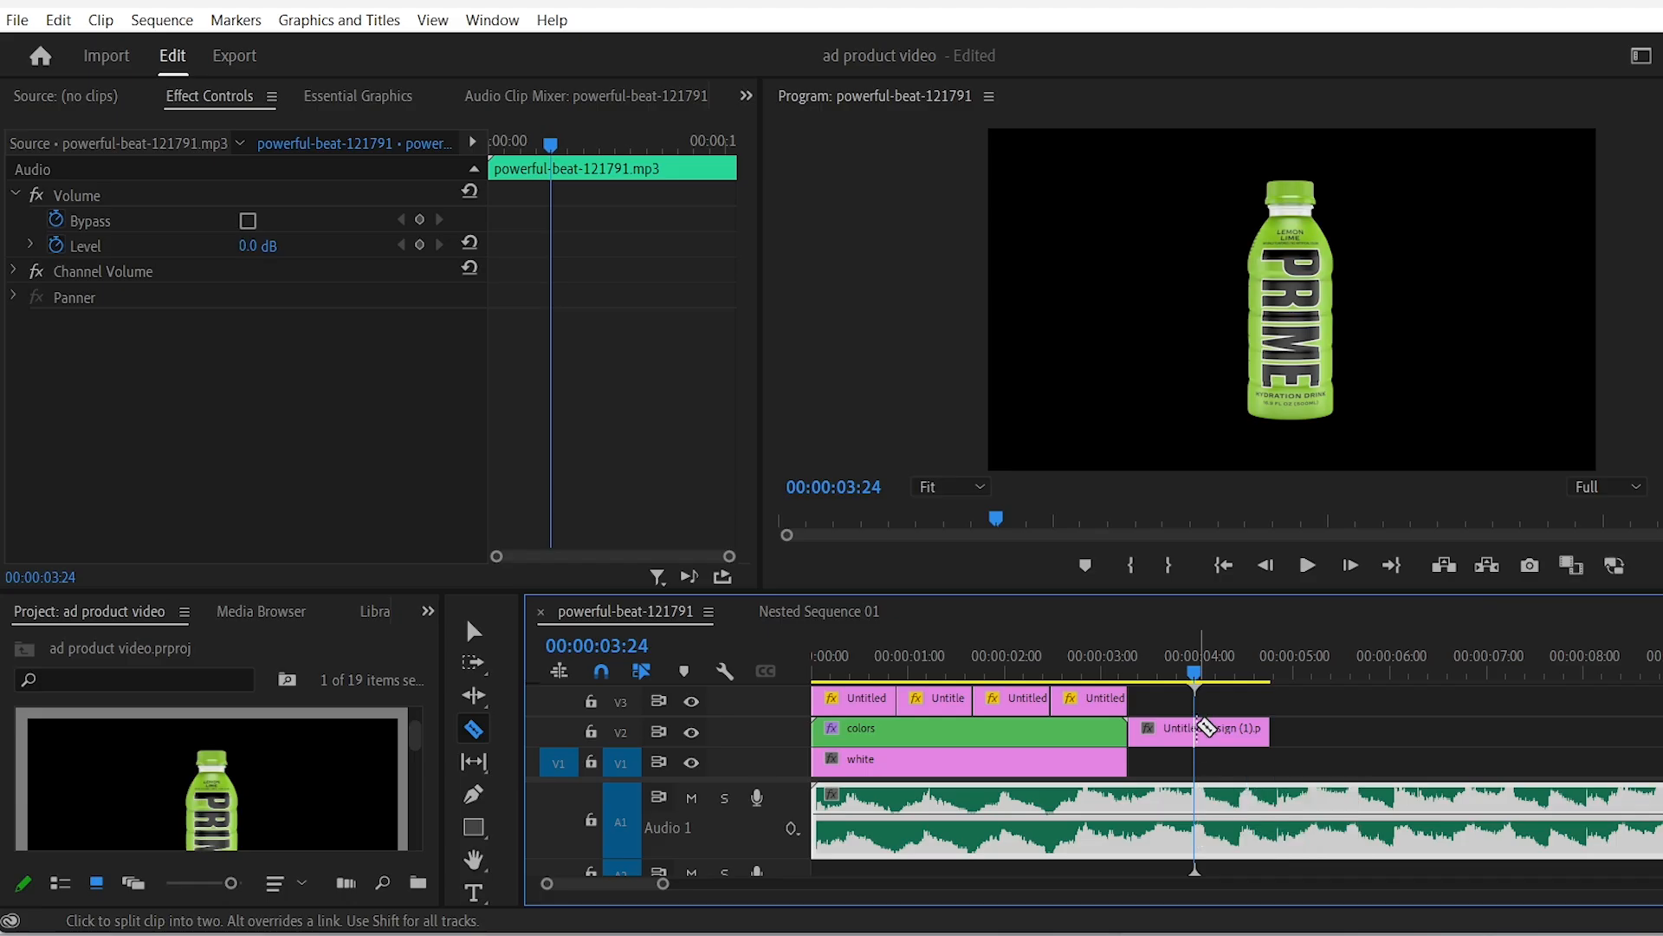
Step: Add Scale keyframes to the Untitled design (1).png bottle clip for a beat-timed zoom
left_click(1199, 730)
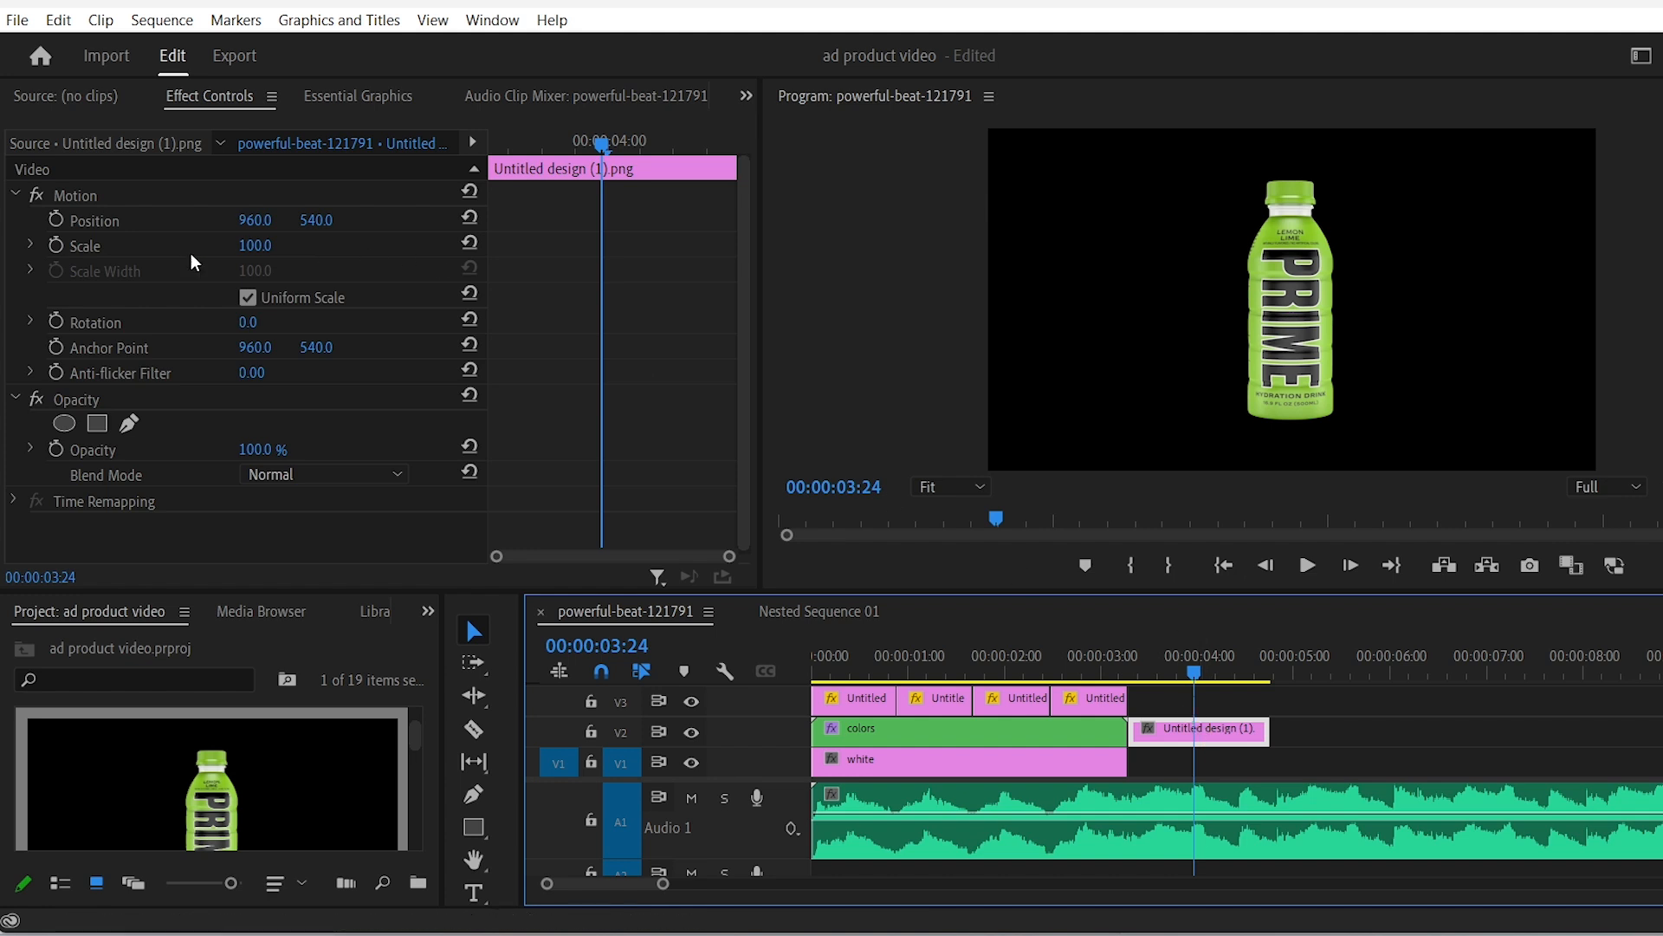
left_click(57, 248)
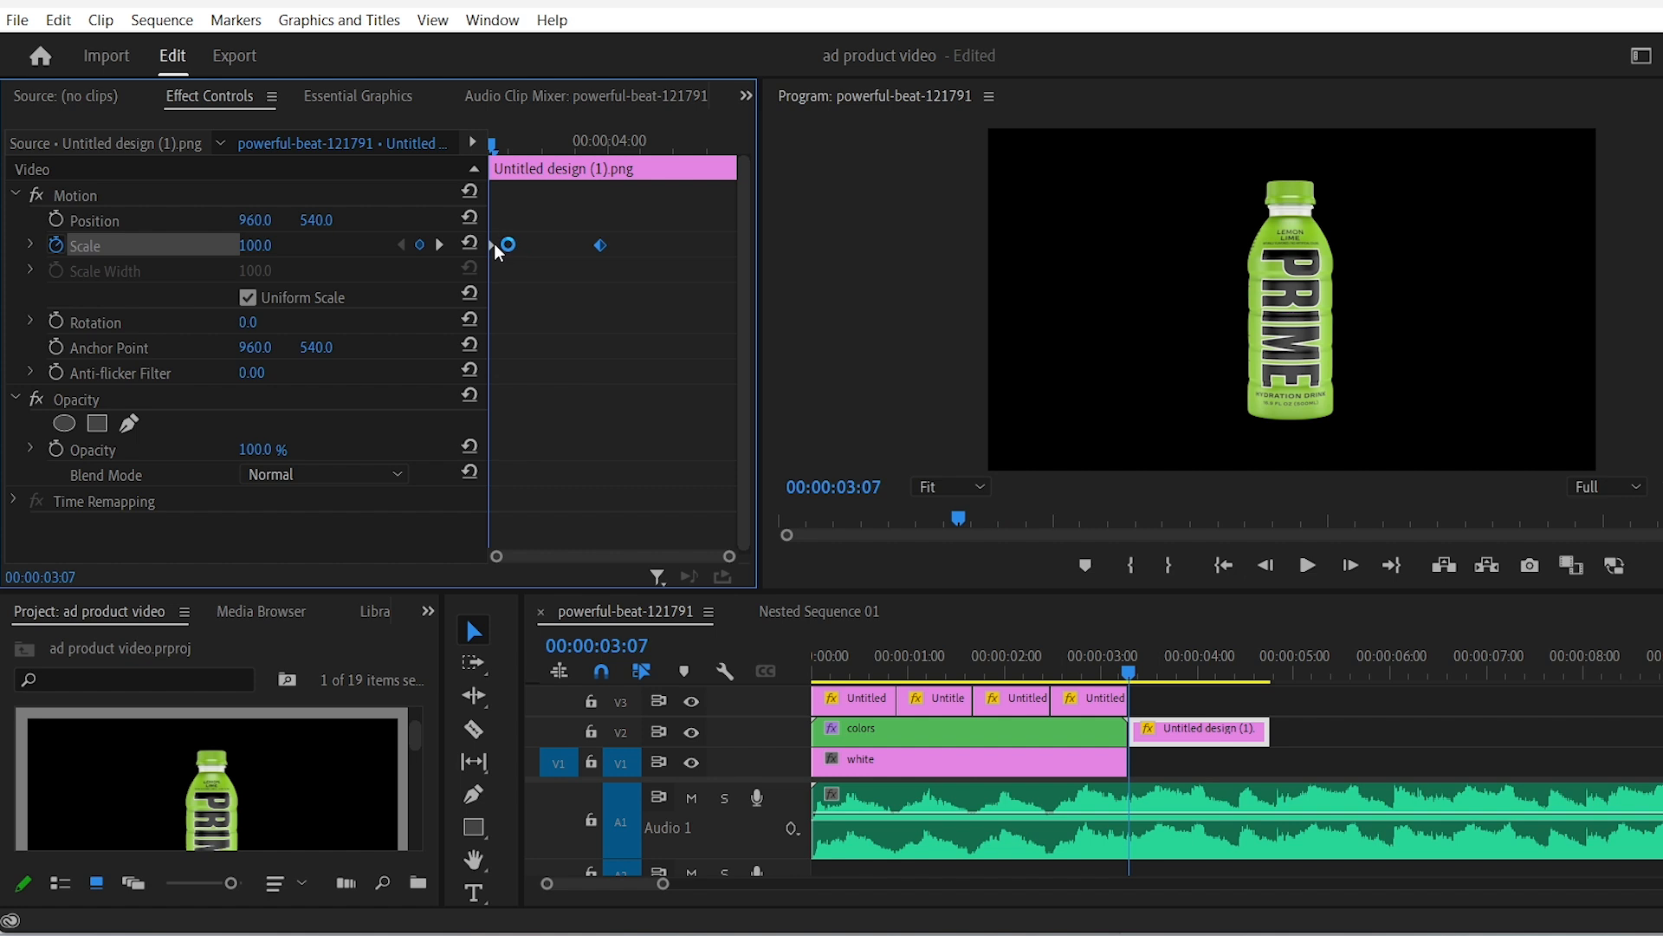
right_click(507, 246)
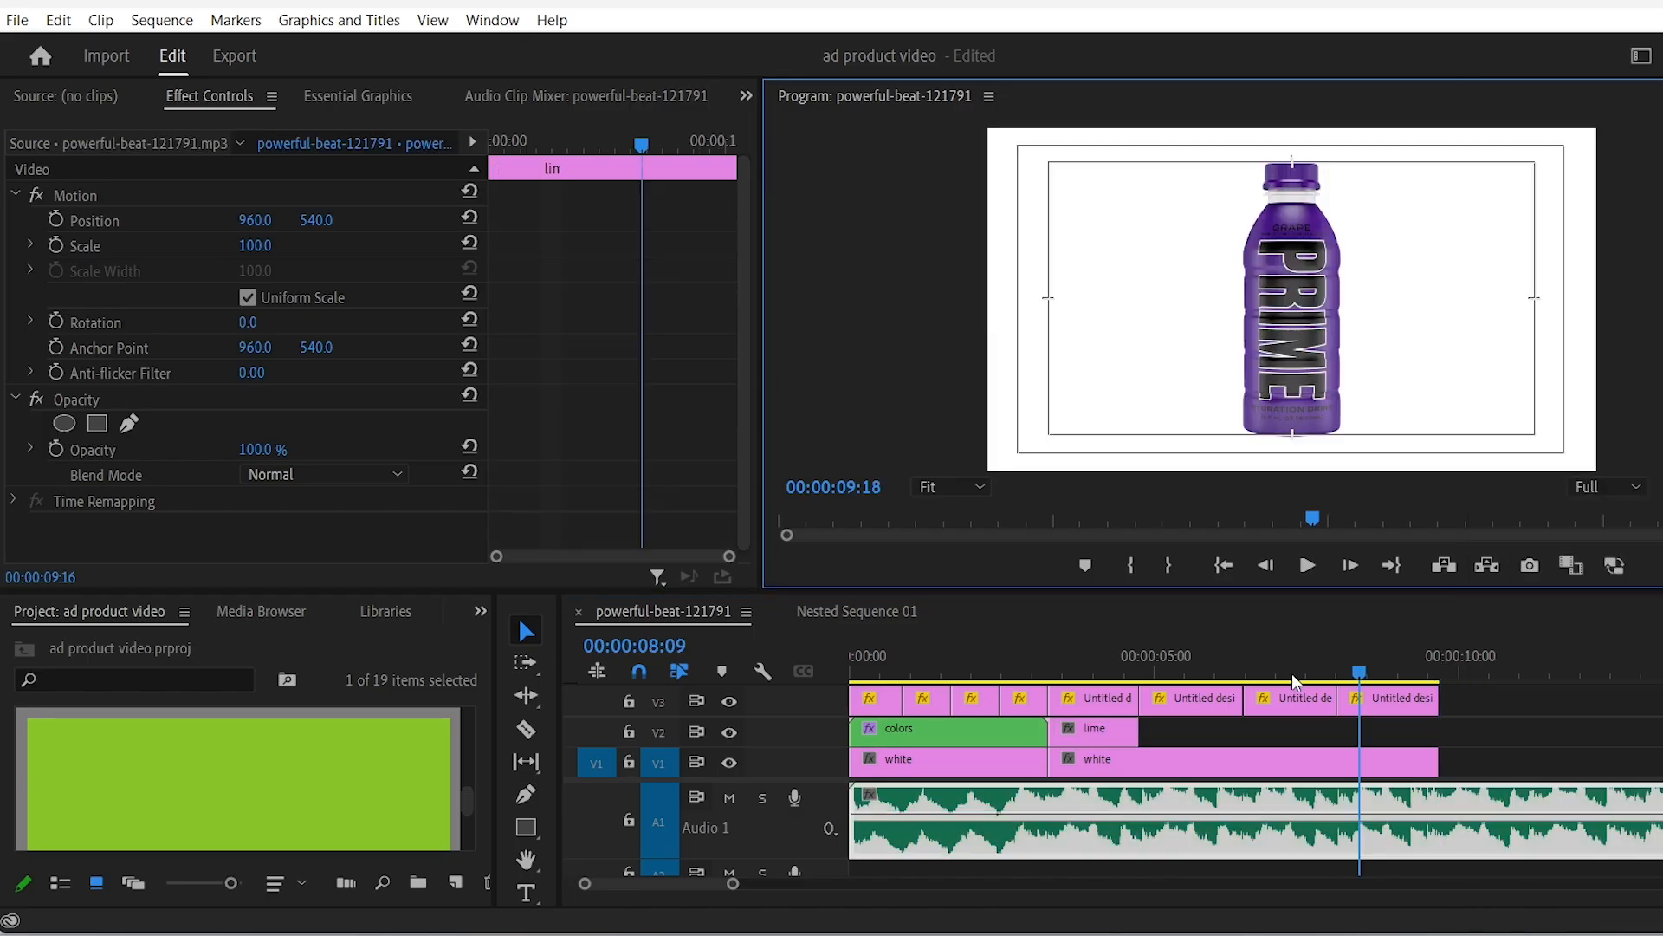
Step: Set Position keyframes so the lime matte slides in behind the lime bottle
left_click(1092, 728)
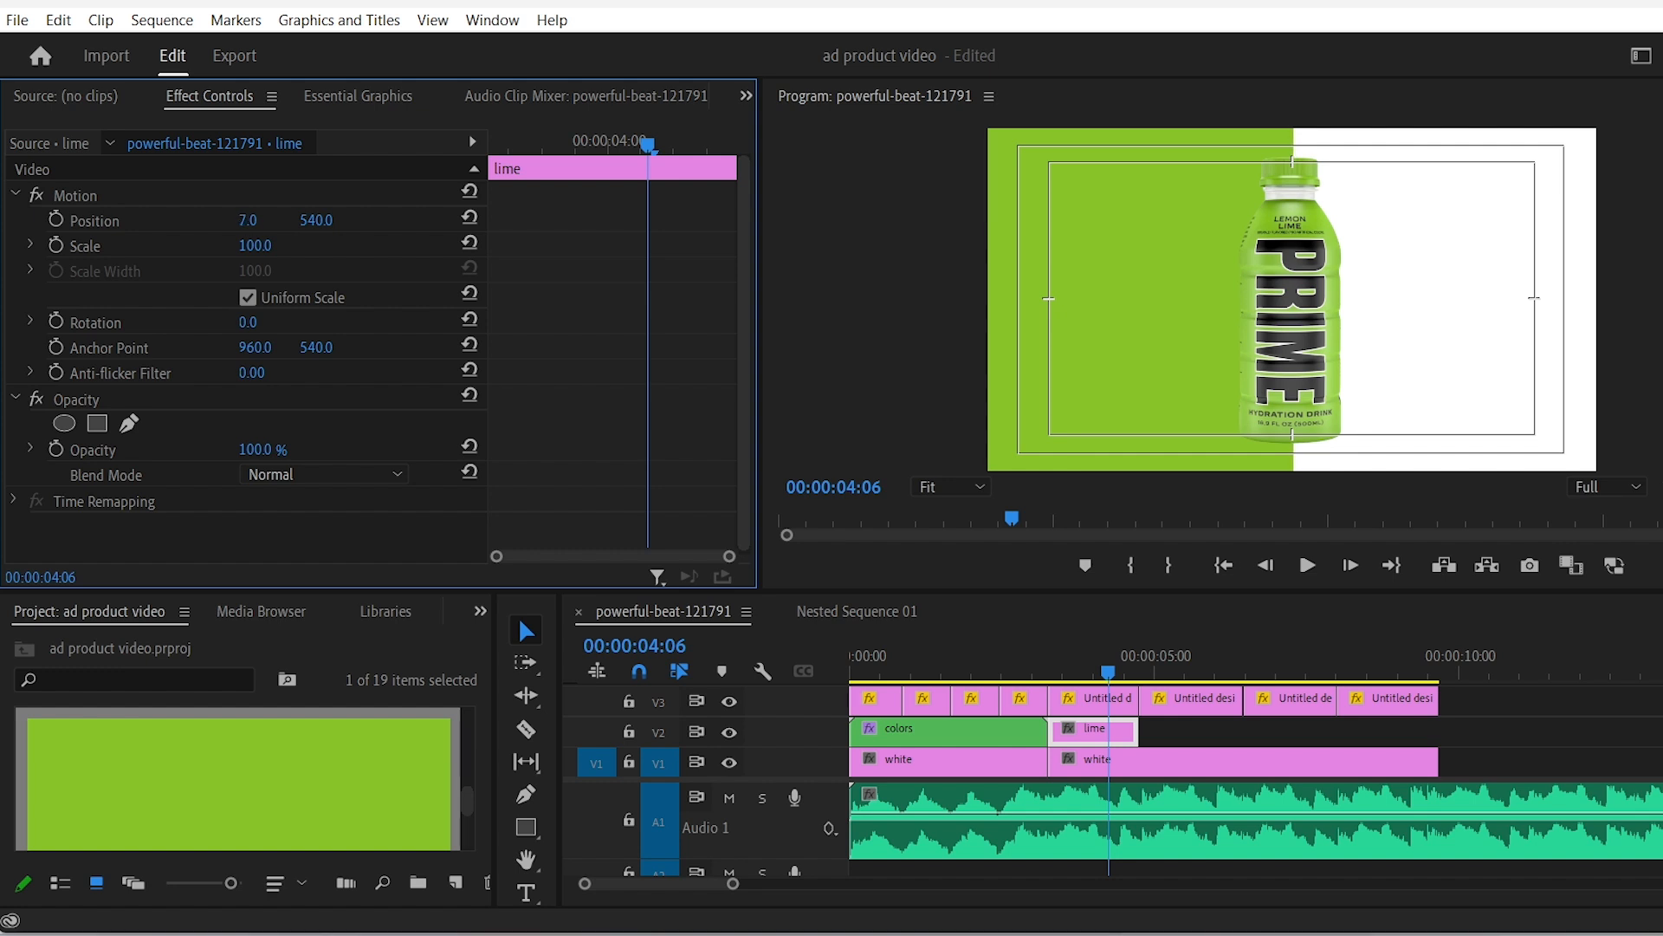
left_click(1188, 728)
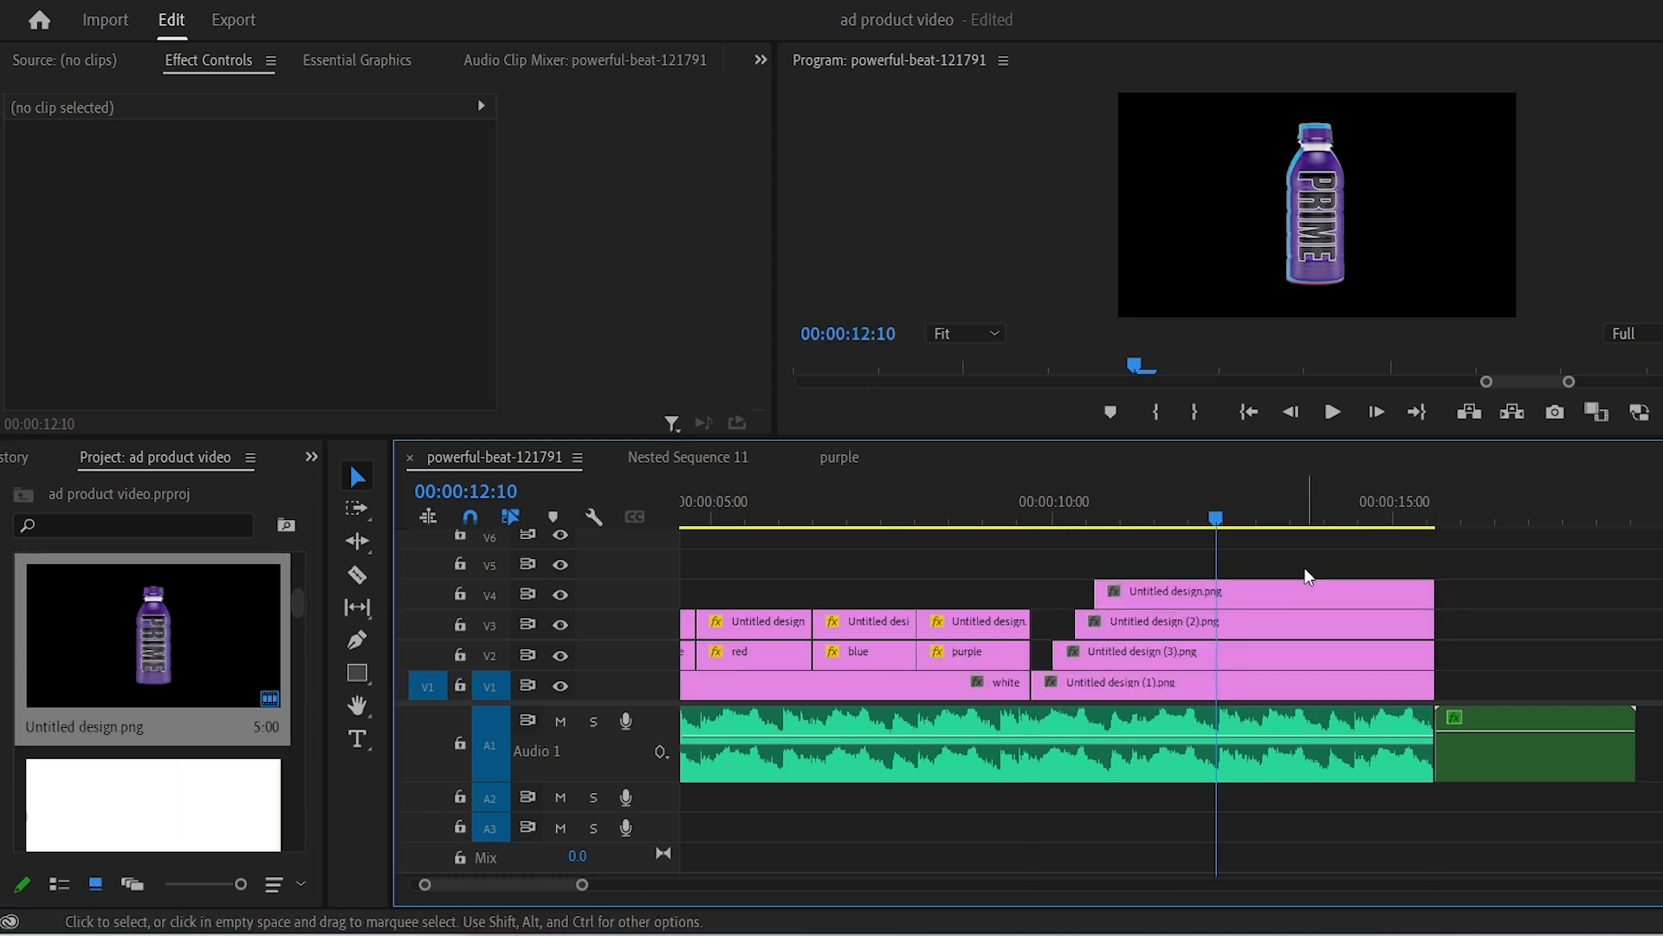
Step: Paste the first bottle's Motion onto the stacked bottles and nest one as 'oran'
left_click(1123, 683)
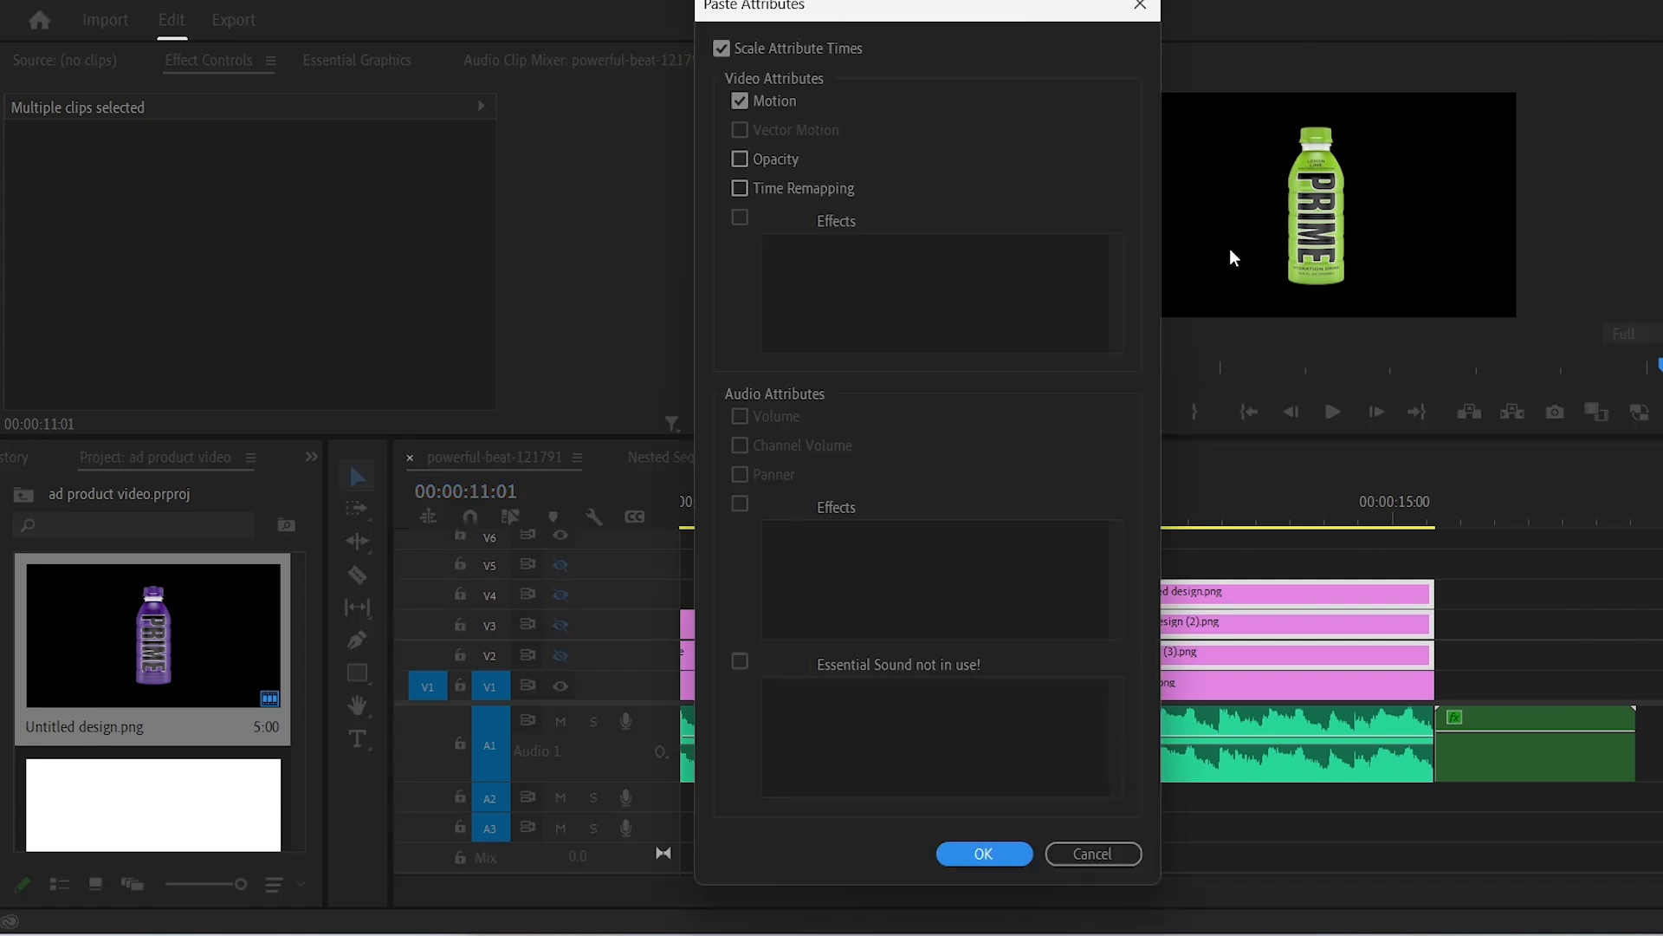
left_click(982, 853)
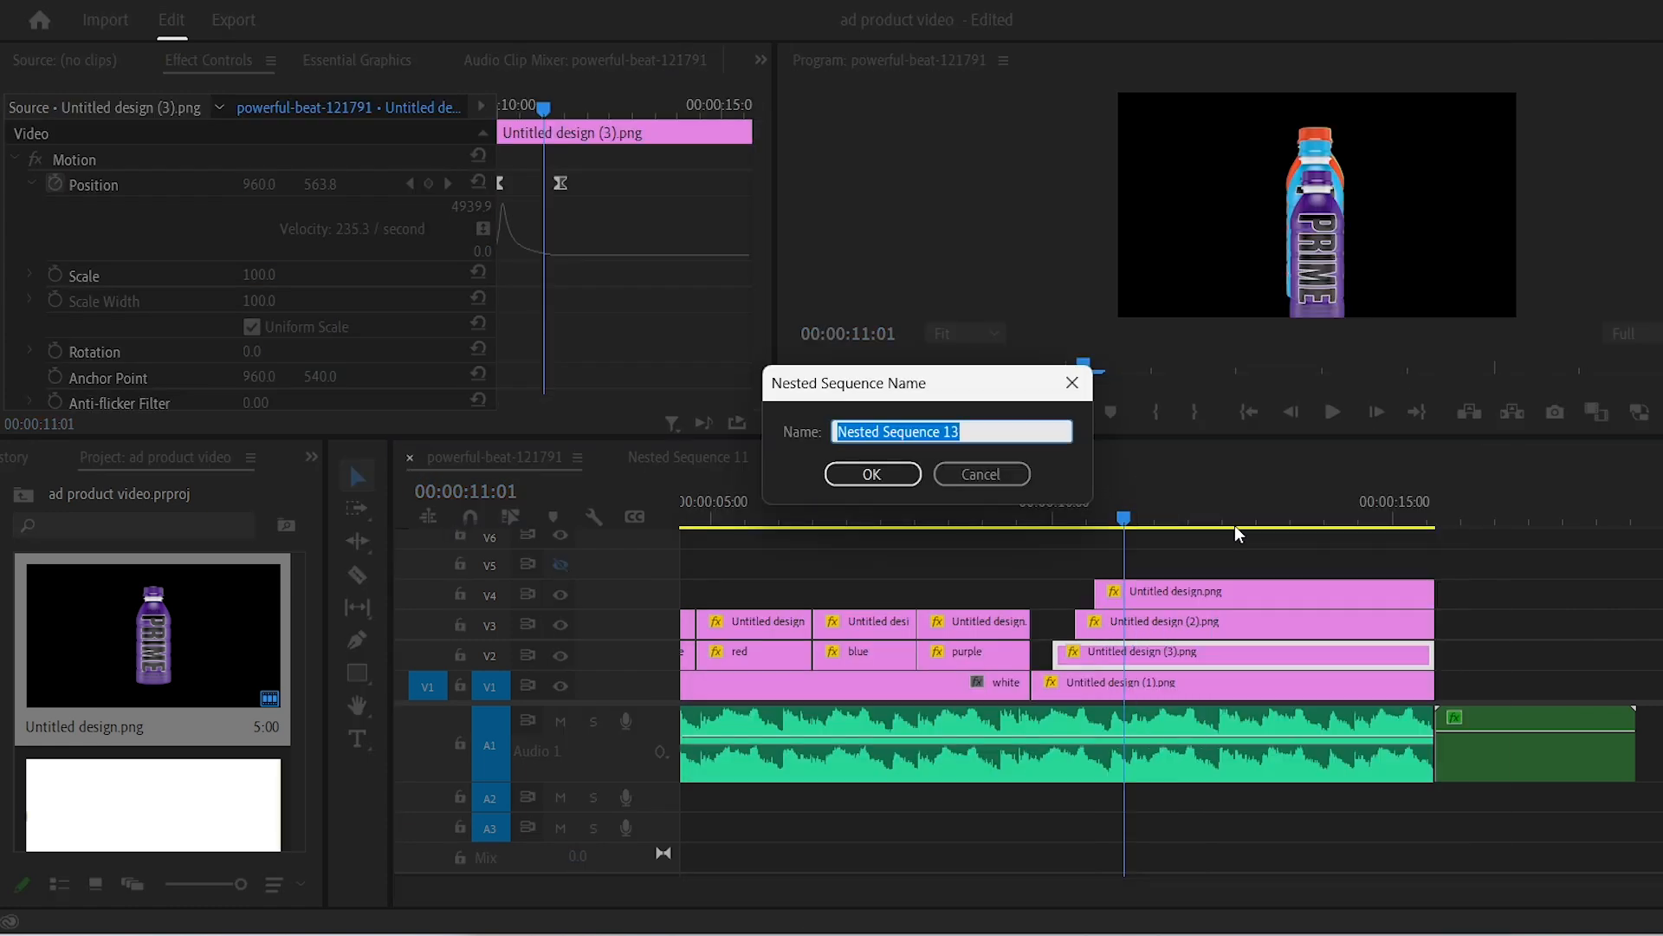
type("oran")
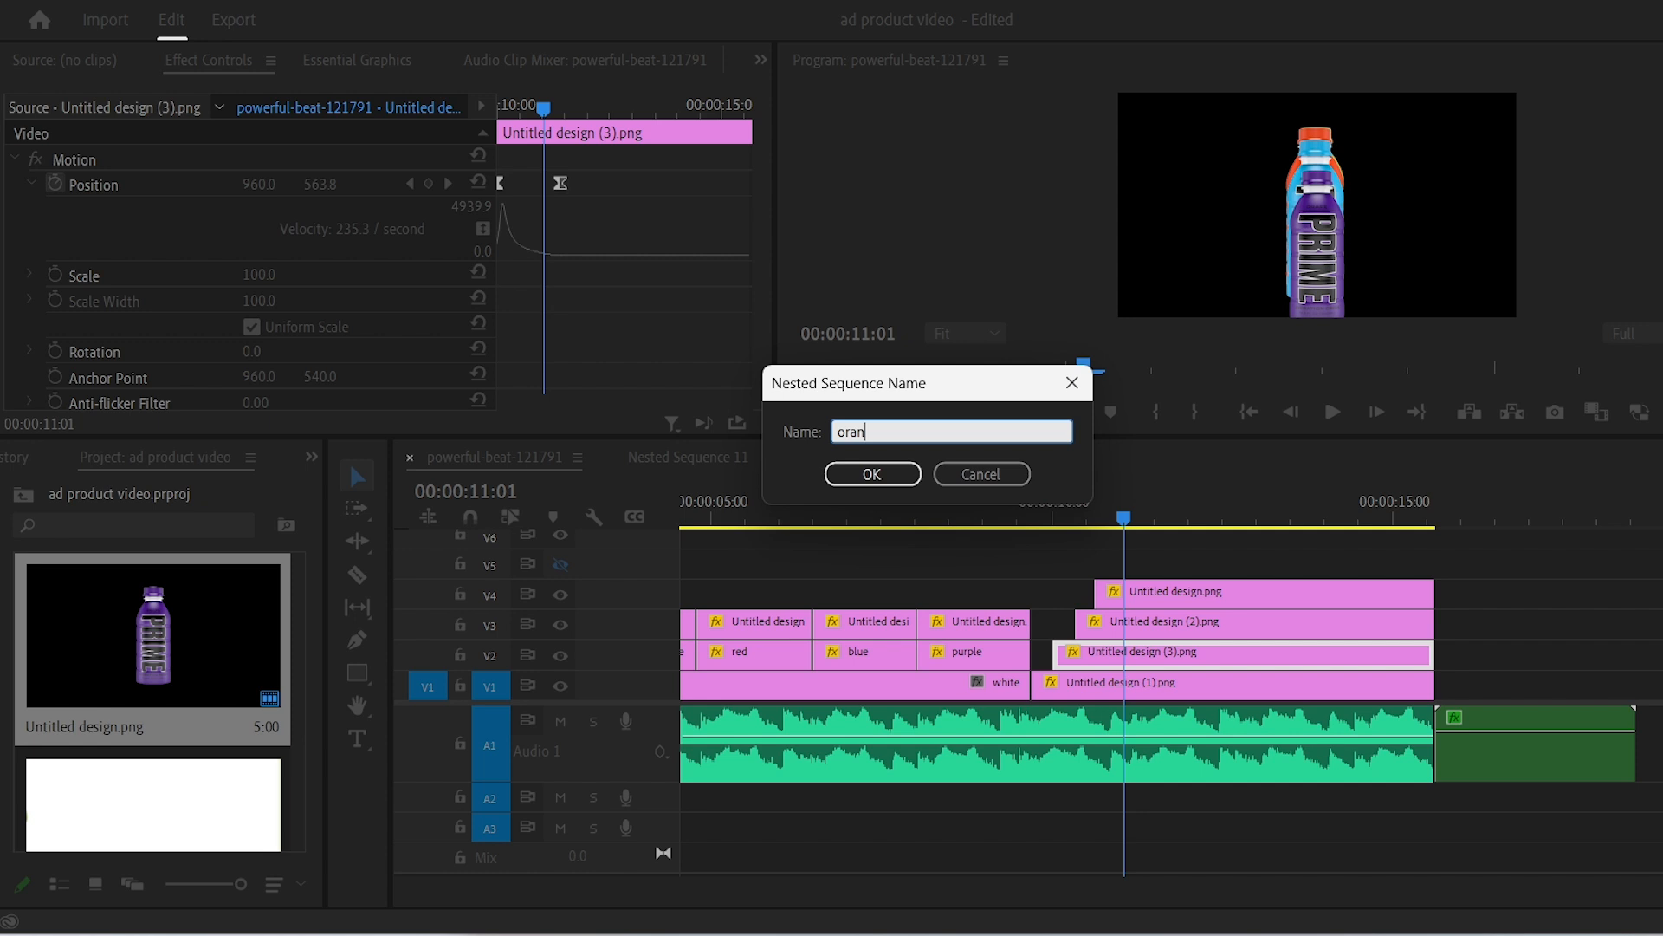
left_click(872, 473)
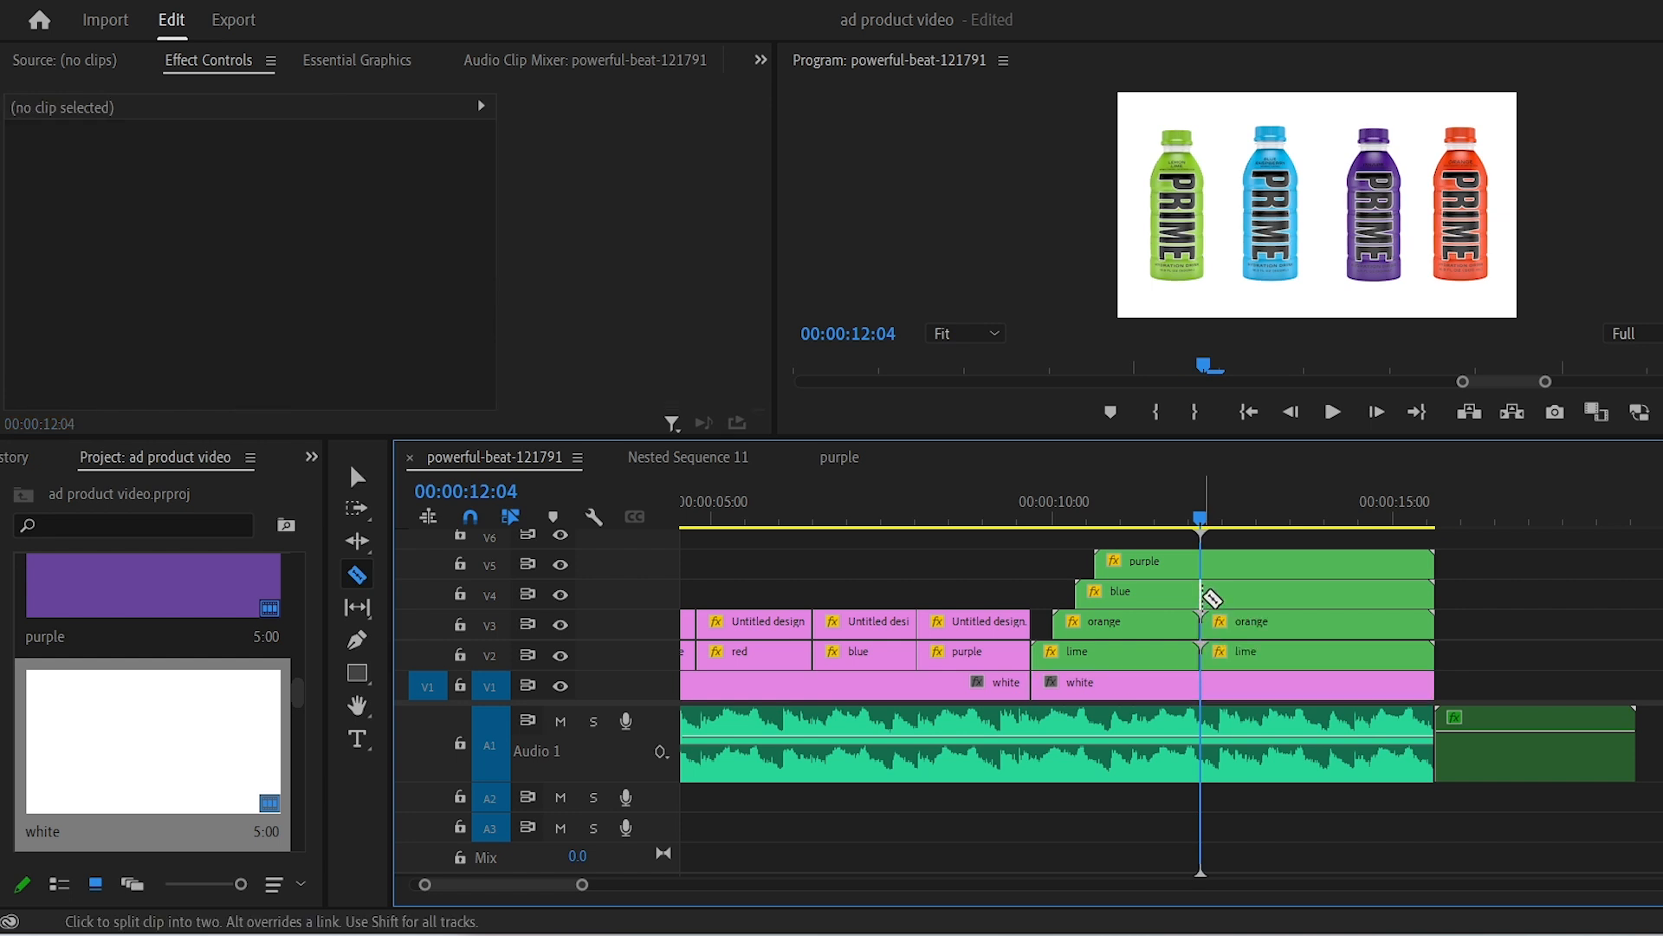
Step: Razor all four bottle clips at 12:04 and nest the later halves as Nested Sequence 17
left_click(357, 477)
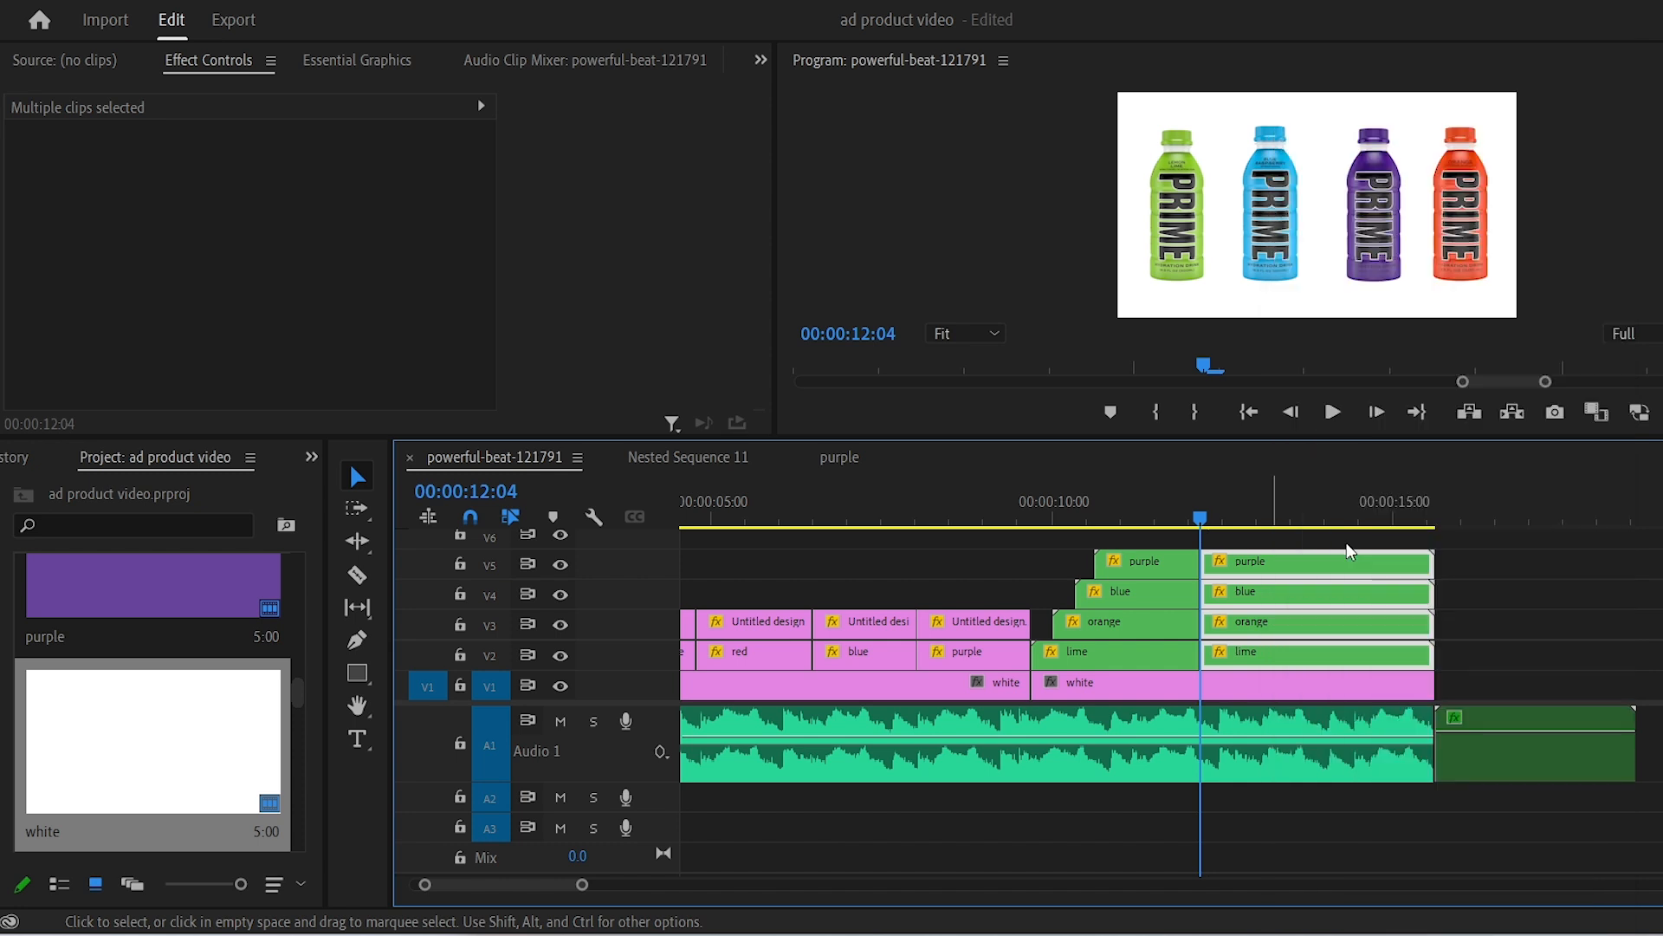
left_click(1241, 627)
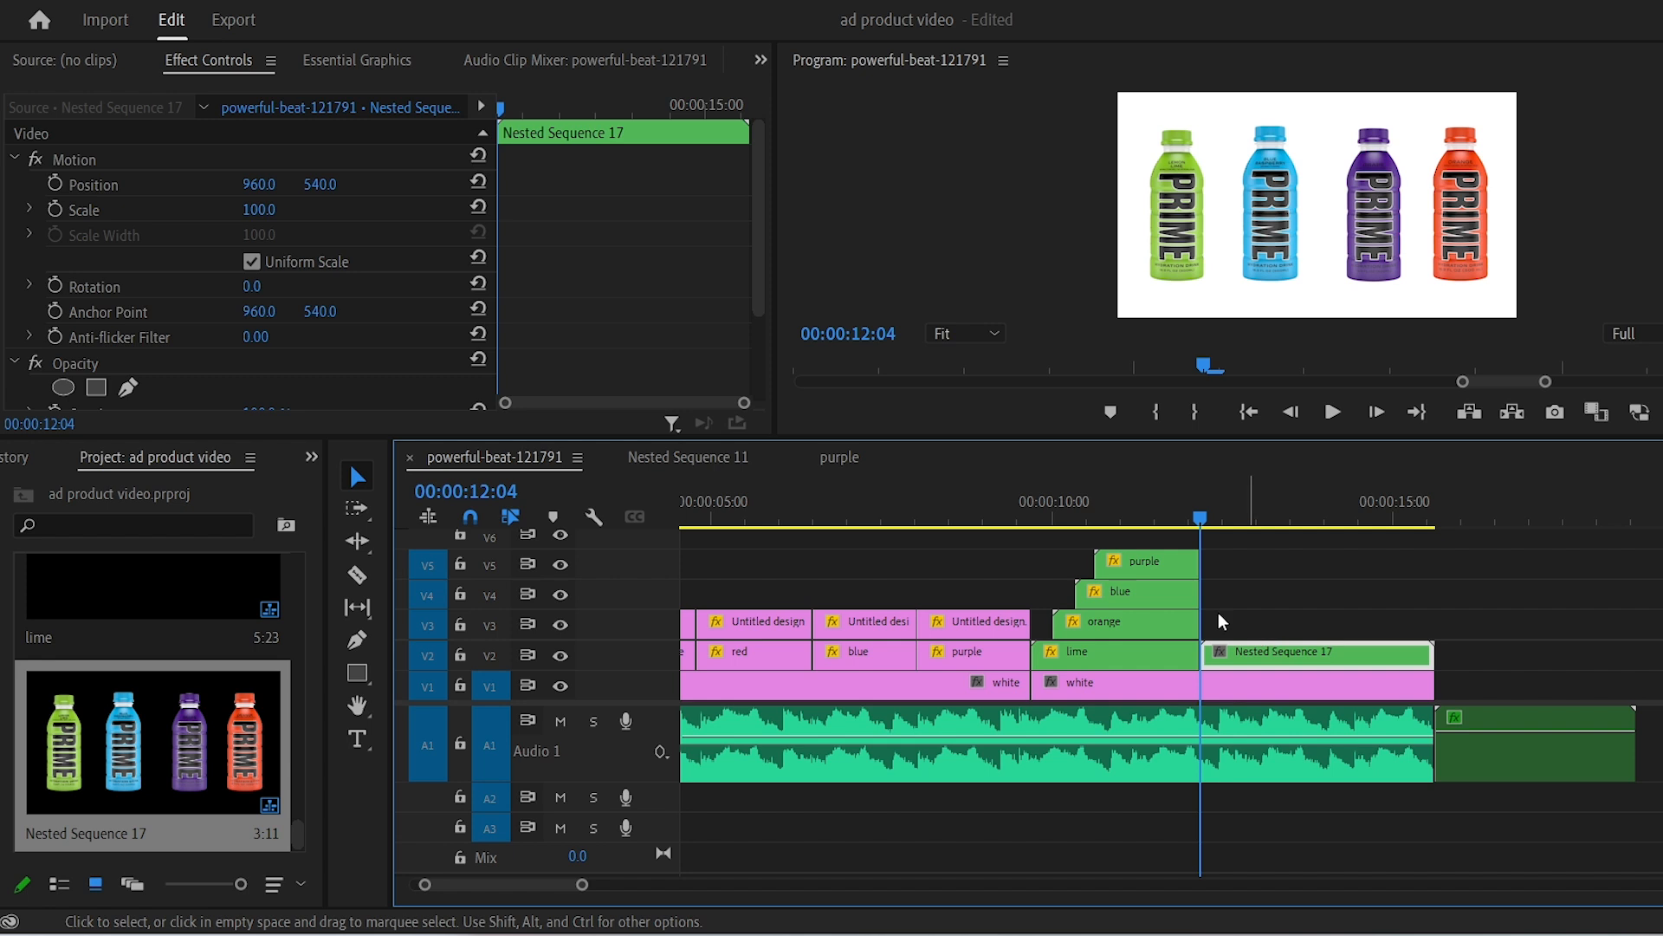
left_click(83, 210)
type("blur")
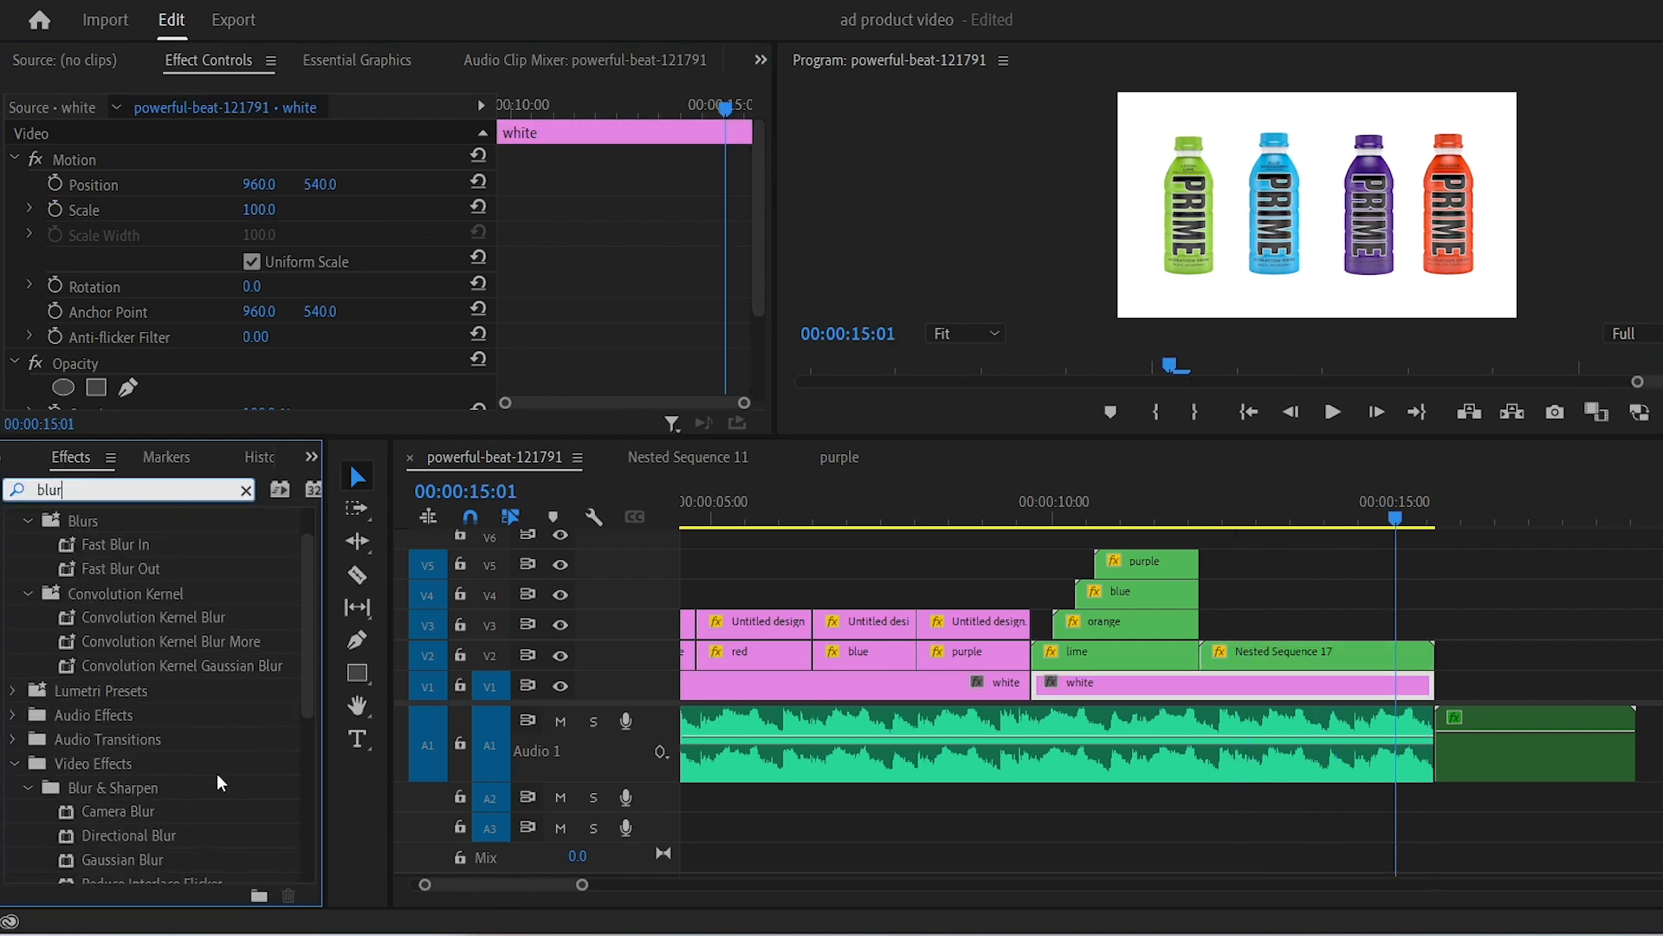
Step: Apply Gaussian Blur to Nested Sequence 17 with a Blurriness keyframe at 0
left_click_drag(123, 859, 1319, 637)
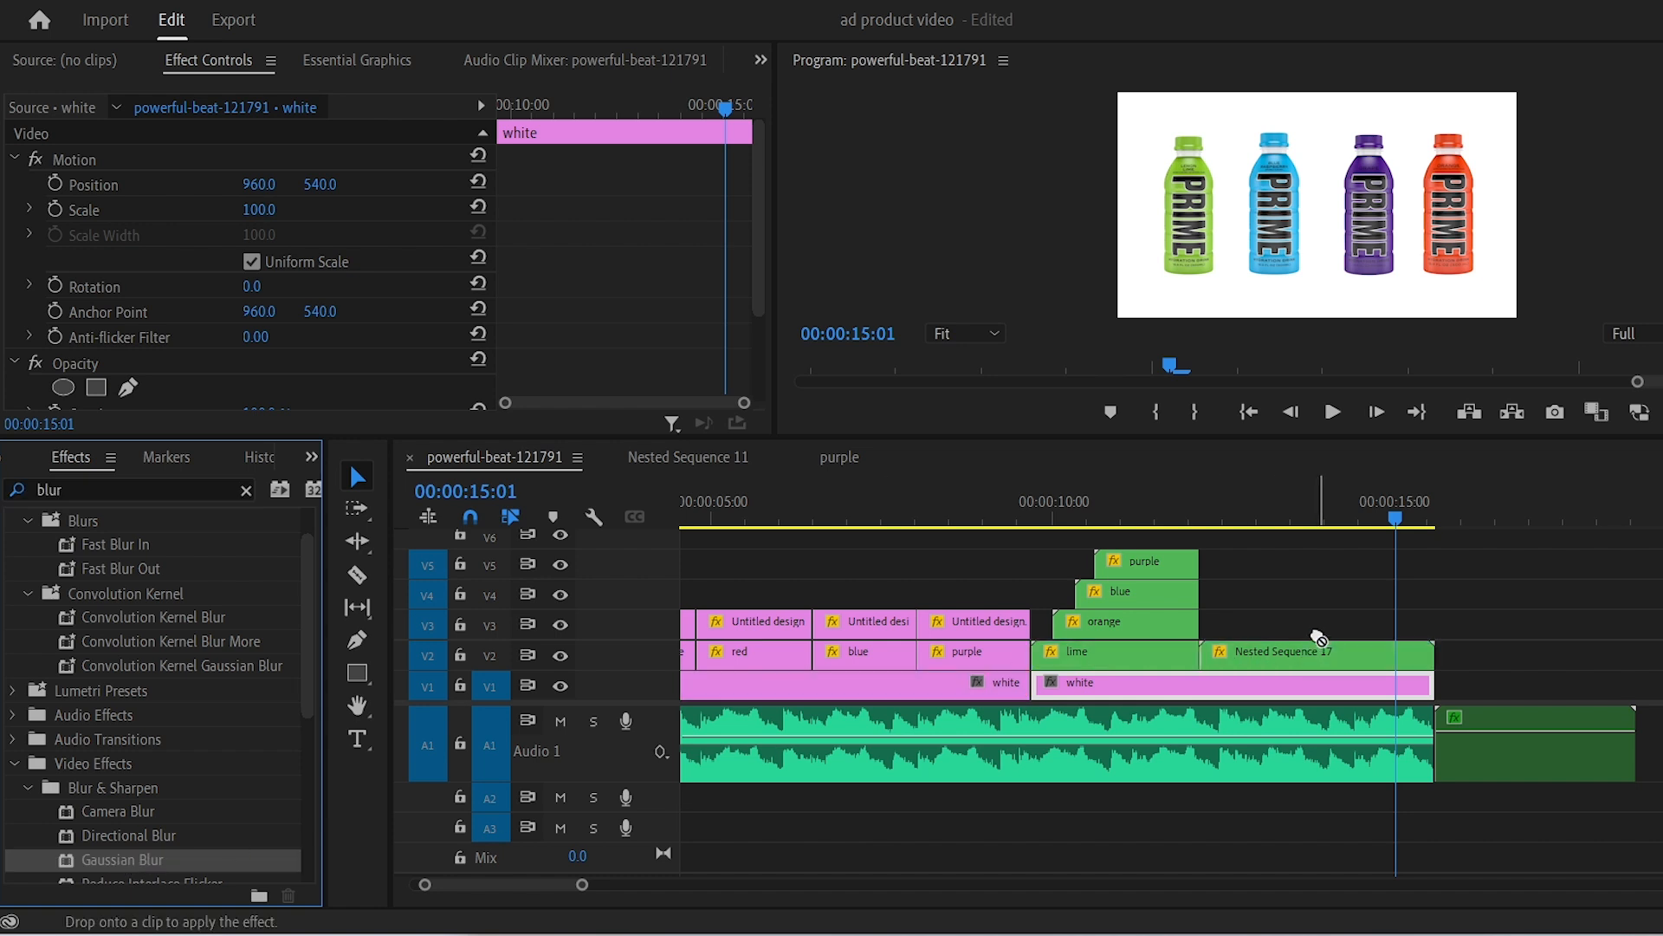
left_click(1315, 651)
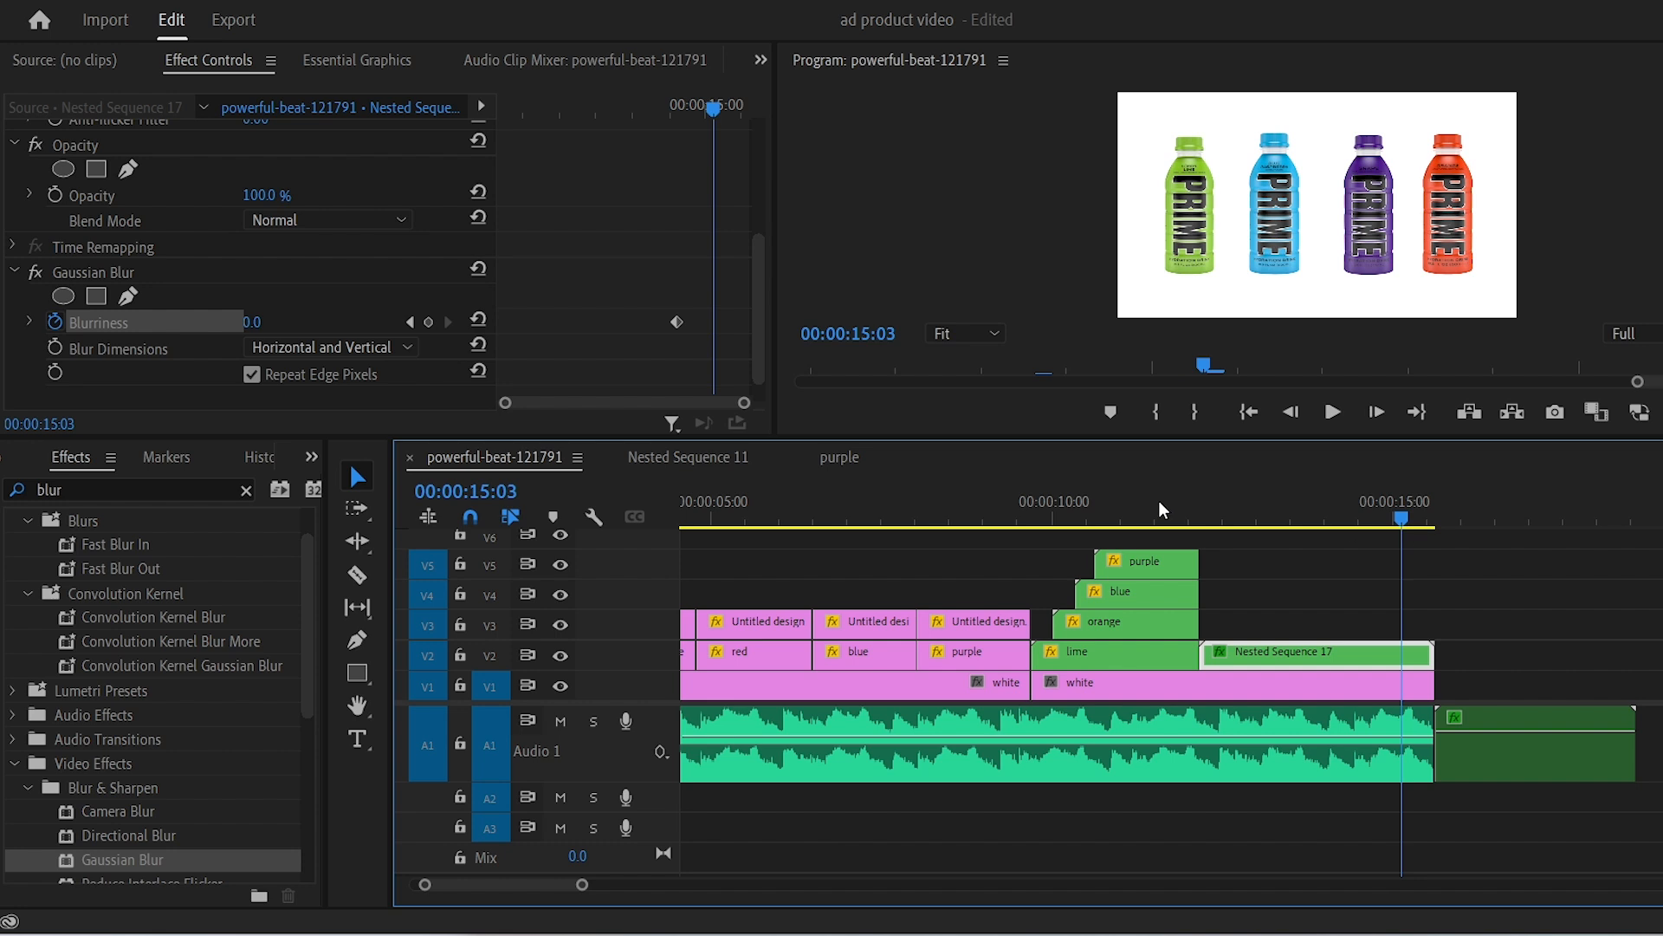
left_click(260, 323)
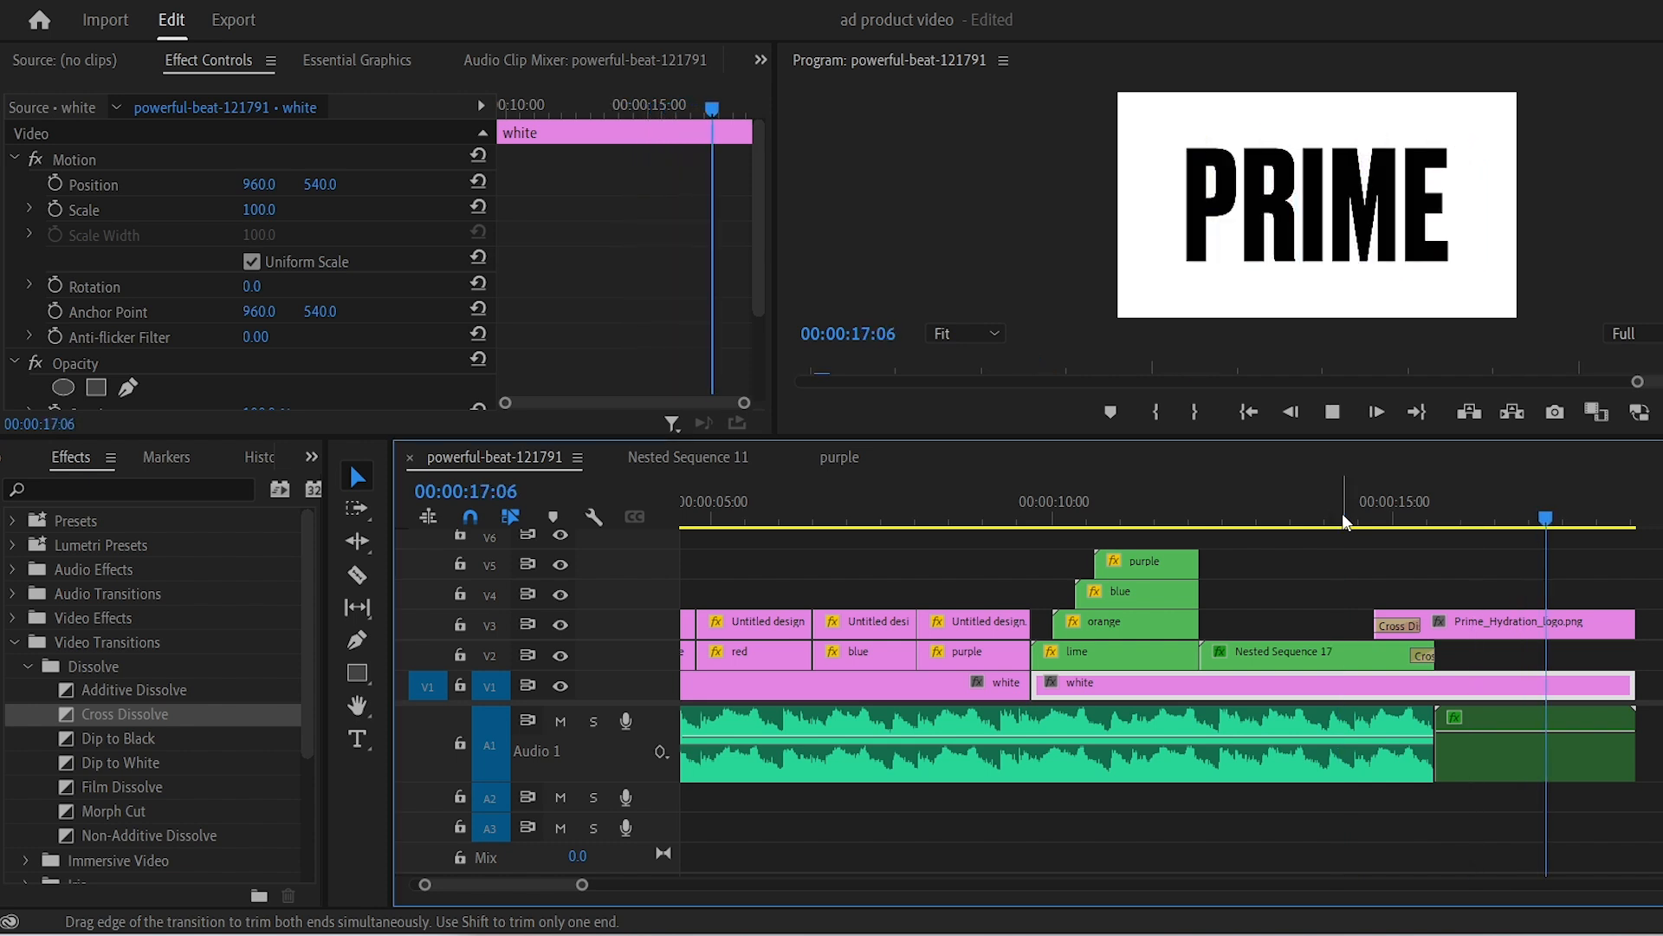
Step: Scrub back through the bottle section to preview the closing PRIME logo with its Cross Dissolve
left_click(1156, 522)
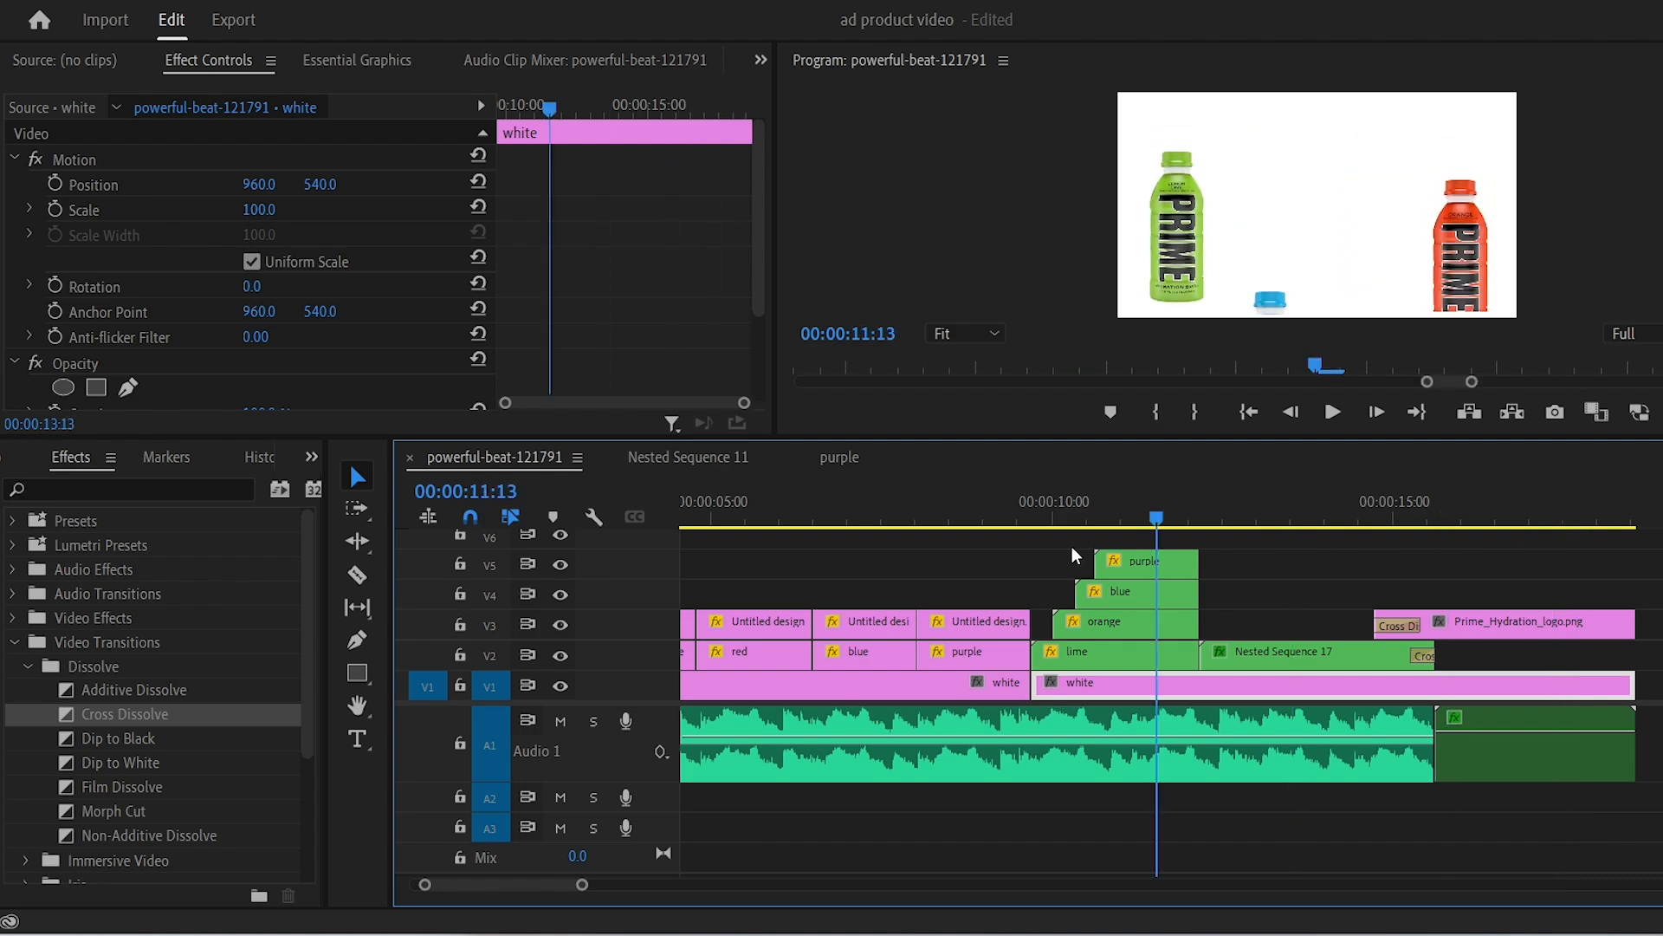
left_click(1606, 529)
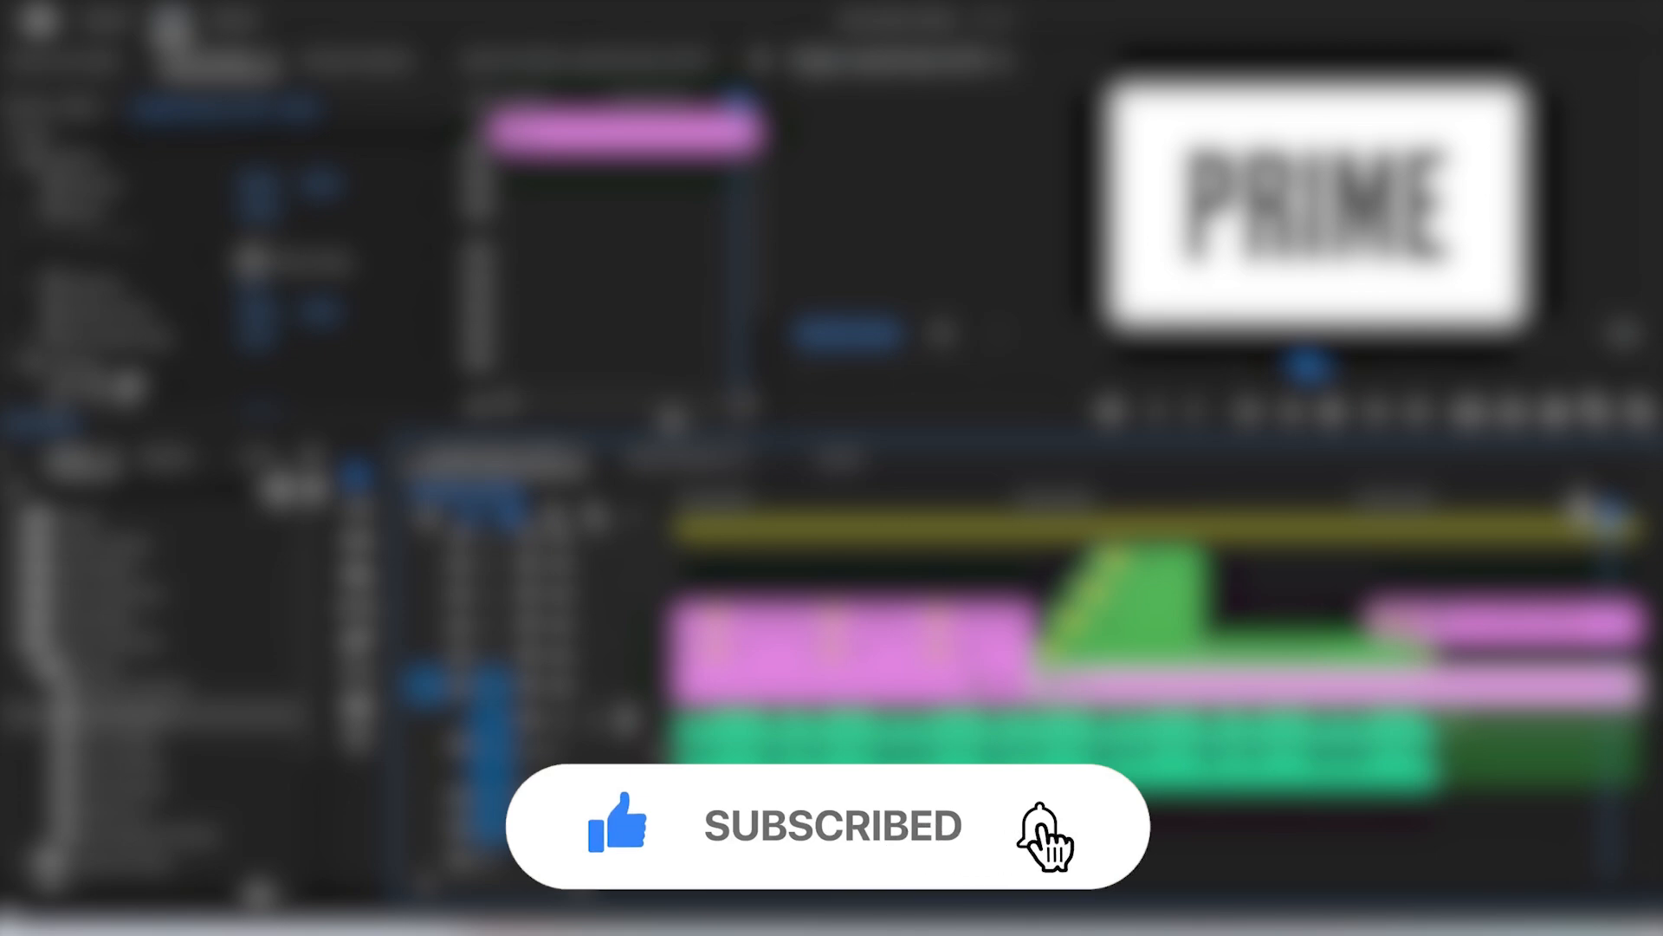
left_click(1036, 838)
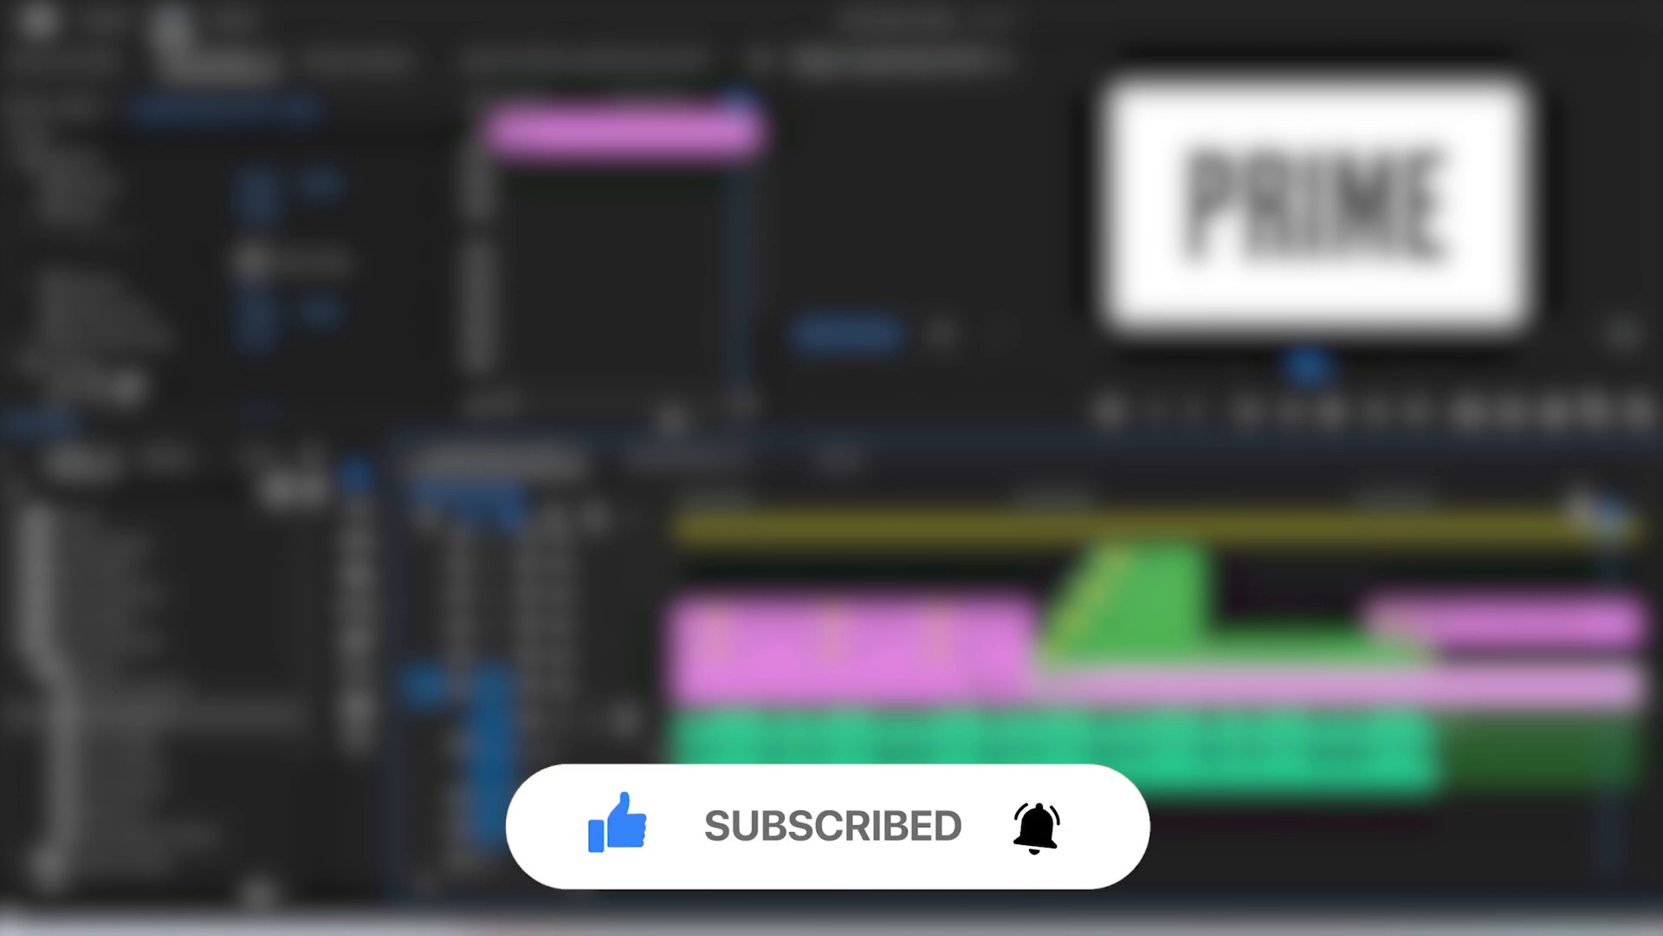